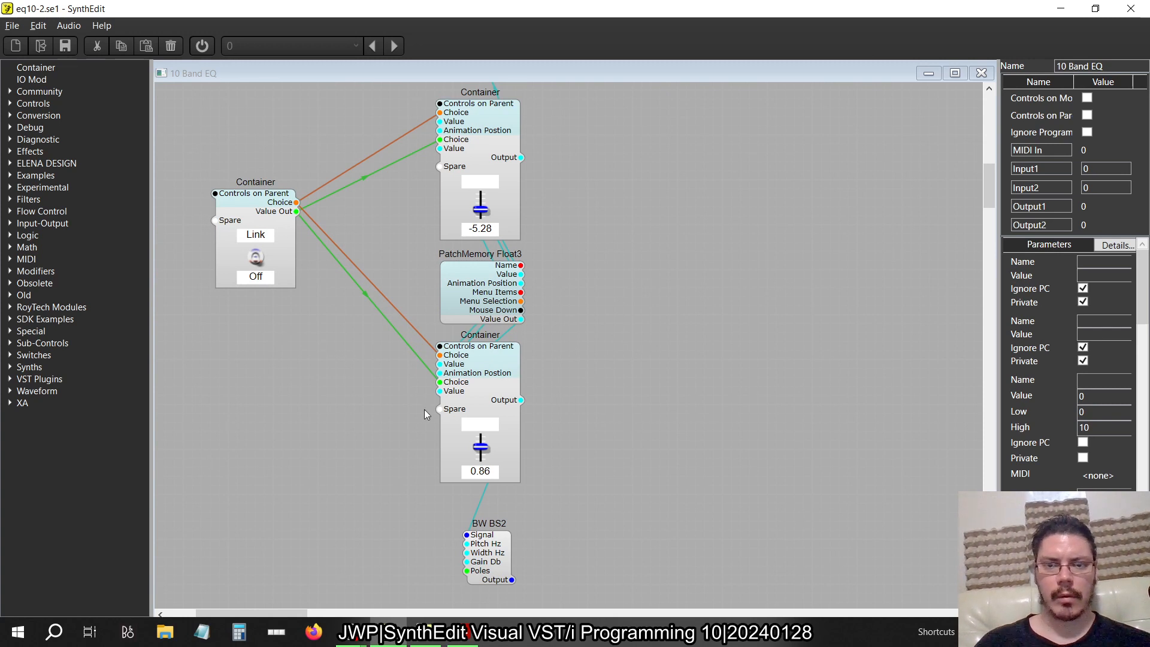
Step: Move the spare BW BS2 filter (31.5 Hz, 7900 Hz width) beside the lower container's Output
scroll(down, 3)
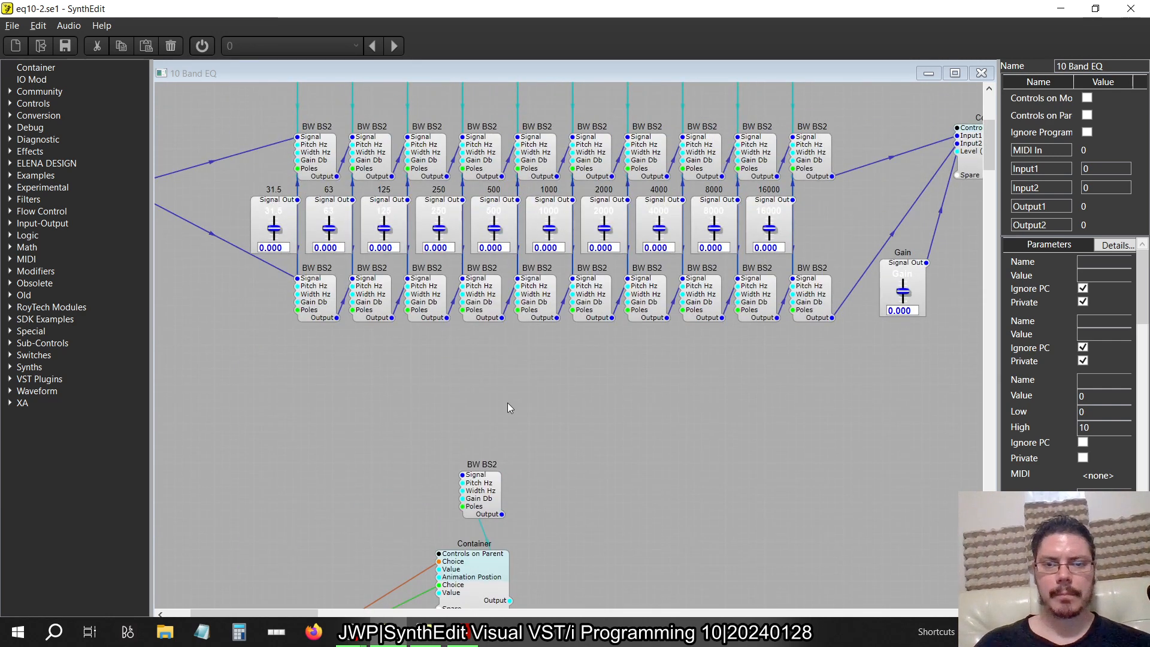
scroll(down, 3)
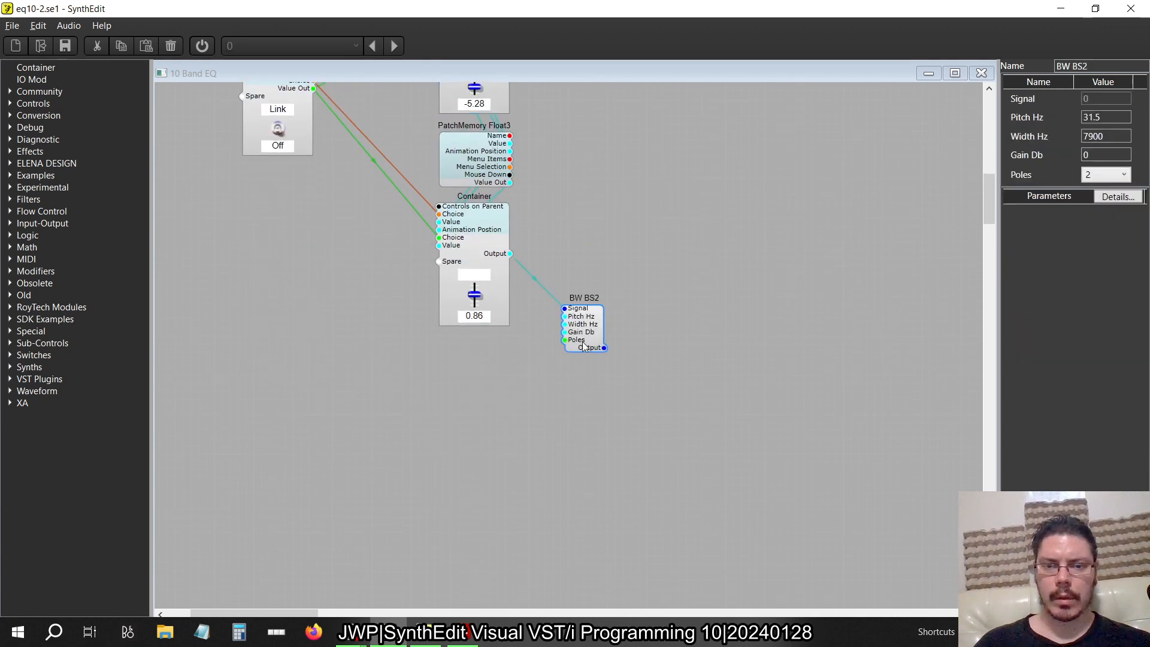
drag(584, 326, 584, 252)
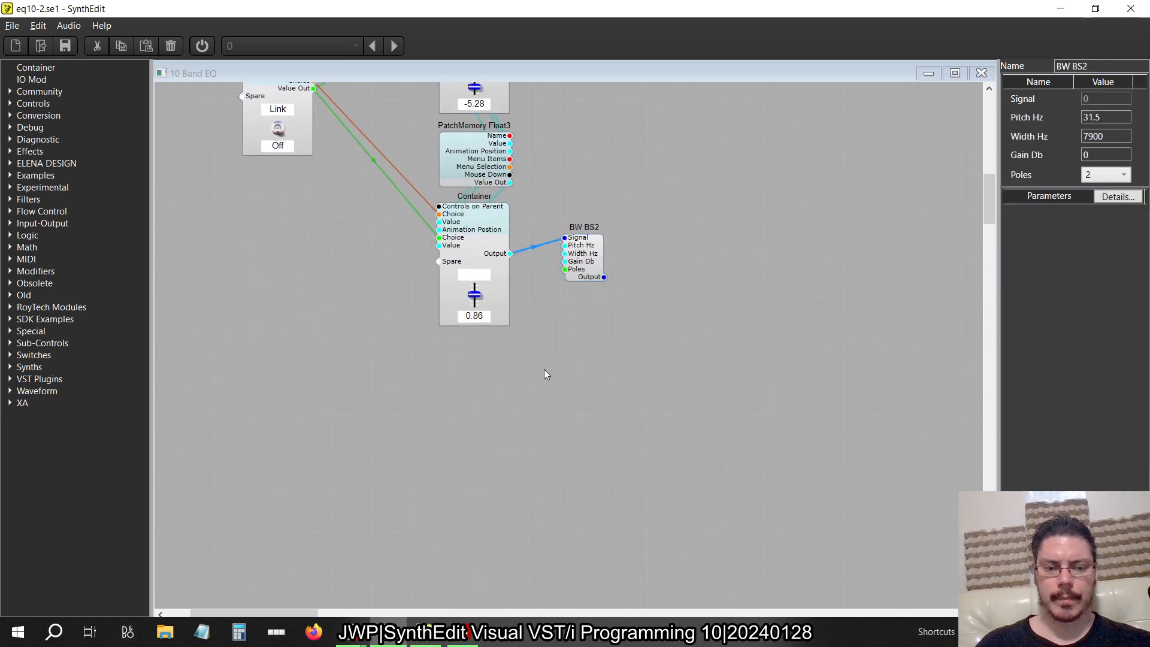
click(473, 196)
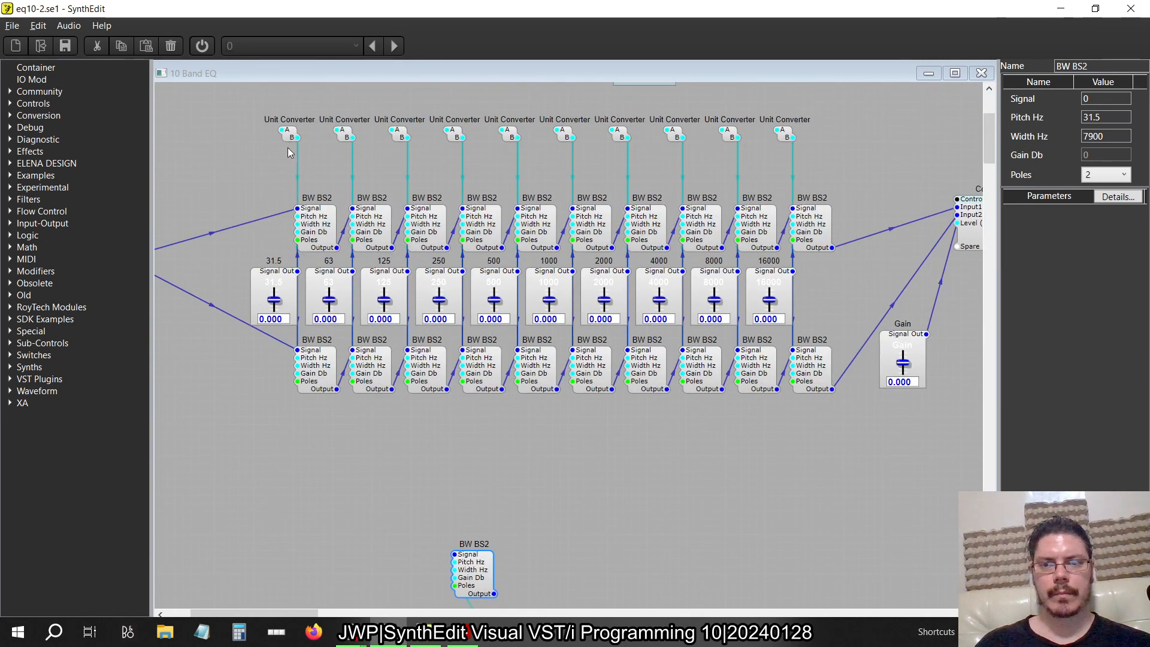
Step: Copy the first band's Unit Converter beside the spare BW BS2, wire it in, and reposition the filter
click(287, 132)
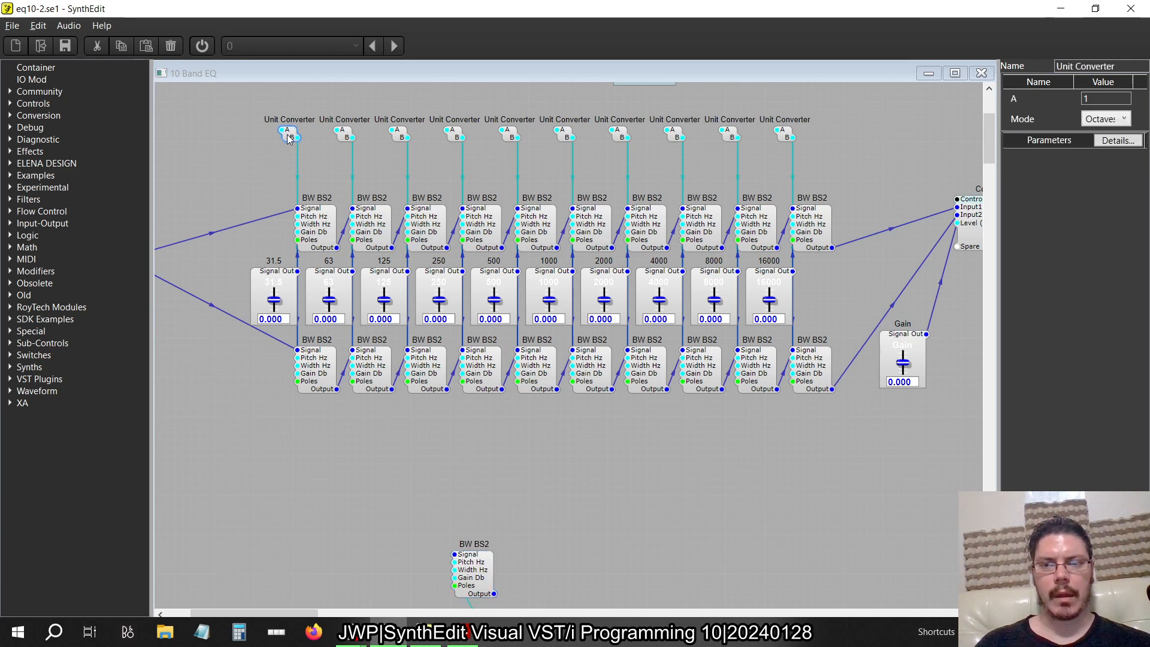
drag(286, 131, 796, 169)
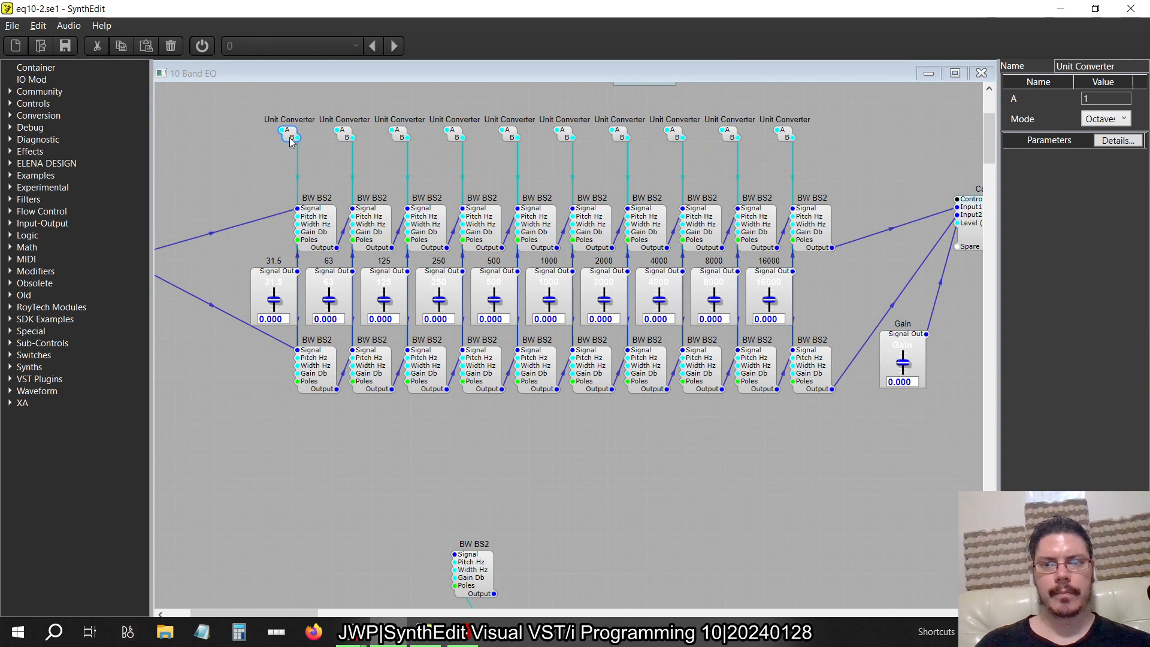
scroll(down, 3)
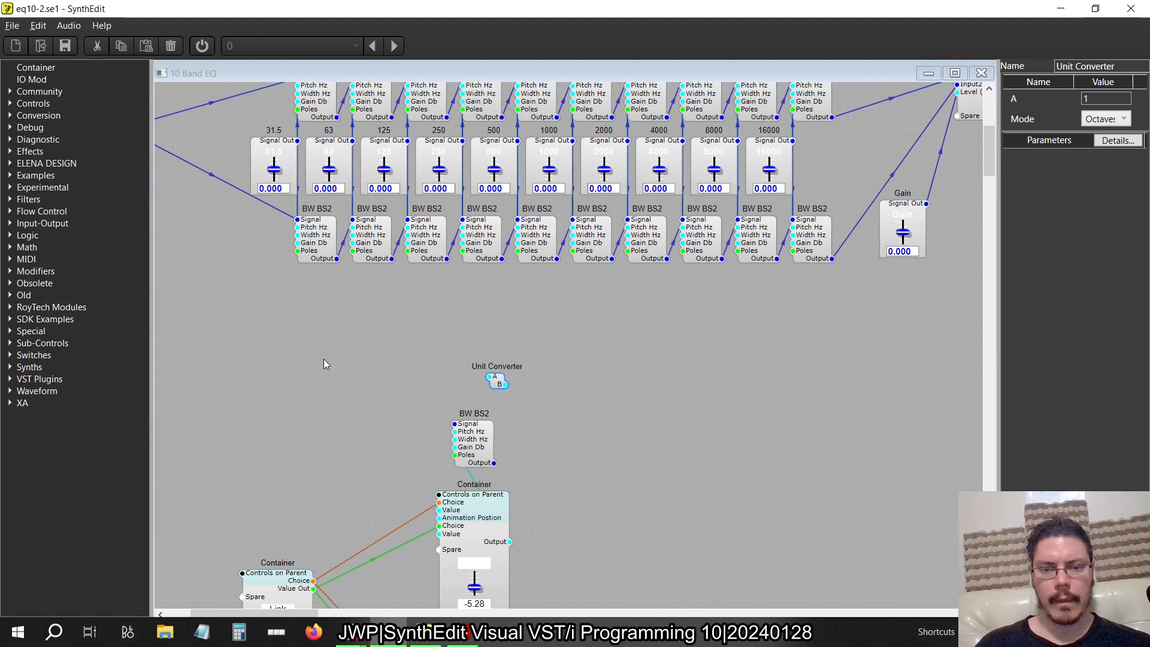
mouse_move(498, 380)
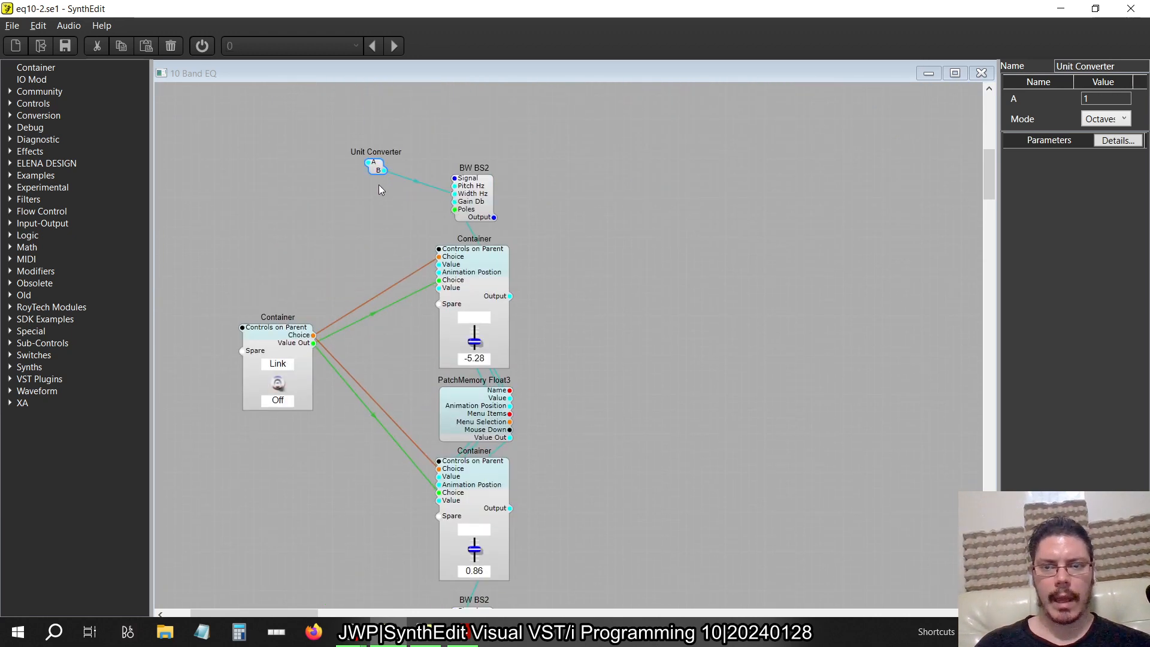
scroll(down, 3)
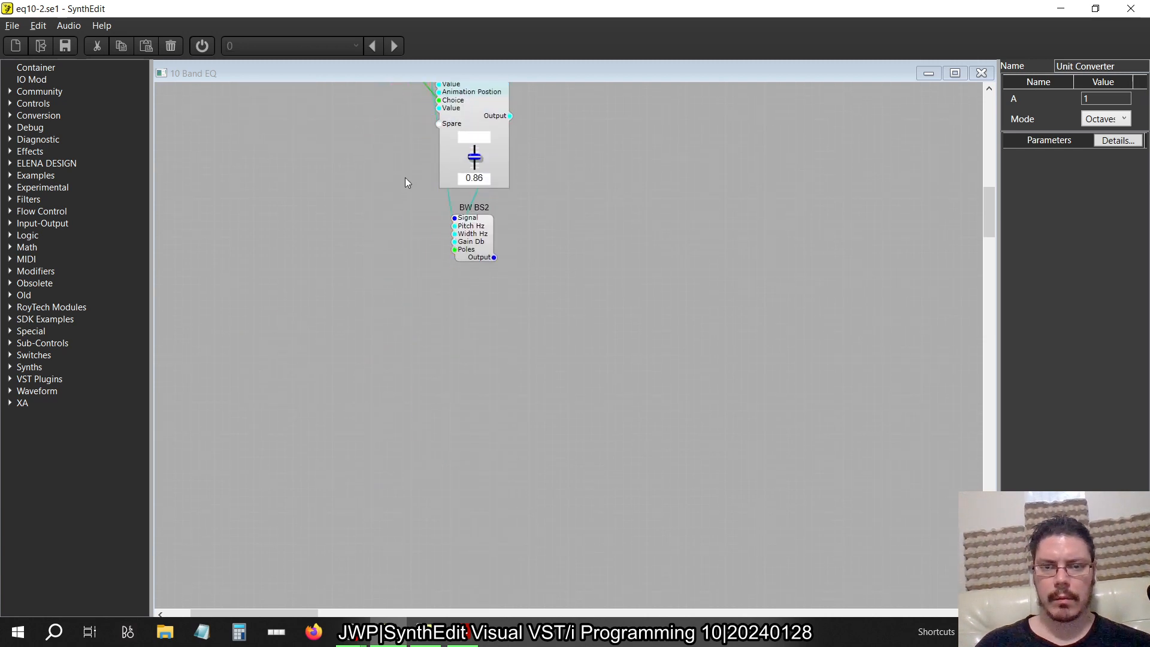
scroll(down, 3)
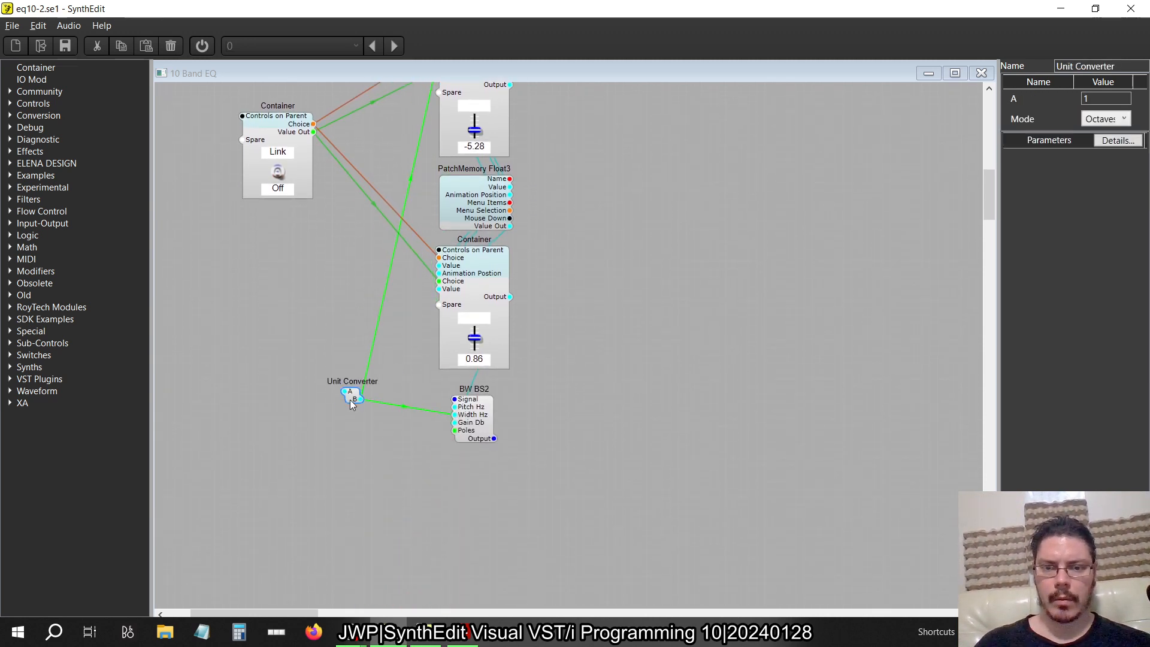
drag(474, 414, 600, 304)
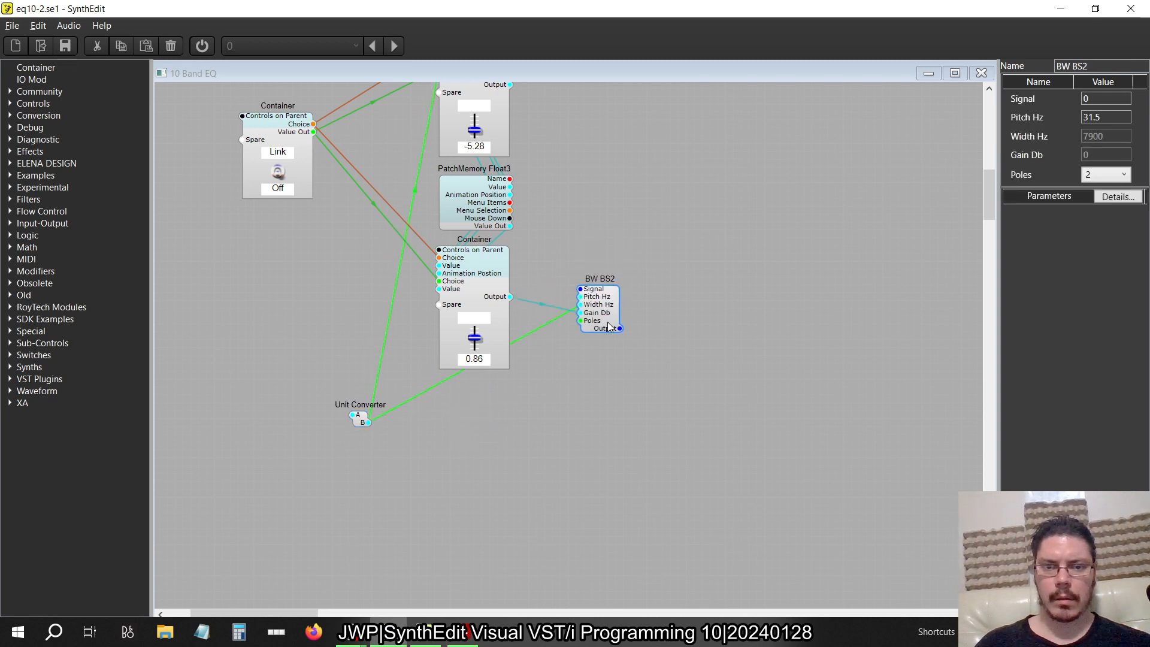
drag(599, 305, 474, 415)
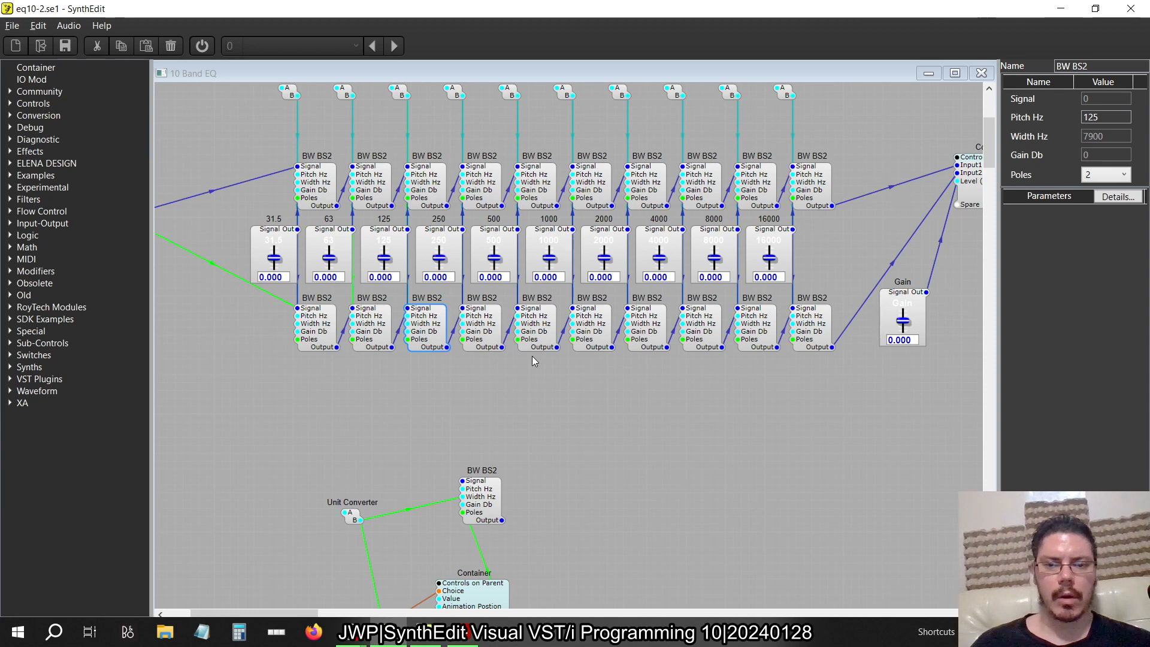
Step: Drag the Unit Converter next to its BW BS2 filter above the container
scroll(down, 3)
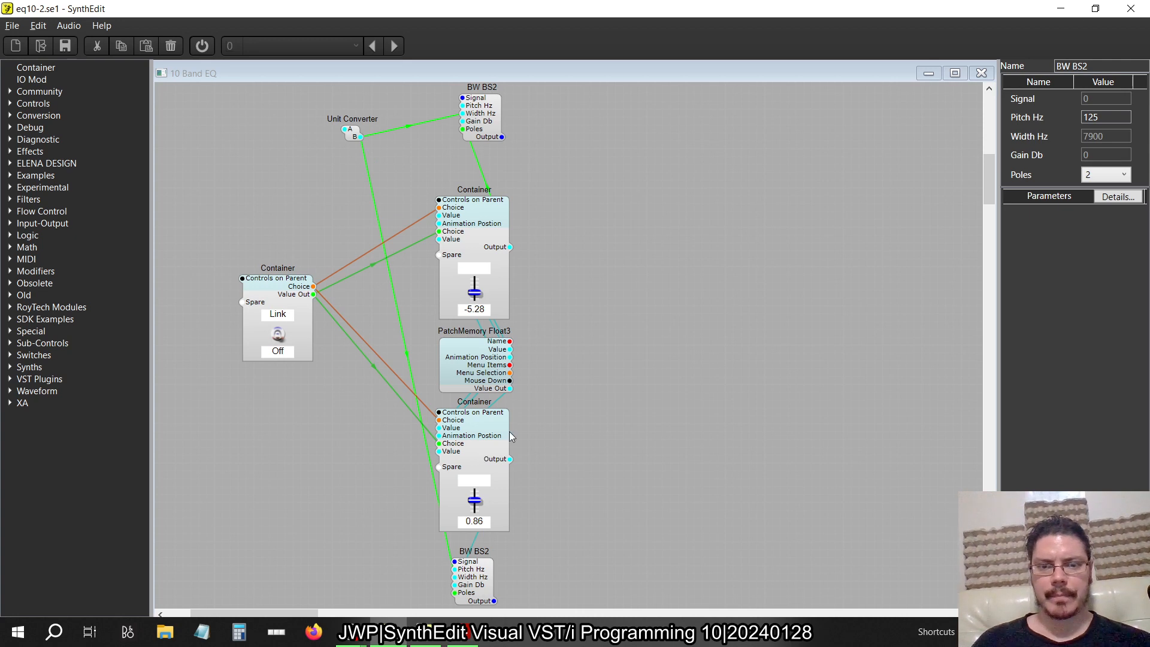
mouse_move(553, 431)
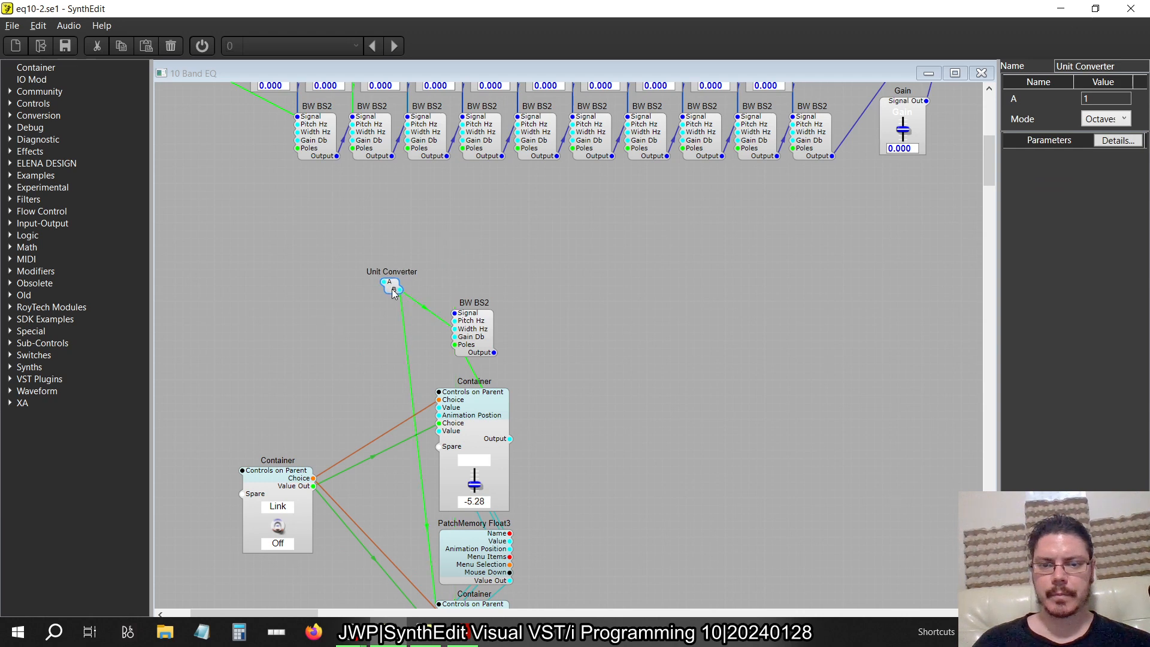
drag(391, 285, 445, 253)
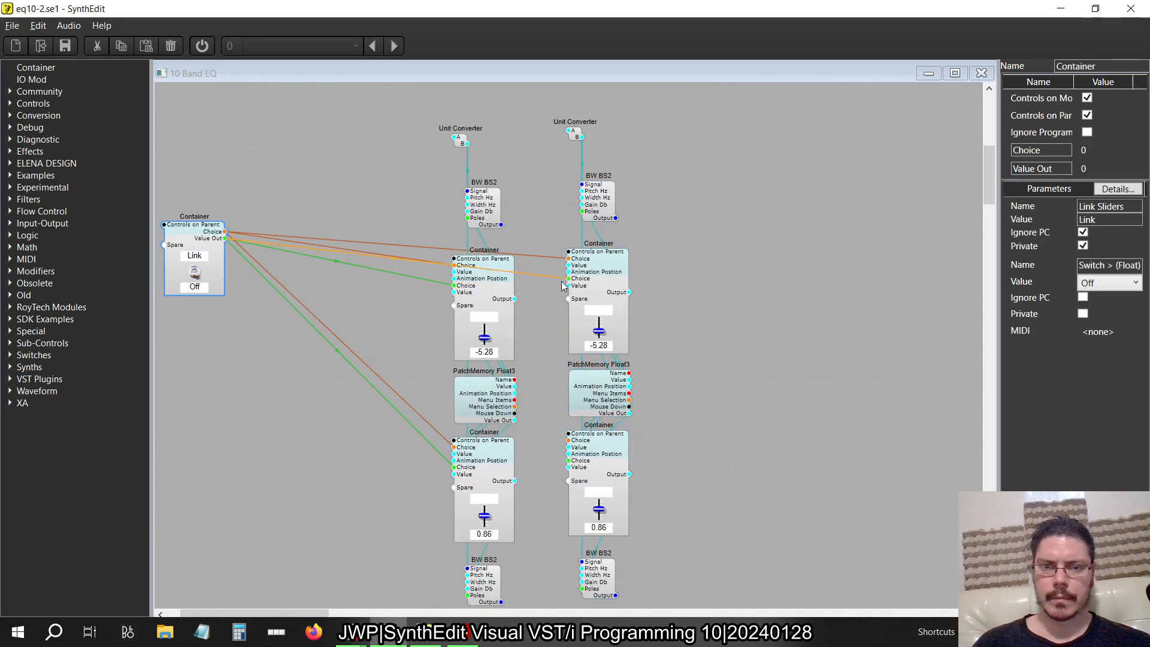
Step: Select the second band's modules, containerize them with the Link wiring, and copy the container
click(598, 510)
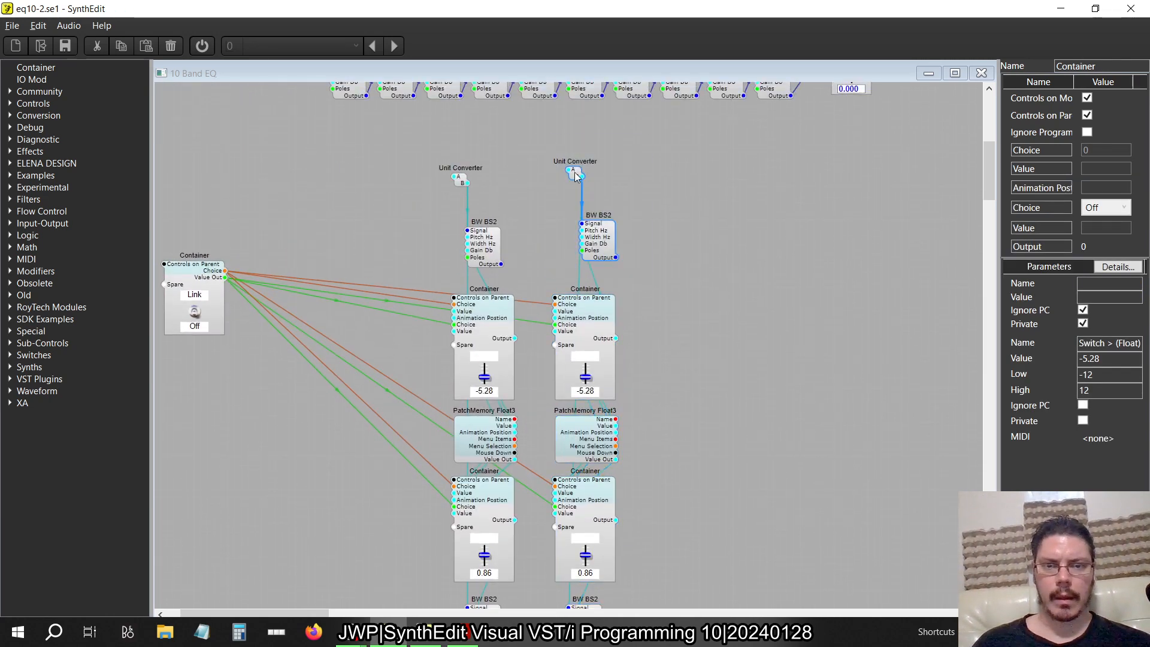
click(574, 174)
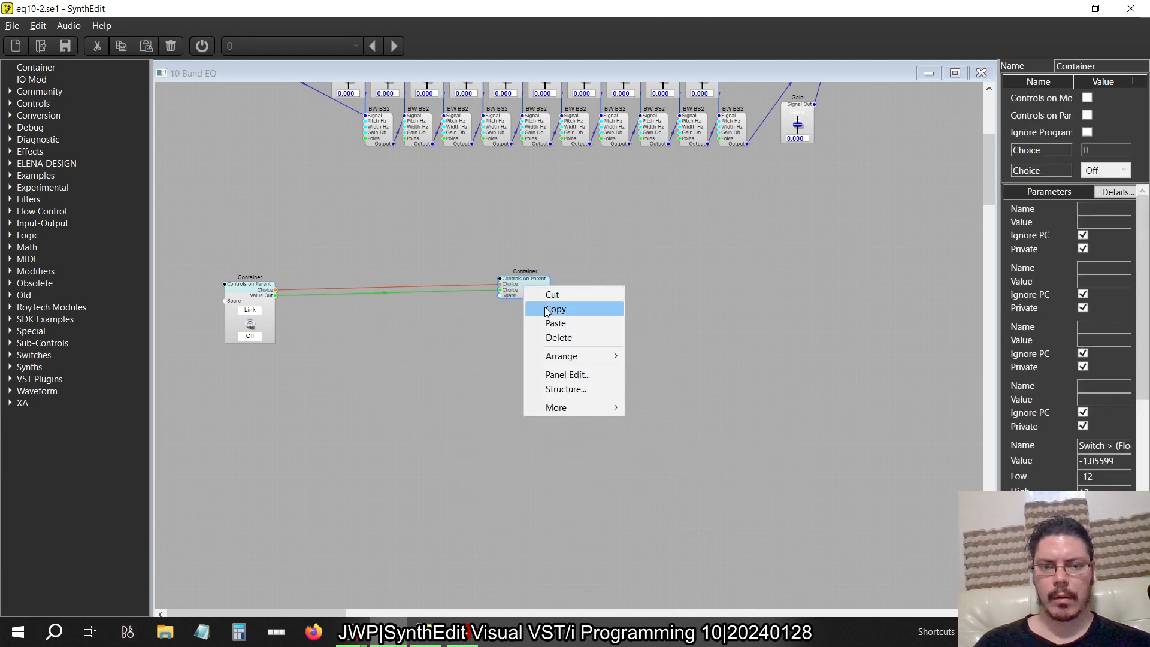
click(556, 323)
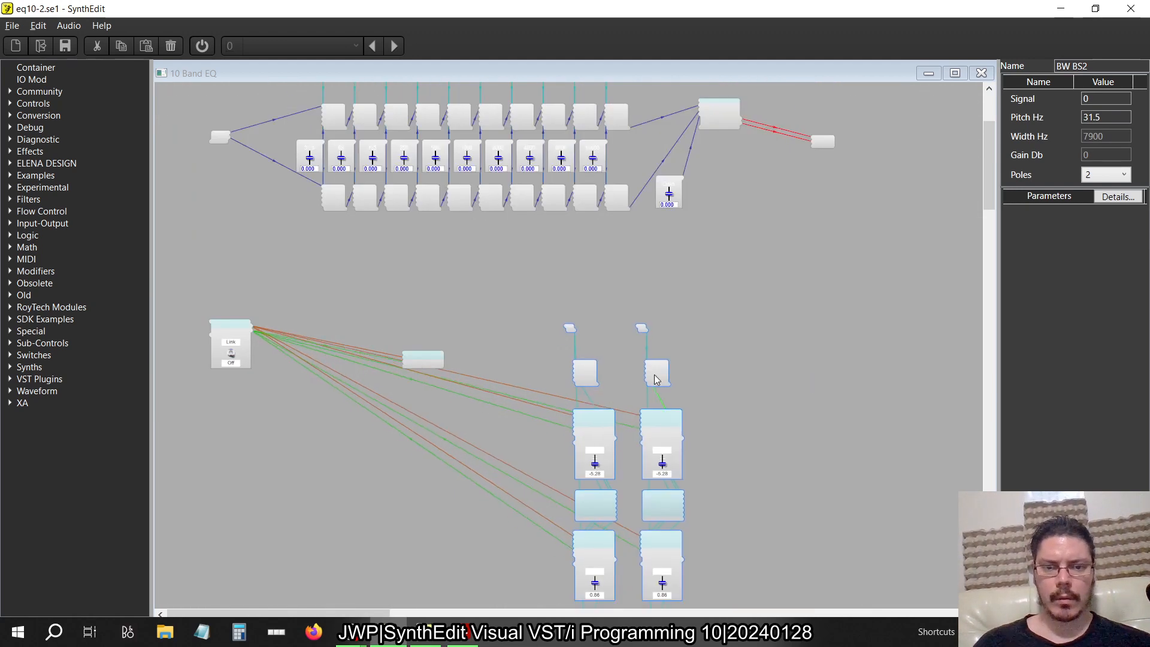
Step: Un-Containerize the pasted container and chain the first three BW BS2 outputs into the next Signal inputs
right_click(423, 358)
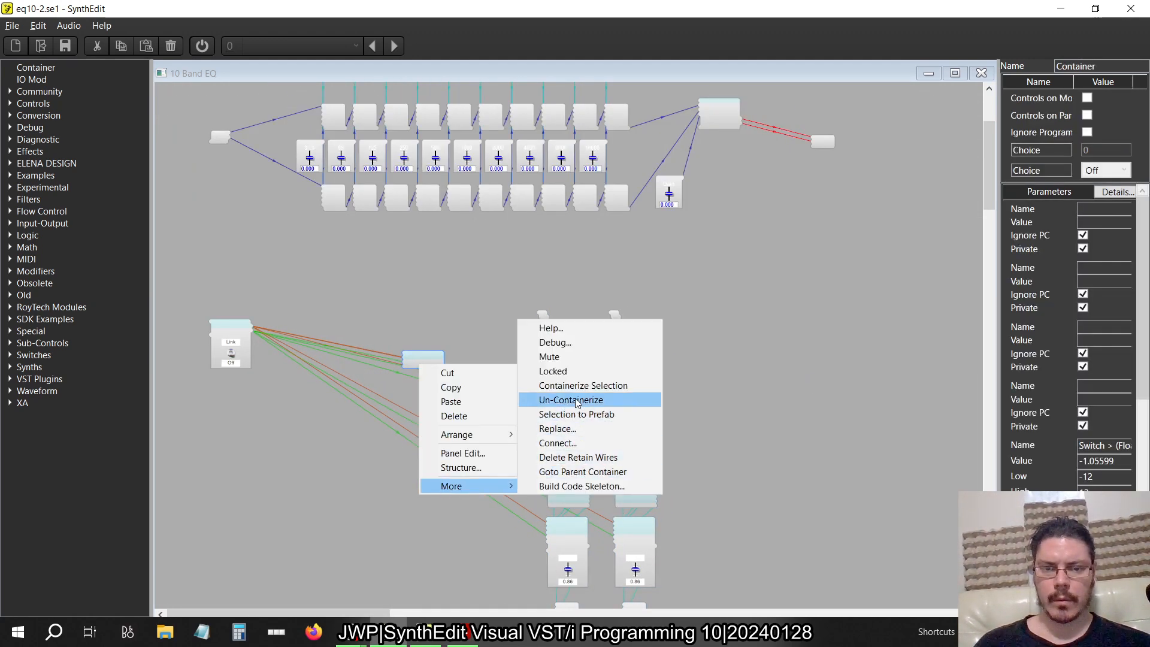
click(571, 399)
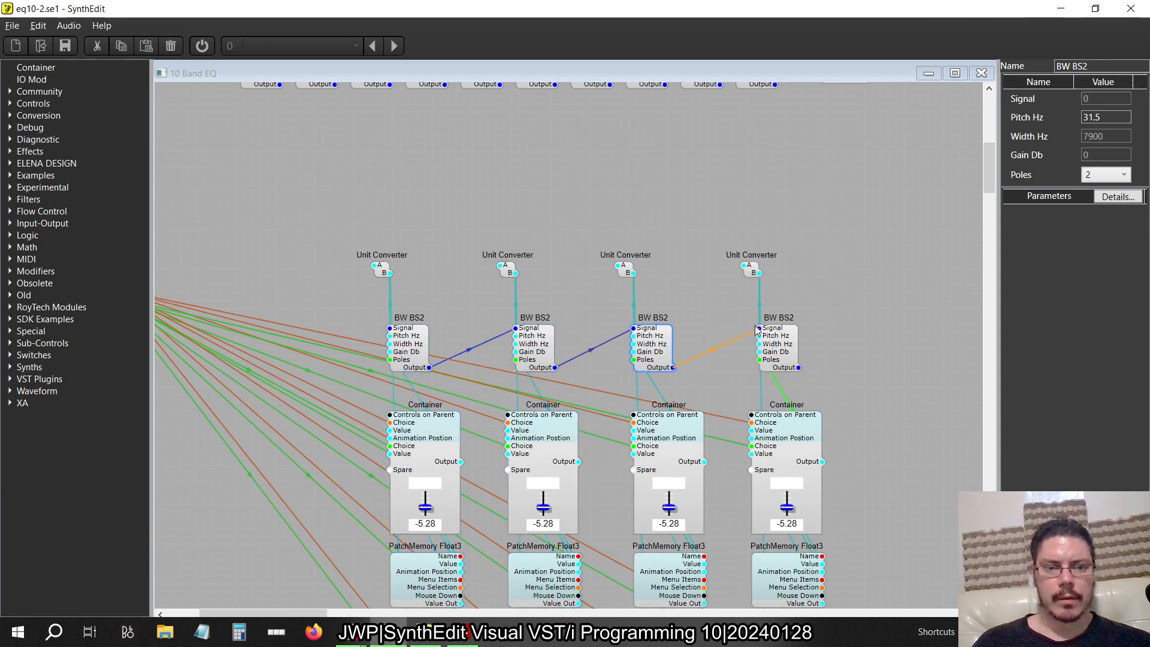
scroll(down, 3)
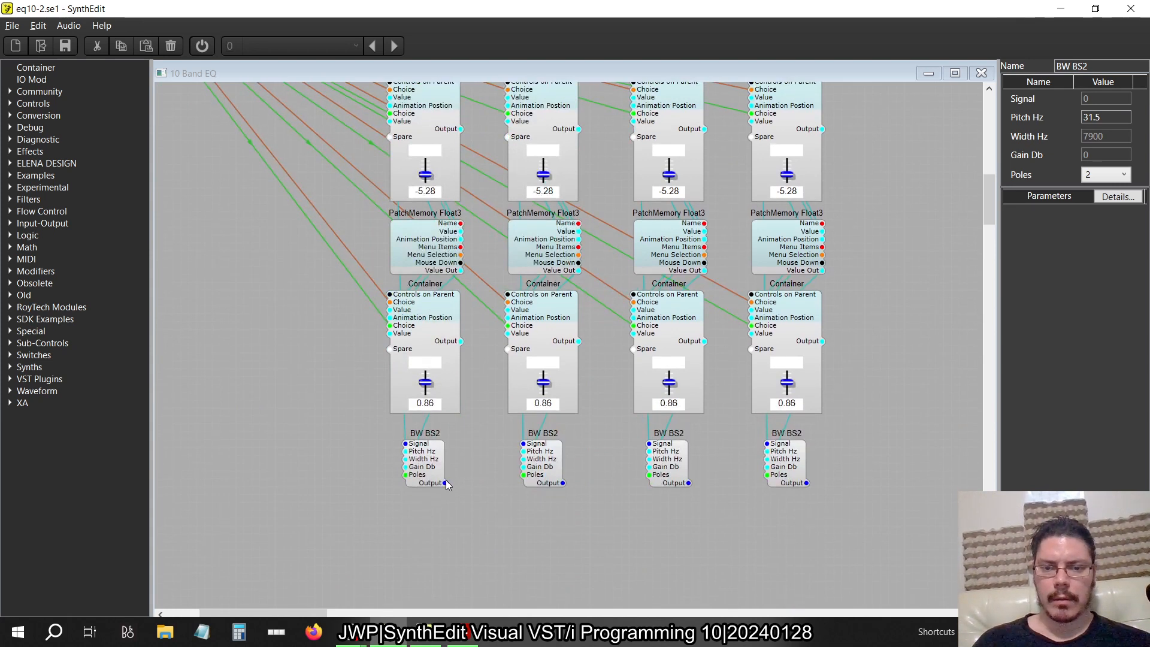
drag(447, 483, 565, 484)
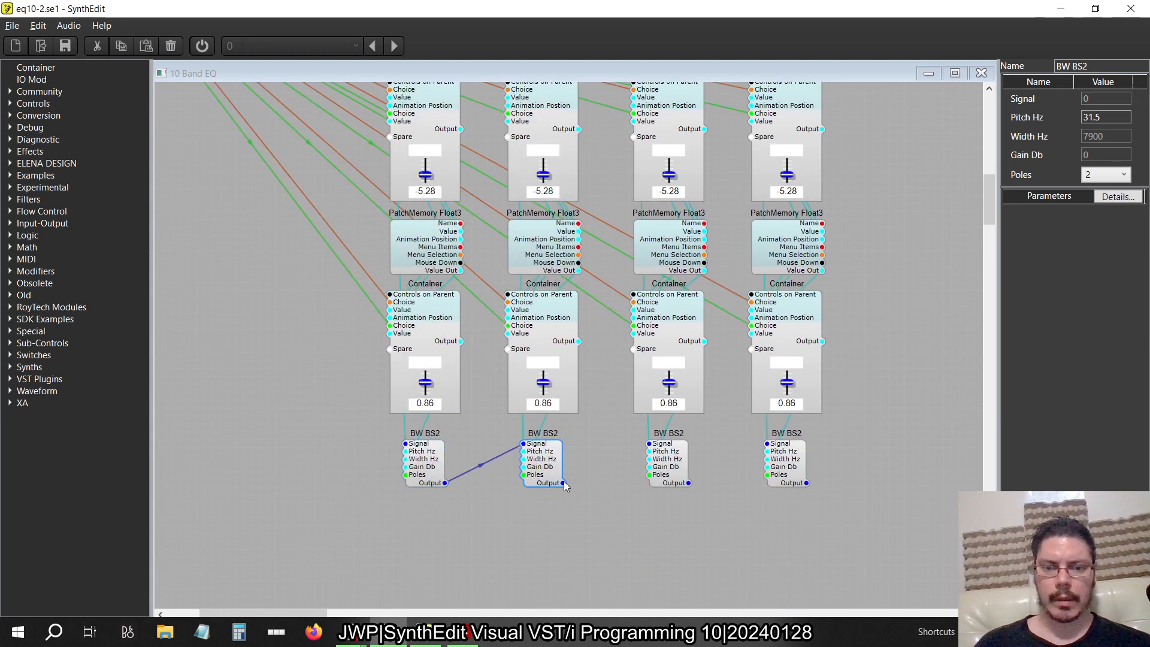
drag(686, 483, 792, 429)
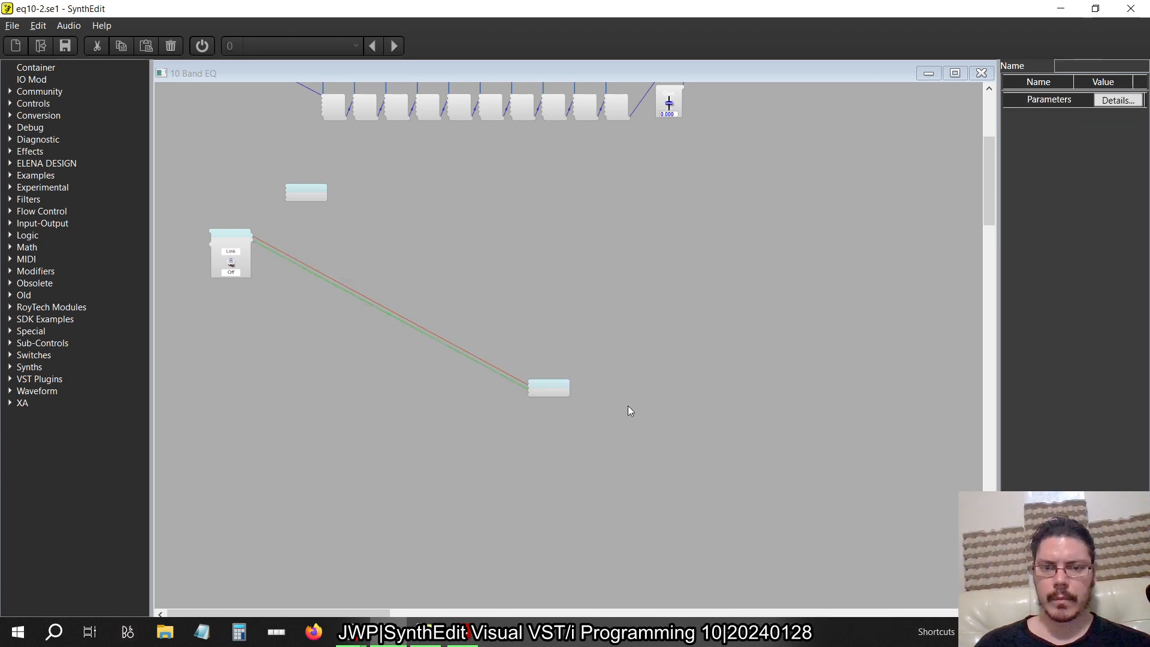
Step: Wire the Link switch's Choice pins to the new band container and check its sliders in Panel Edit
click(549, 388)
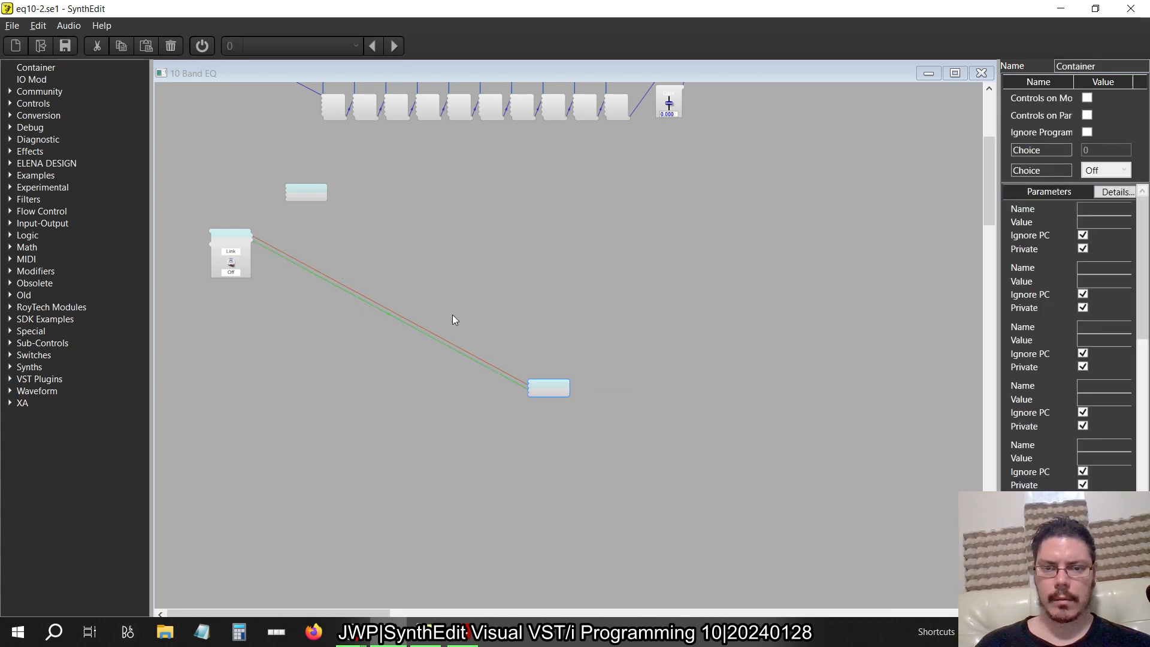
drag(549, 387, 411, 272)
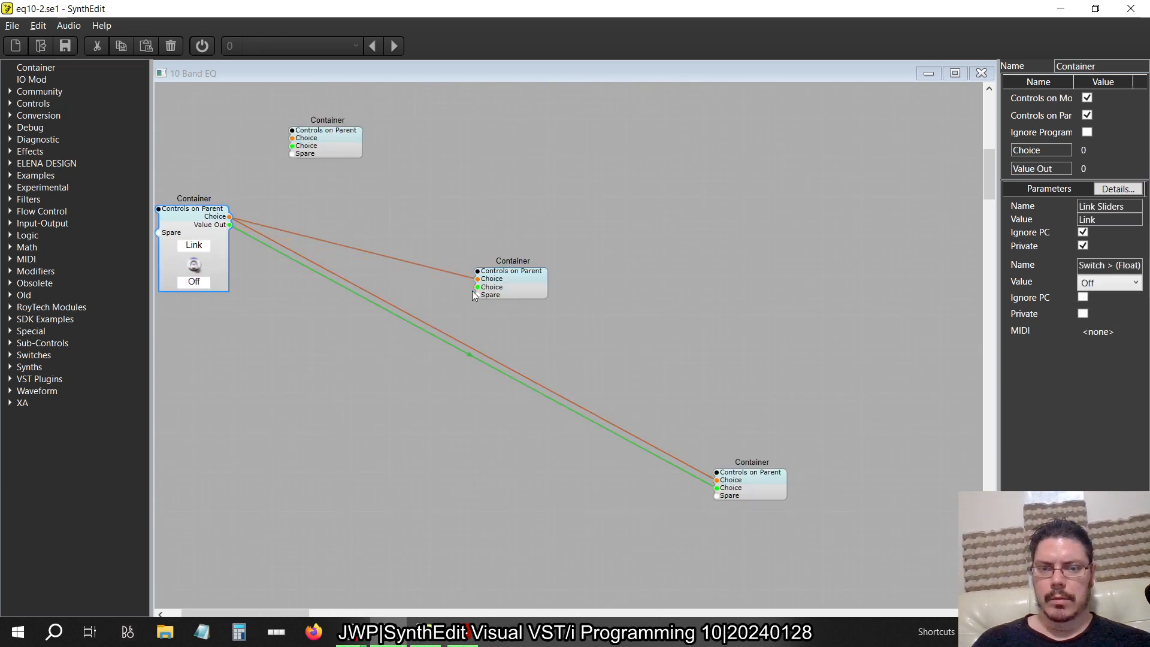
drag(748, 480, 499, 367)
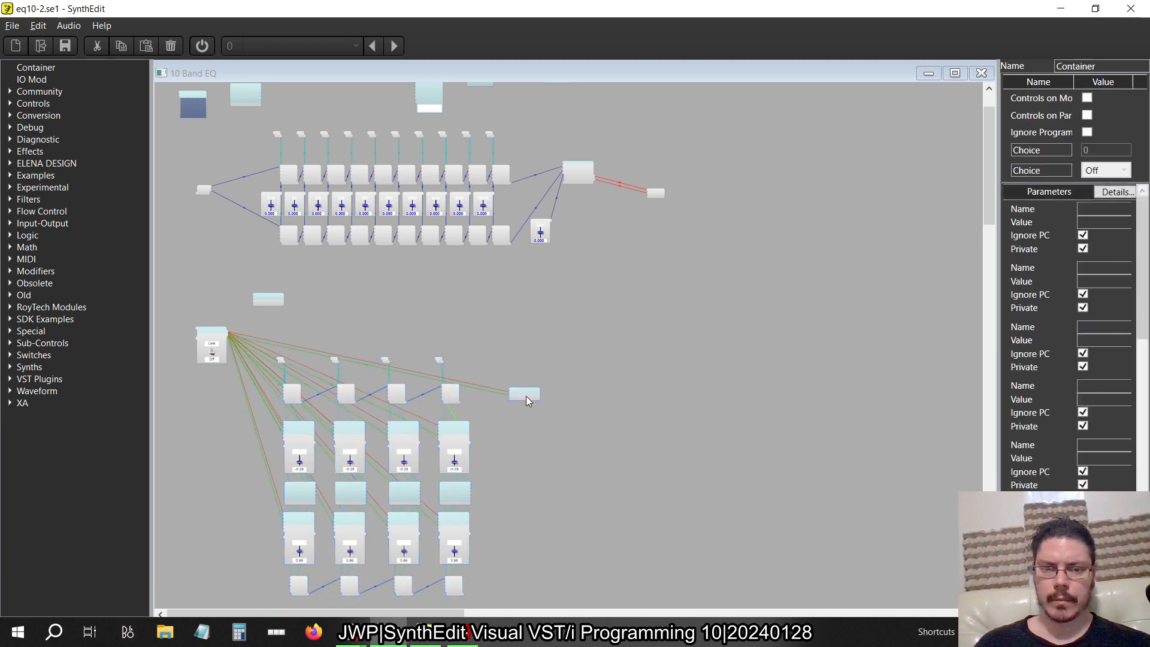
click(981, 73)
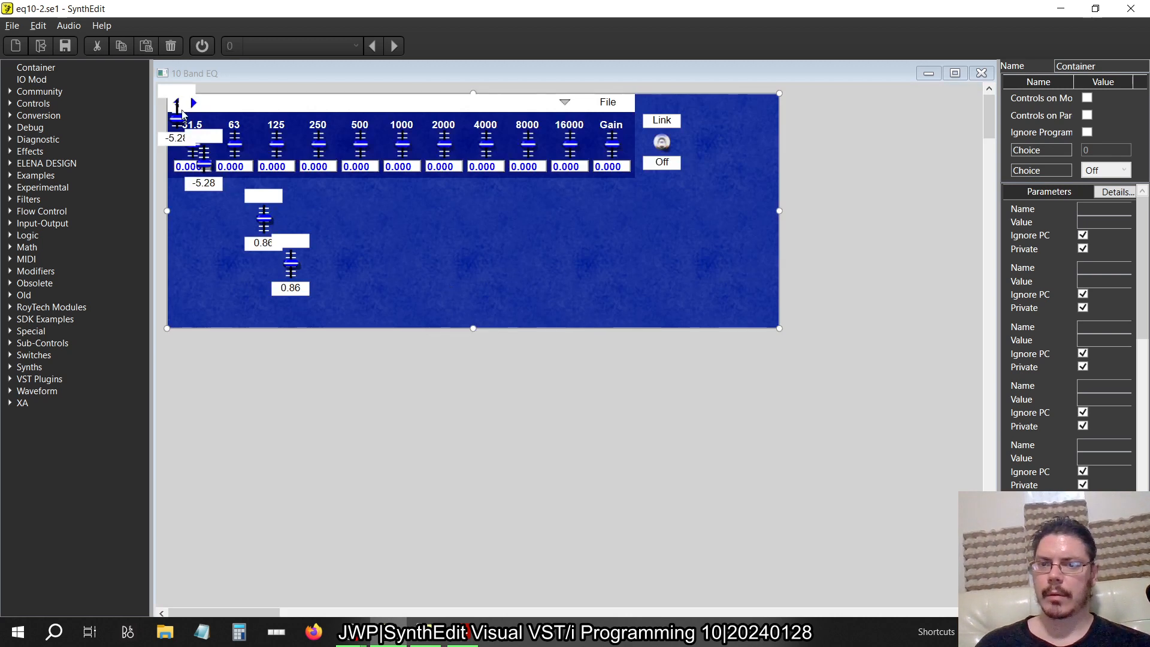
mouse_move(304, 218)
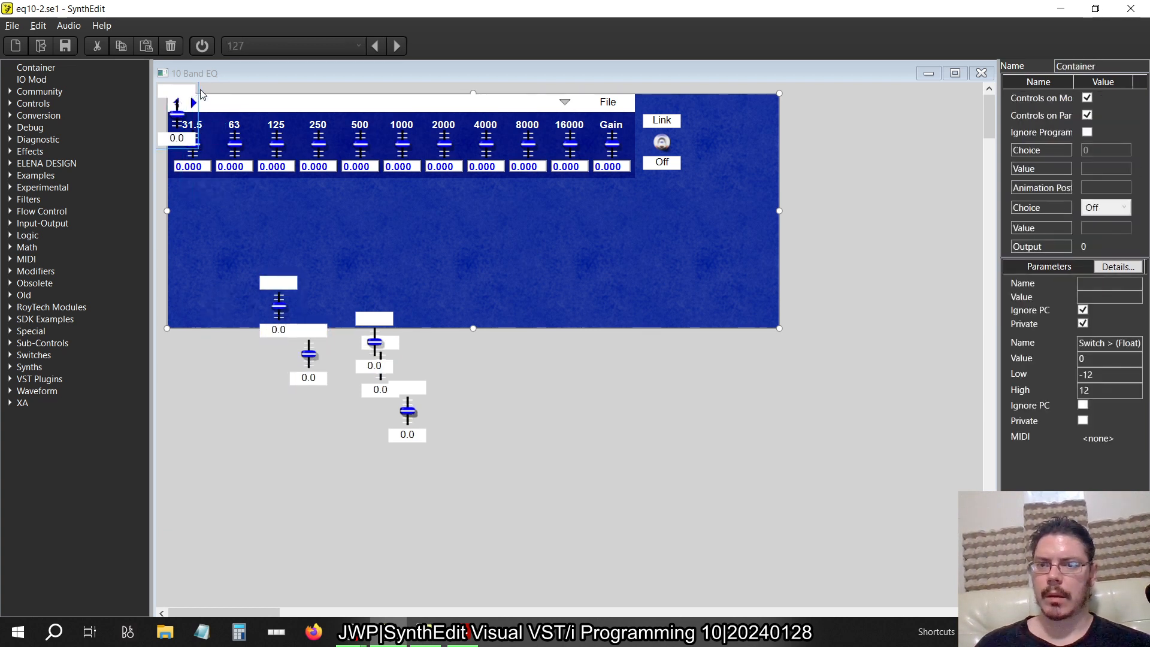
mouse_move(199, 143)
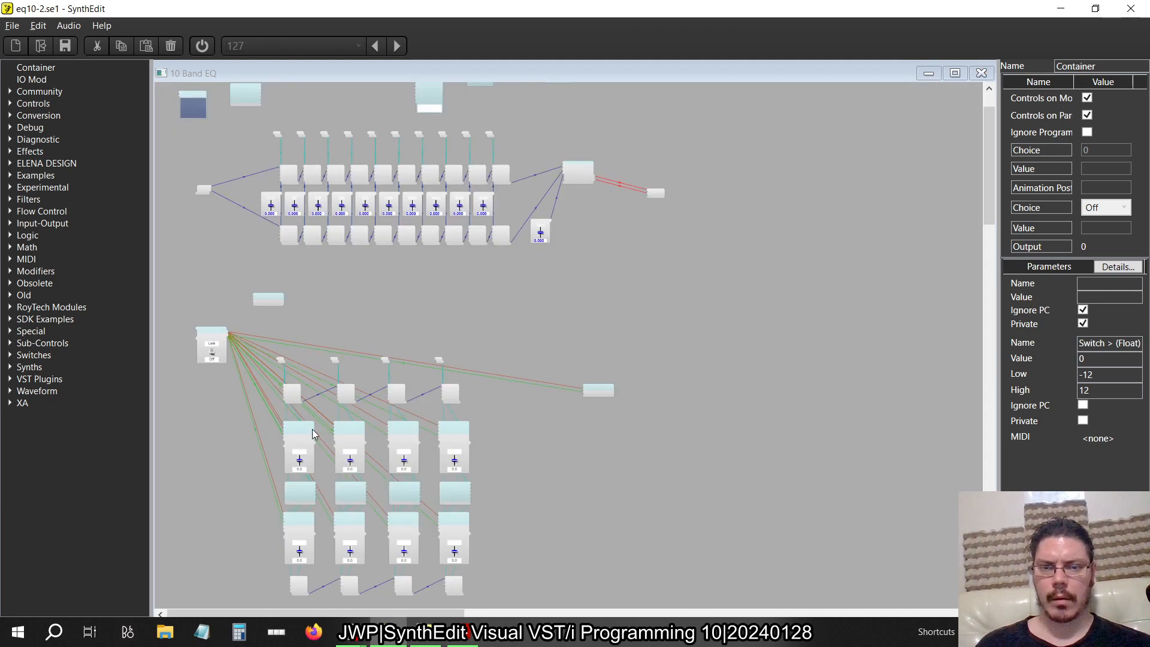
drag(297, 154, 519, 257)
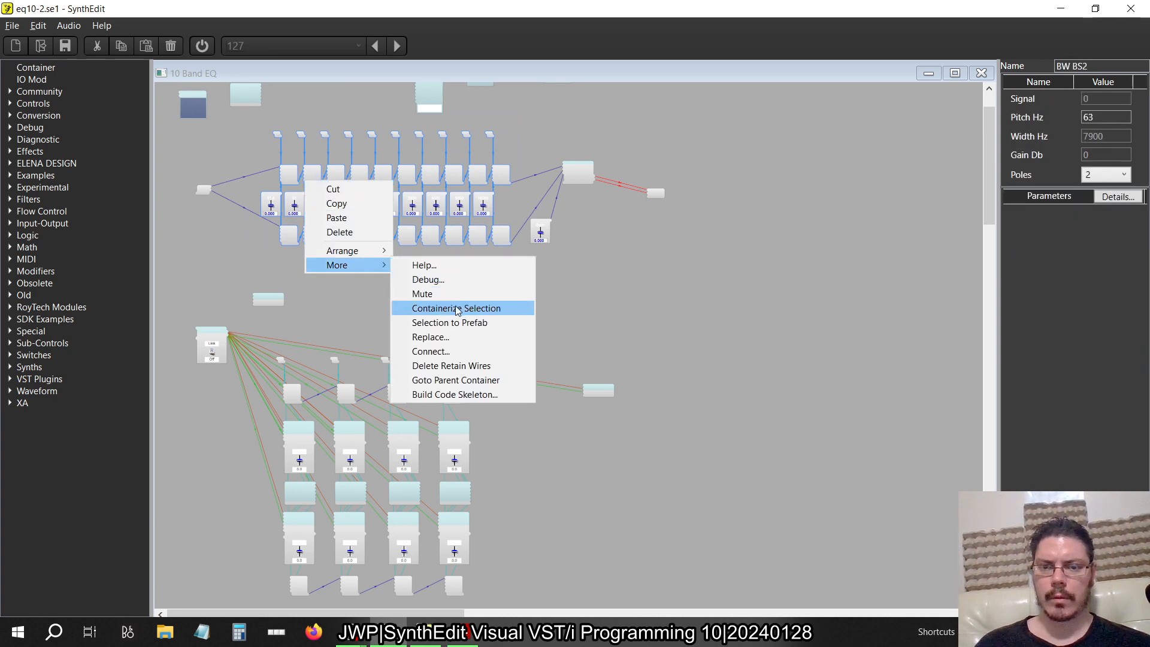
click(455, 307)
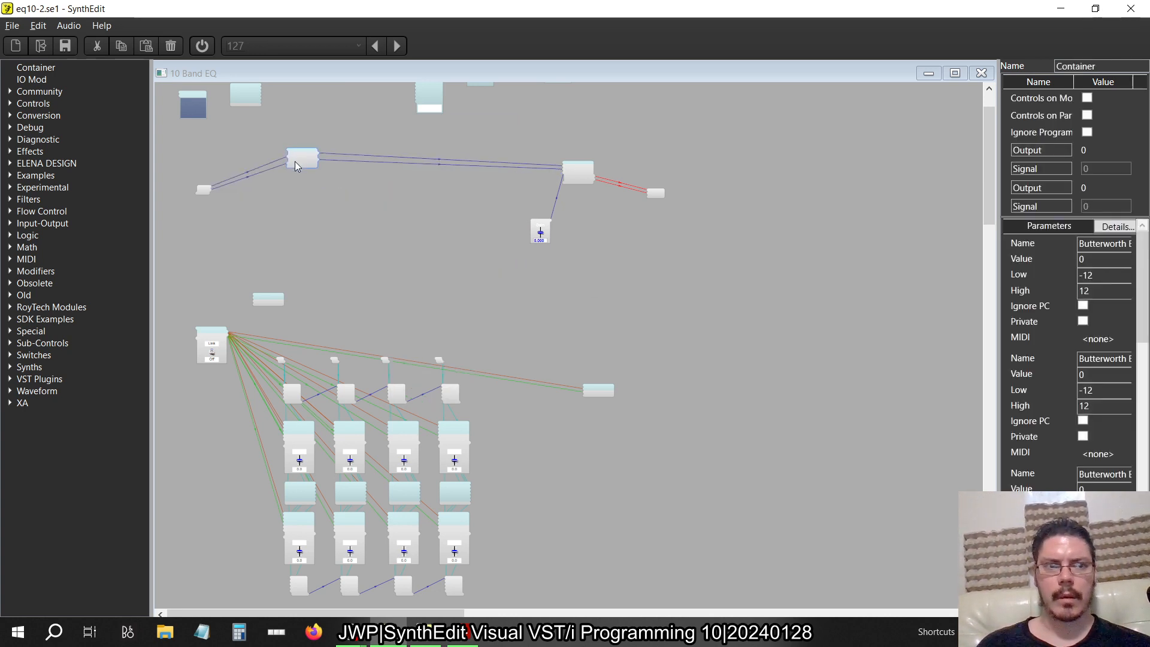
scroll(down, 3)
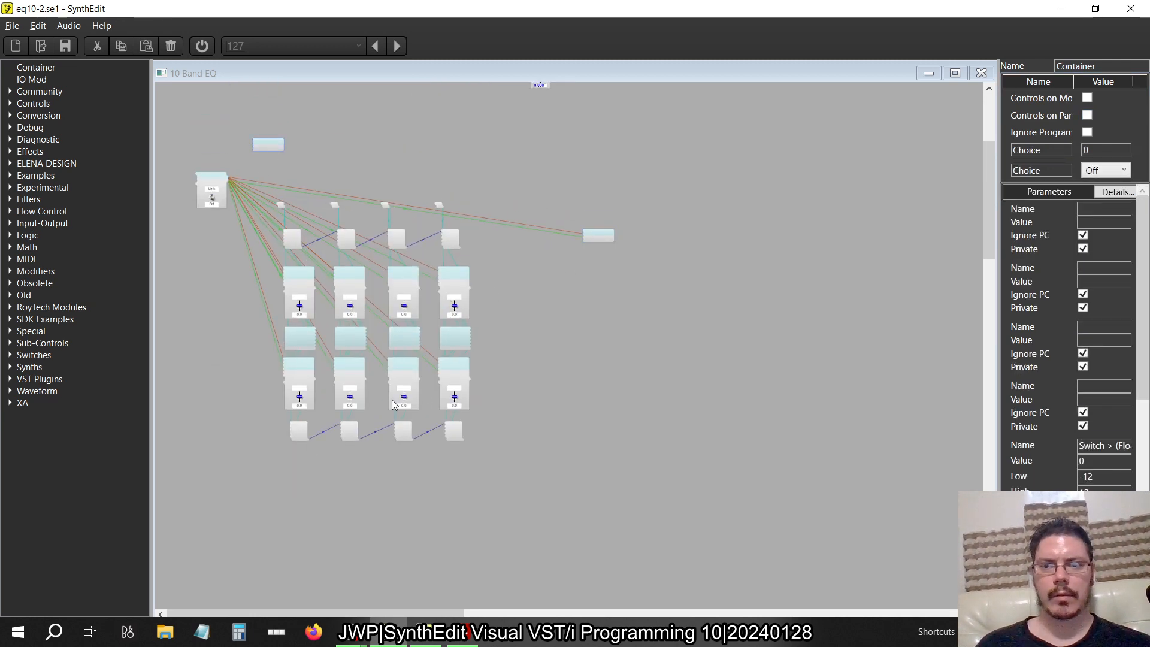
mouse_move(447, 265)
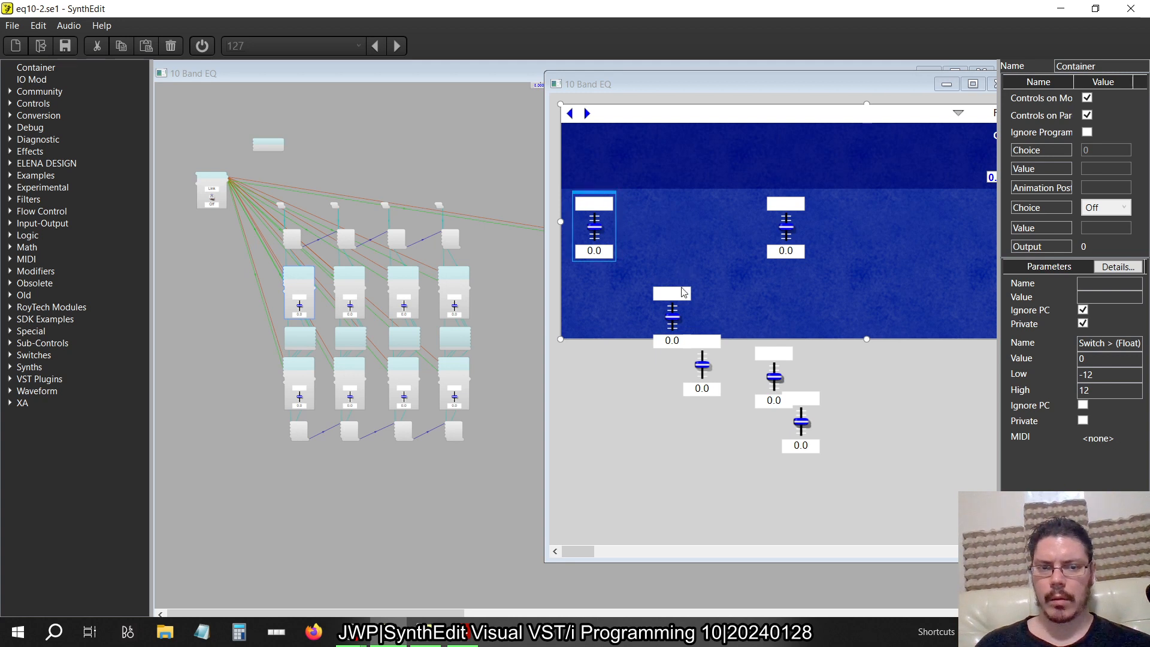
Step: Move a band slider into the 4x2 grid on the blue panel, then close Panel Edit
click(671, 293)
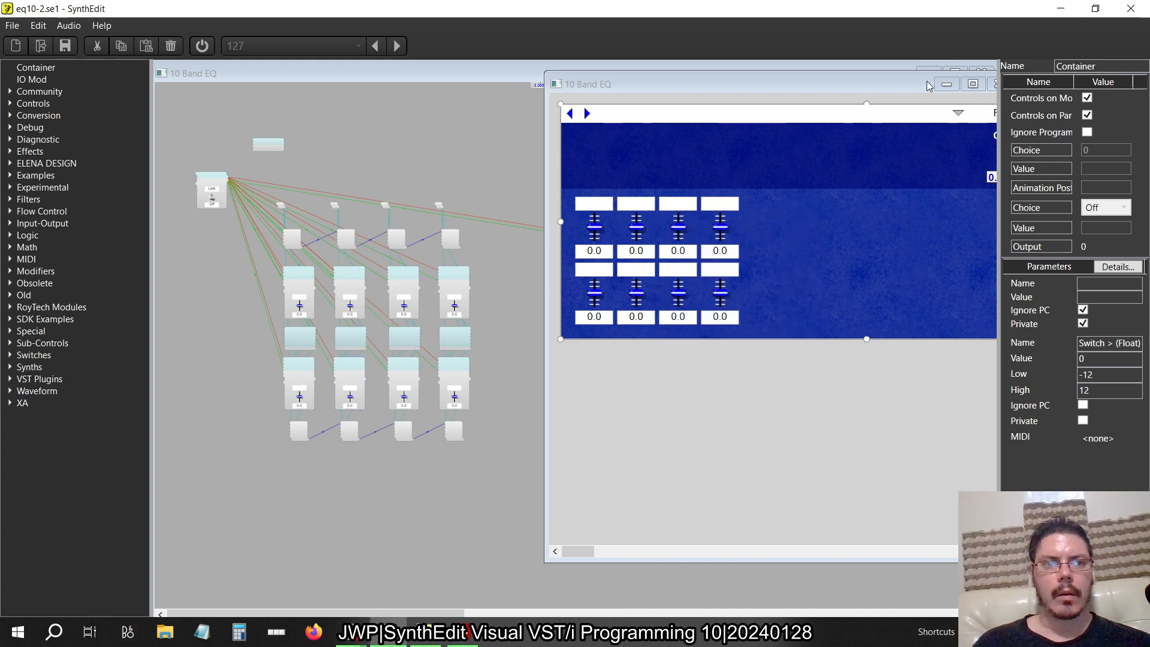
click(983, 73)
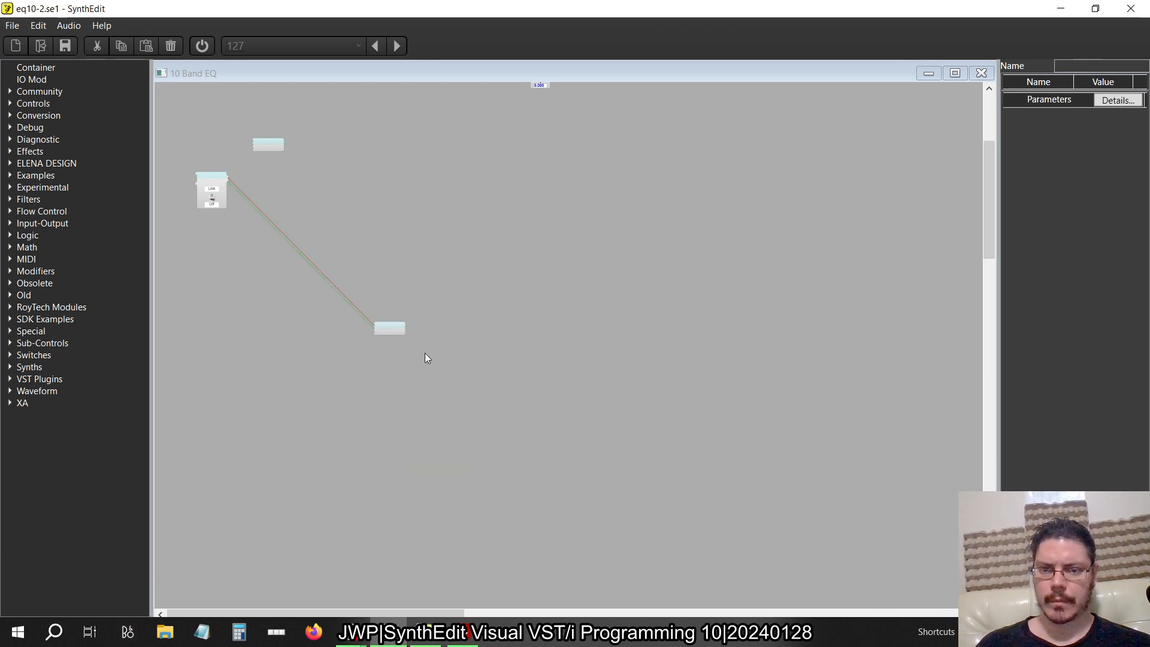
Step: Containerize the selected four band strips via More > Containerize Selection
right_click(382, 315)
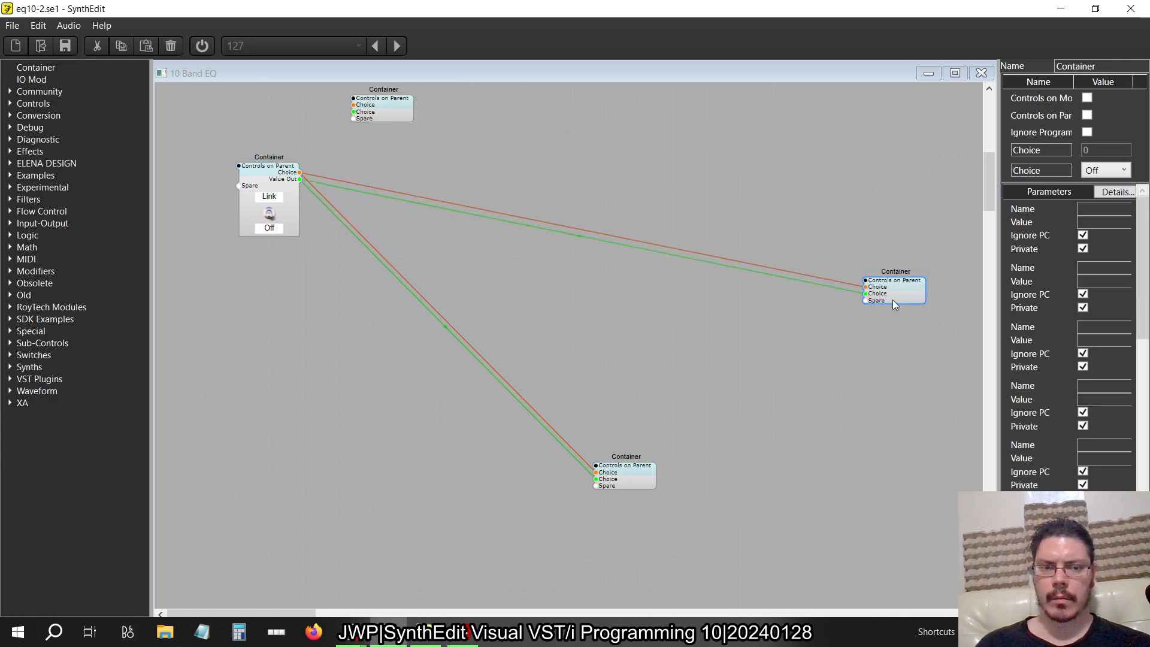
Step: Un-Containerize the first and second band containers via More > Un-Containerize
right_click(467, 416)
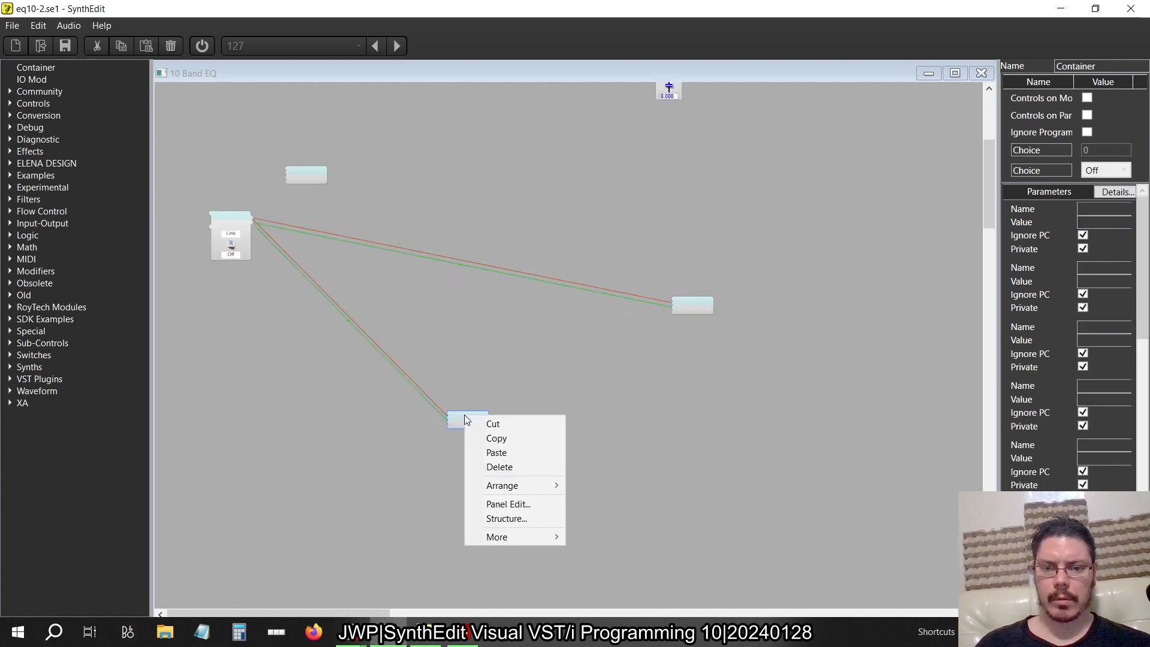
click(585, 459)
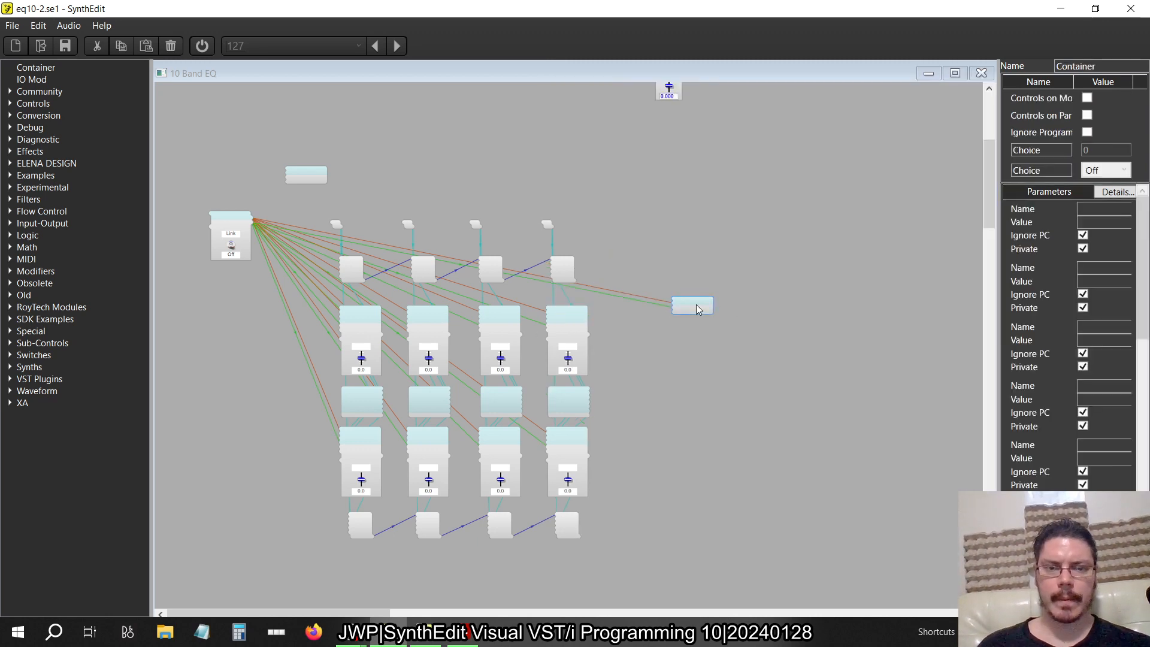
right_click(692, 304)
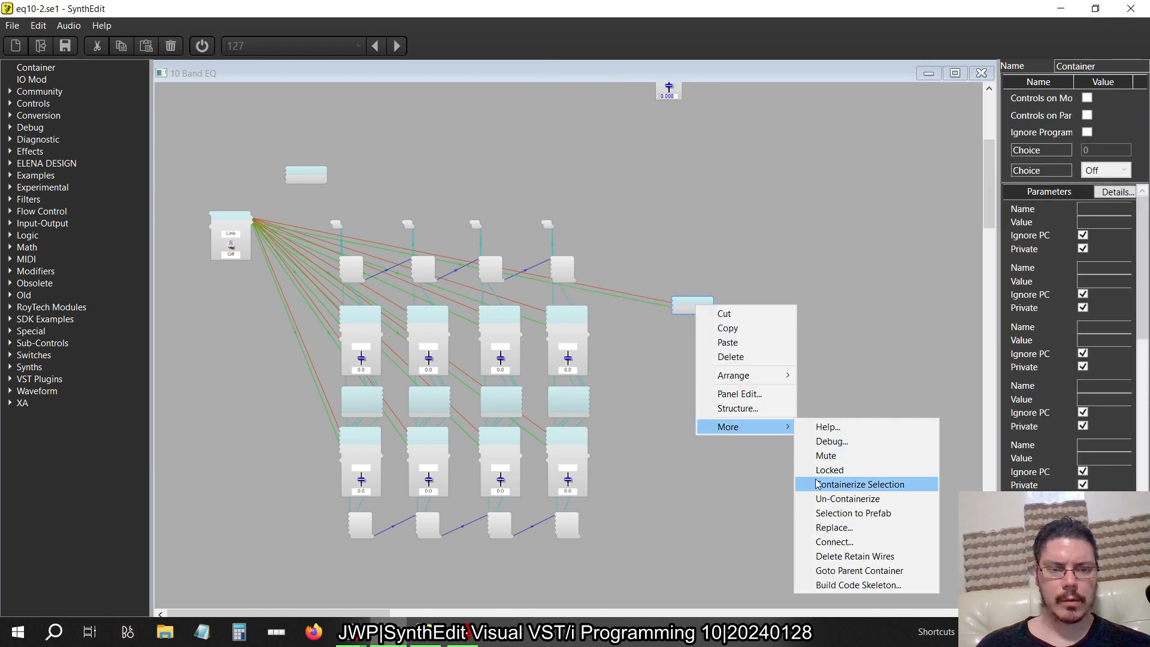
click(858, 484)
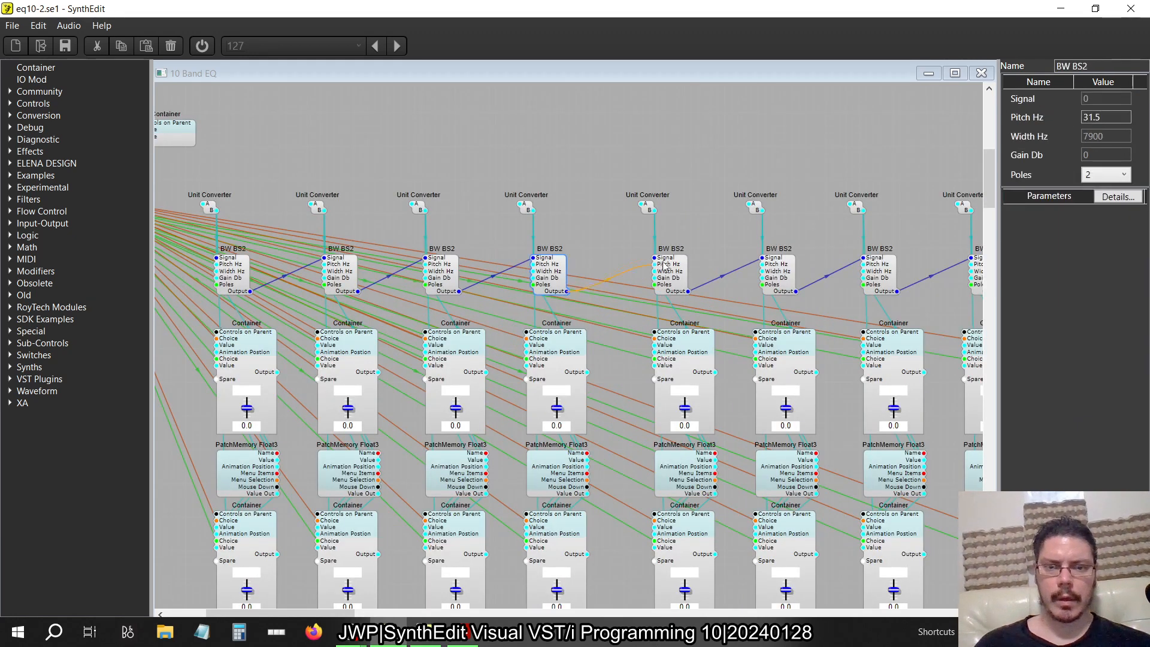
scroll(down, 3)
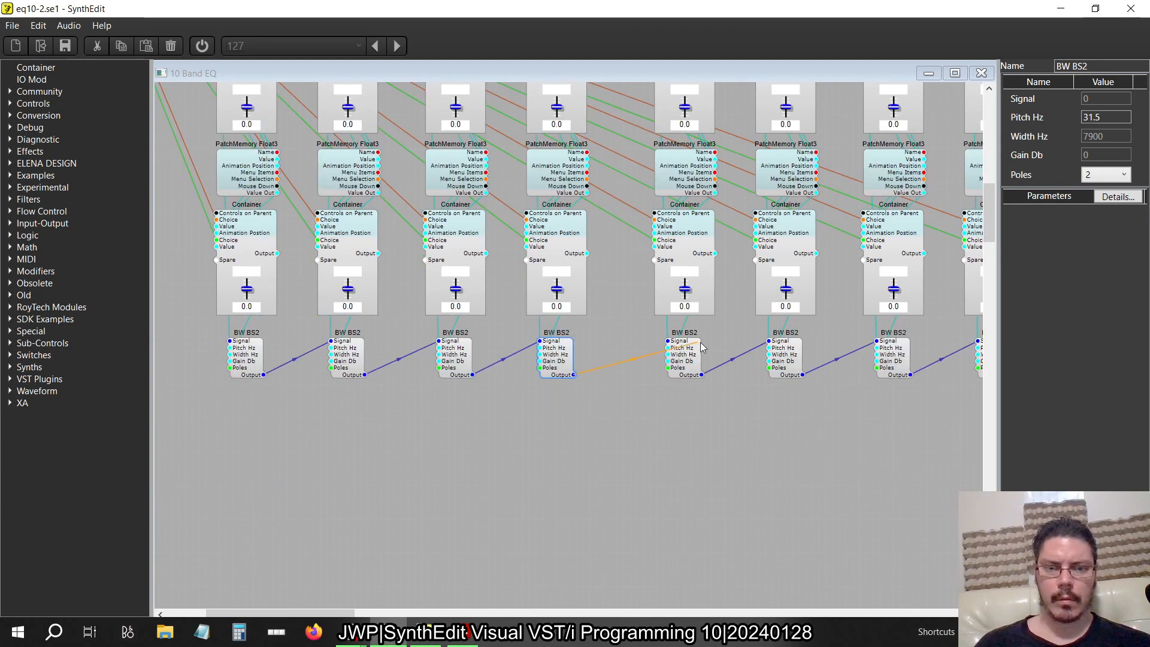
scroll(down, 3)
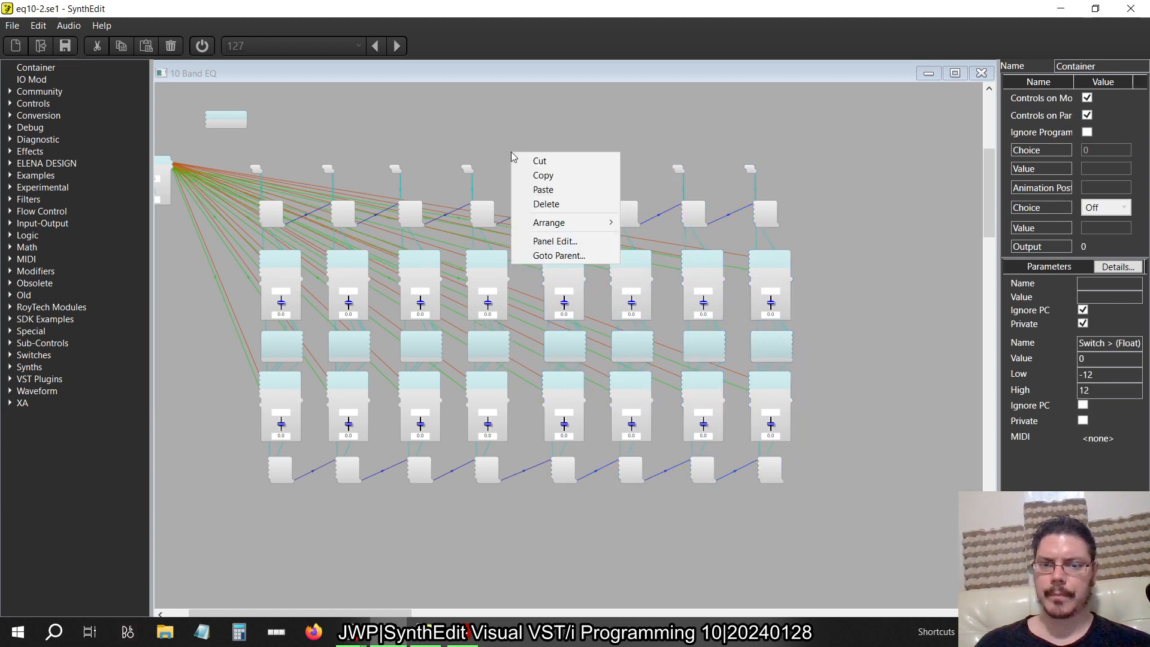
Step: Wire the Link switch to the last container, un-containerize it, and chain its BW BS2 filters
click(555, 241)
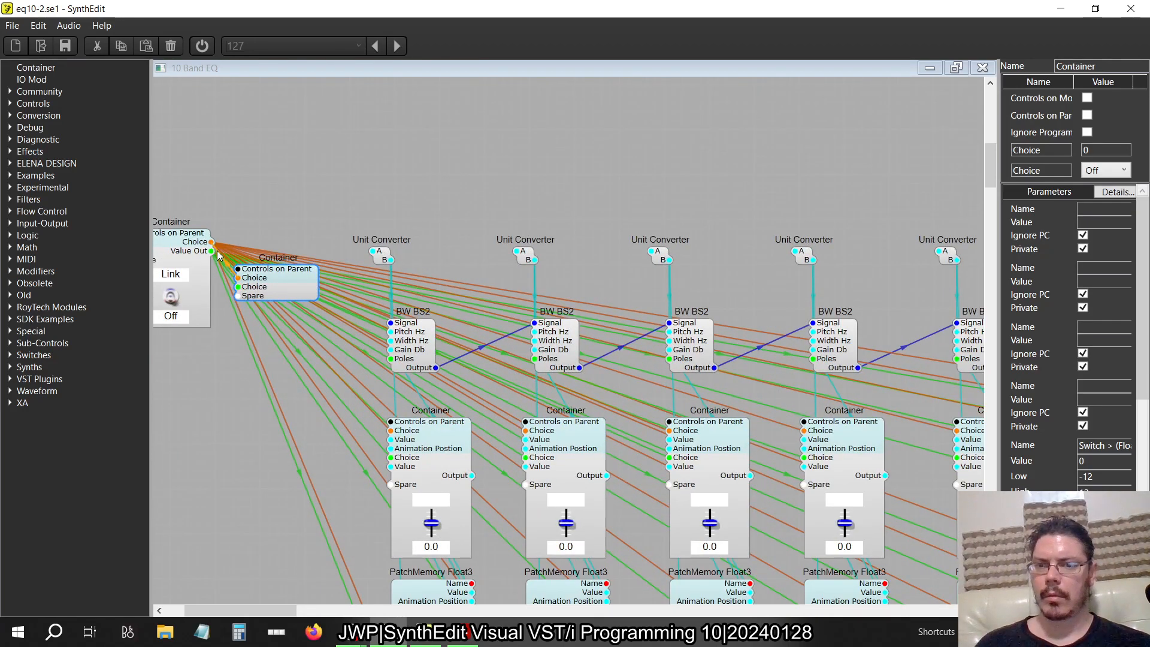
click(278, 257)
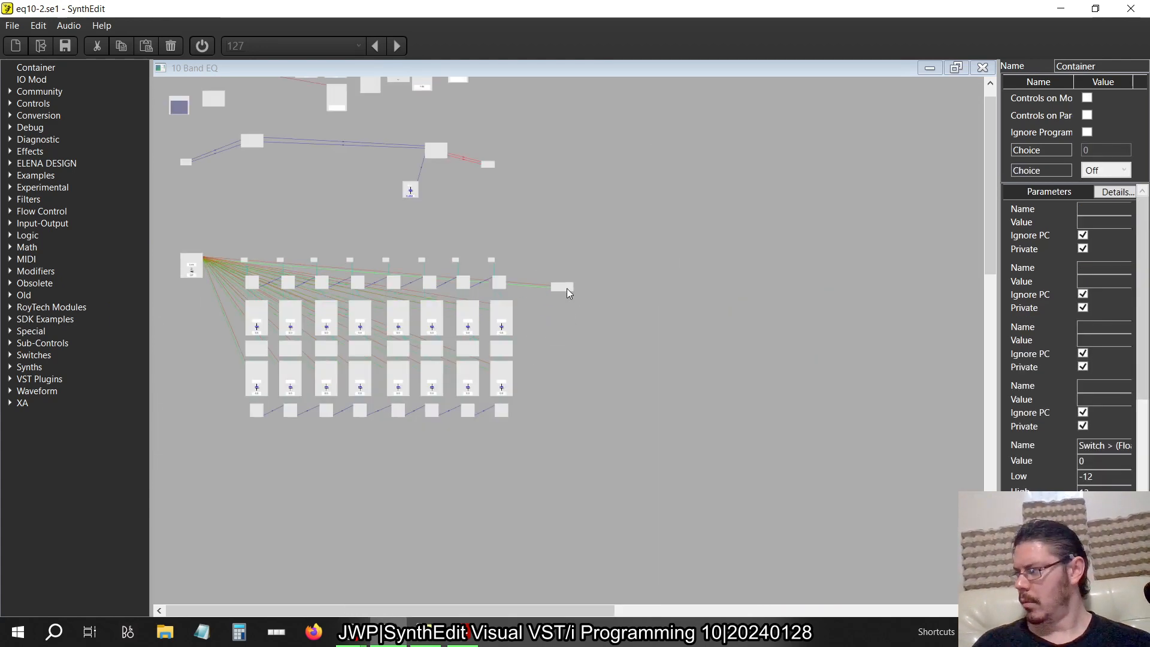
right_click(565, 290)
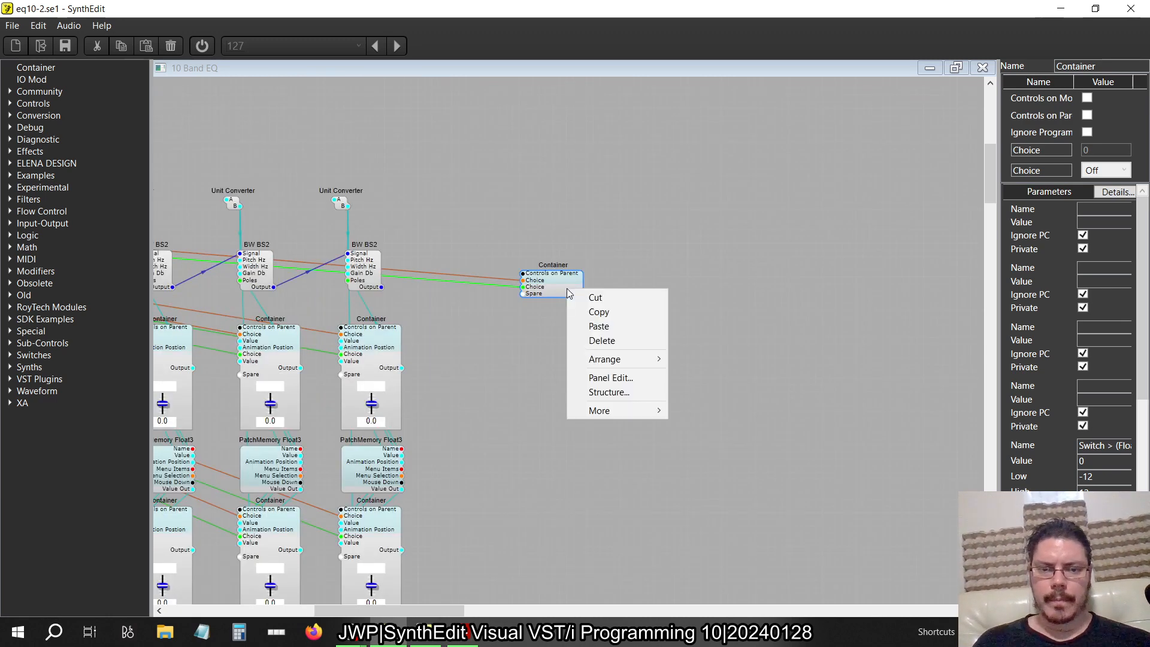
click(714, 485)
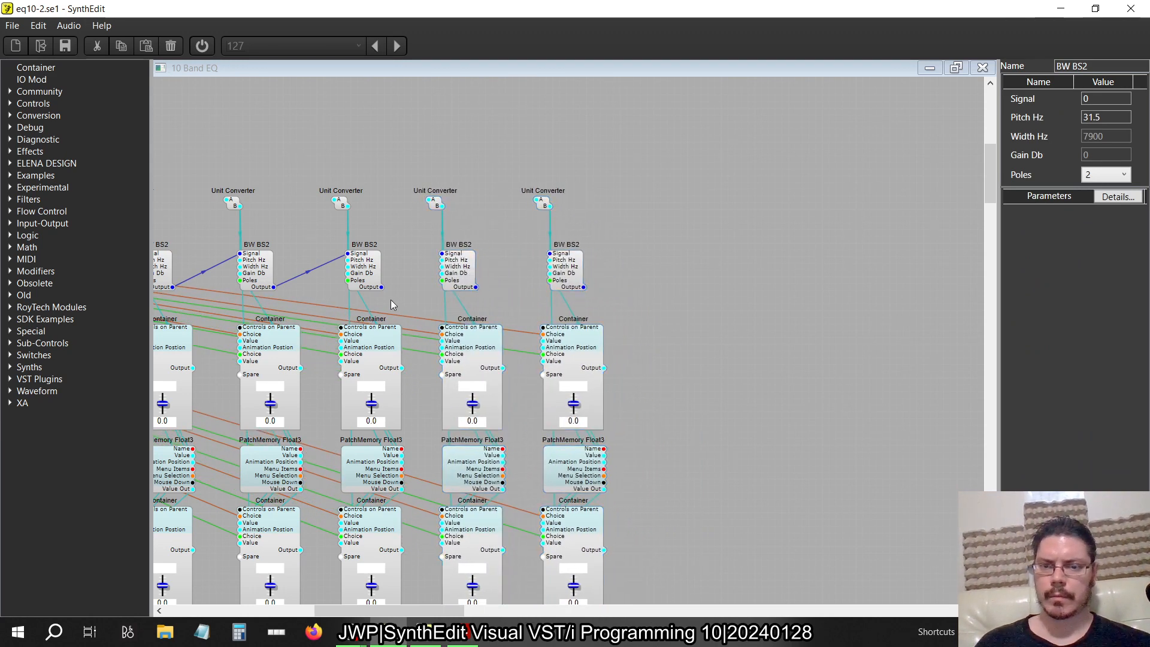
click(363, 265)
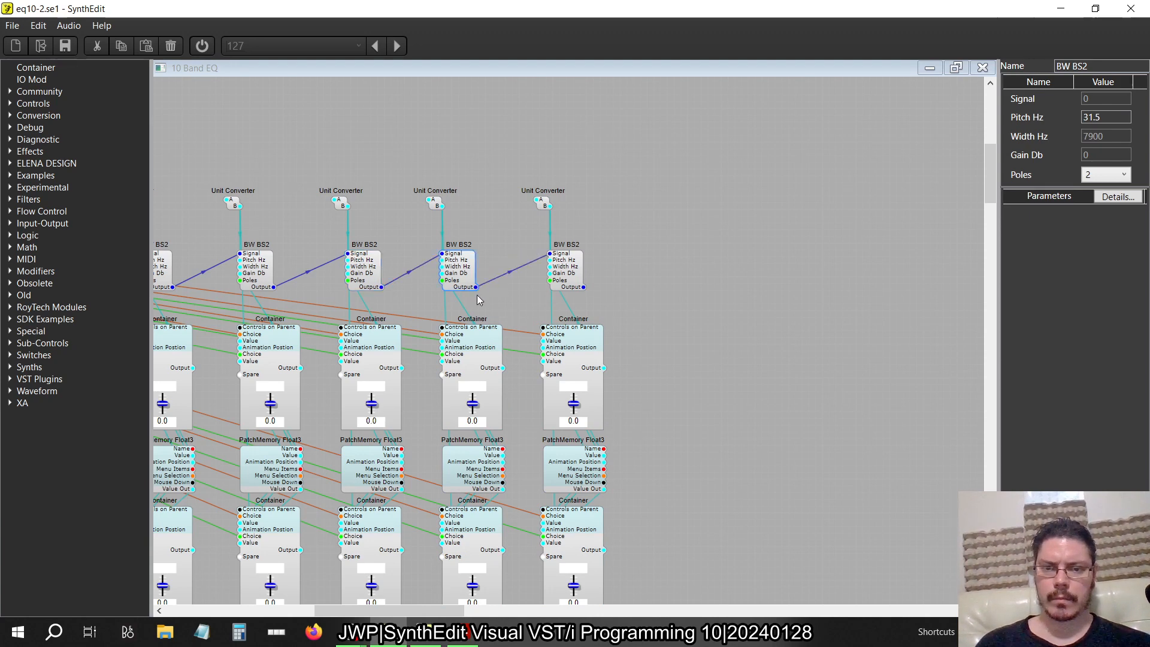
scroll(down, 3)
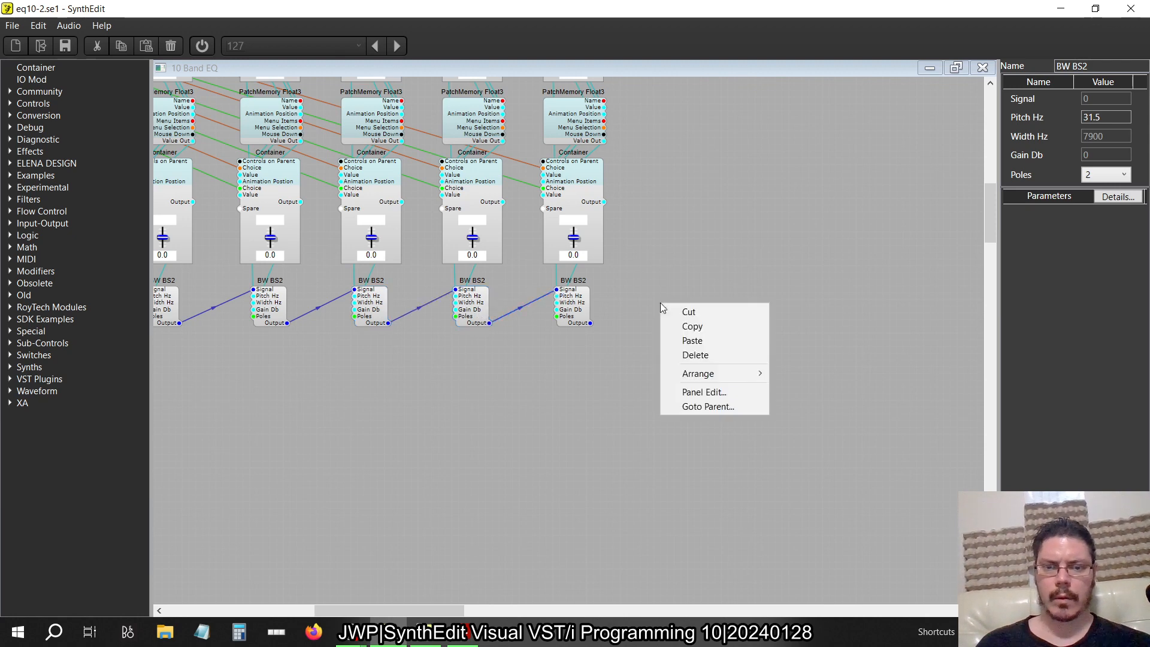
Step: In a maximized Panel Edit view, drag the ten band sliders into two rows beside Gain and Link
click(703, 391)
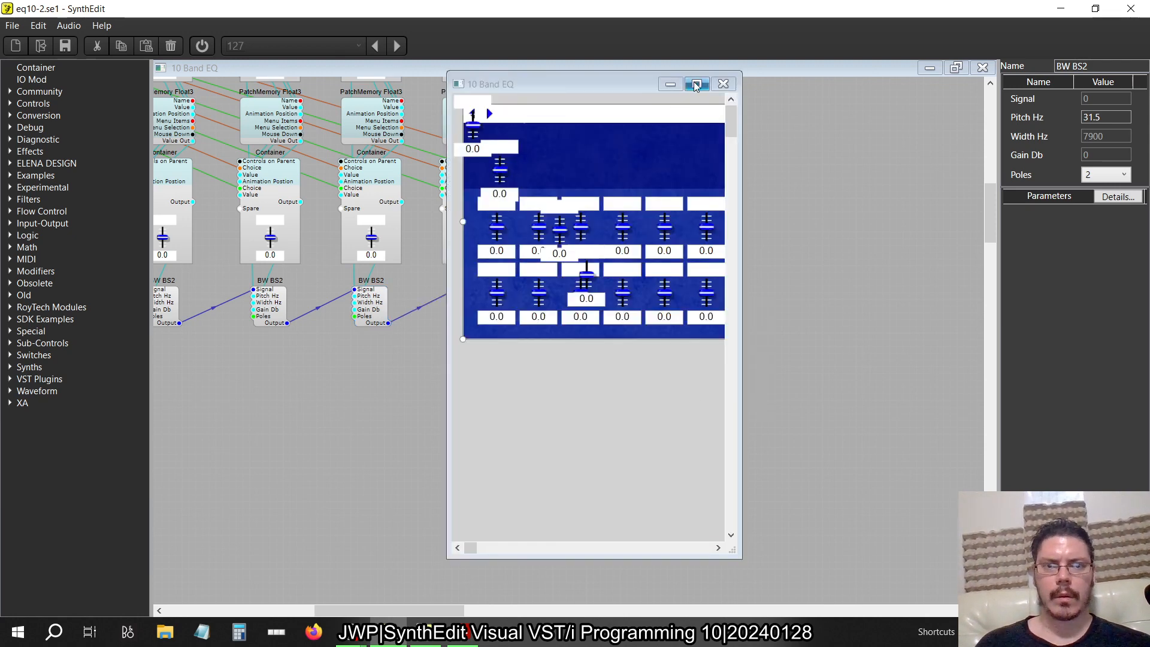
click(695, 83)
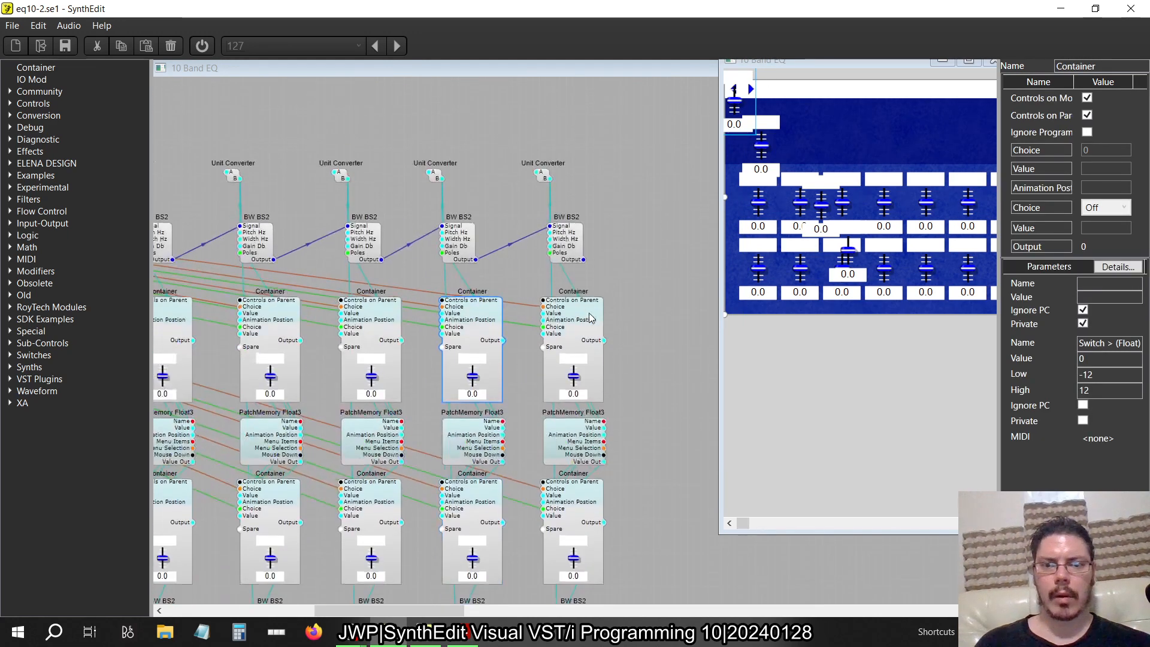
scroll(down, 3)
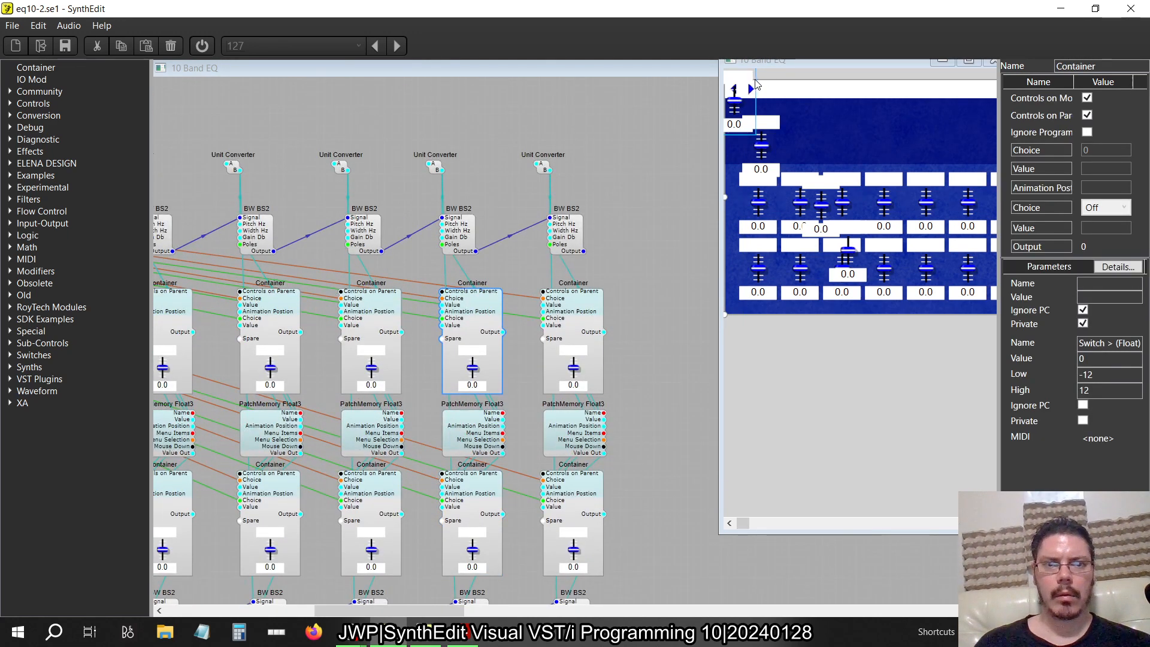
drag(734, 96, 758, 349)
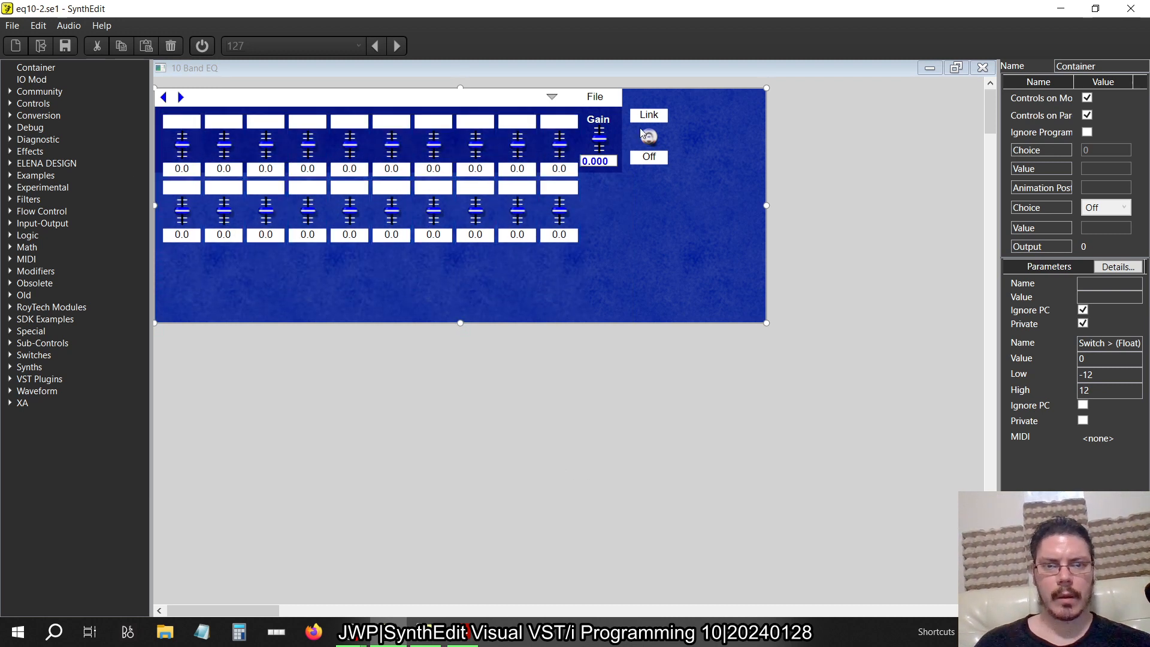
Step: Test the tenth upper band slider and switch Link to On
click(648, 156)
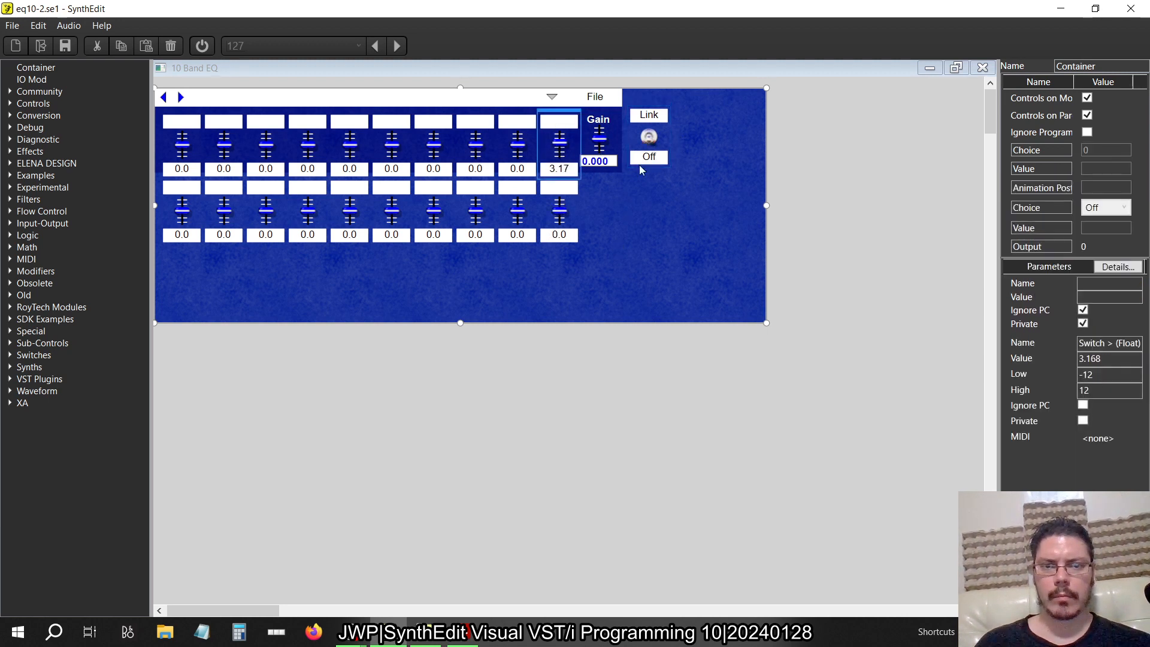
click(647, 157)
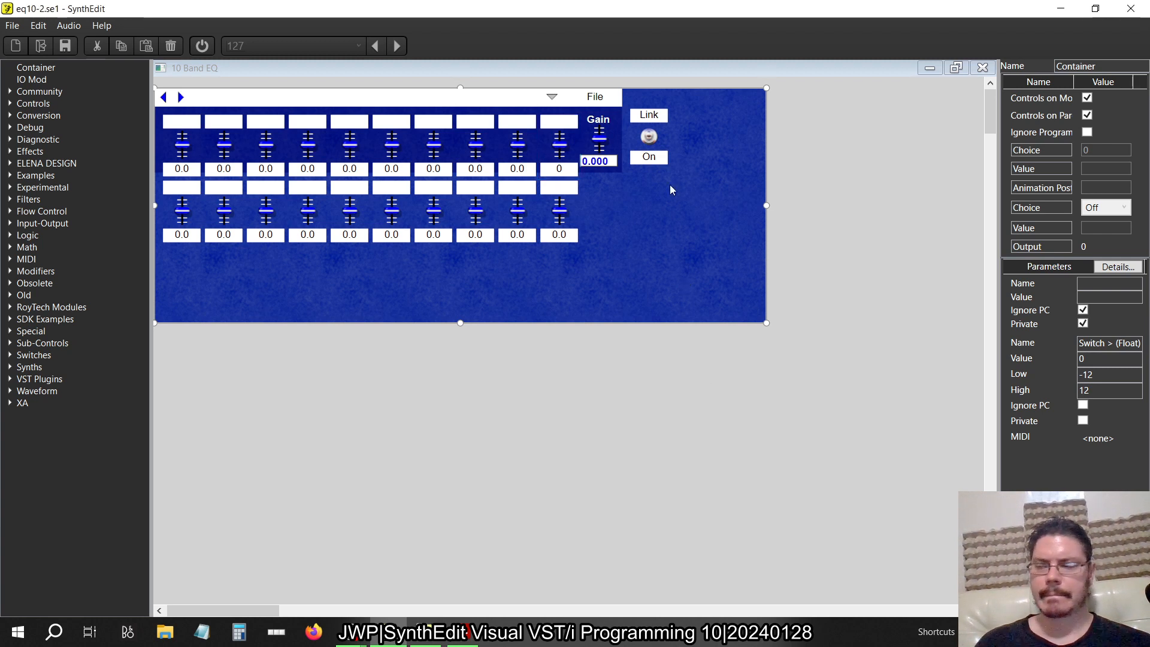
mouse_move(964, 88)
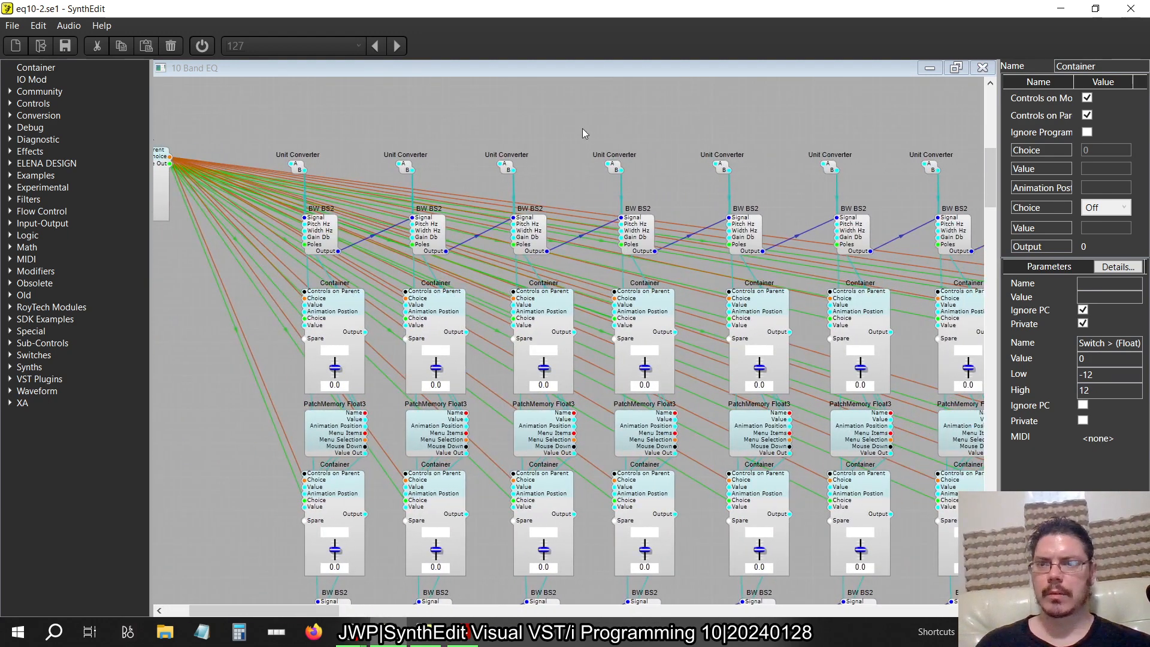
mouse_move(285, 131)
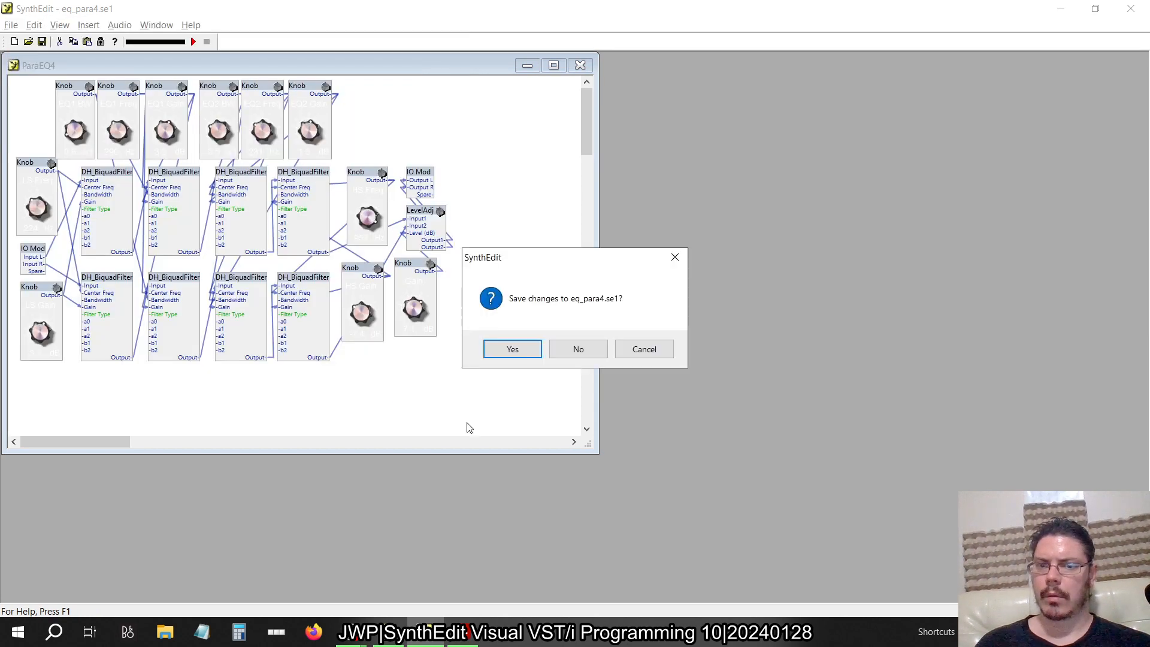
Step: Answer the eq_para4.se1 save prompt and bring up the eq10-2.se1 schematic
click(577, 349)
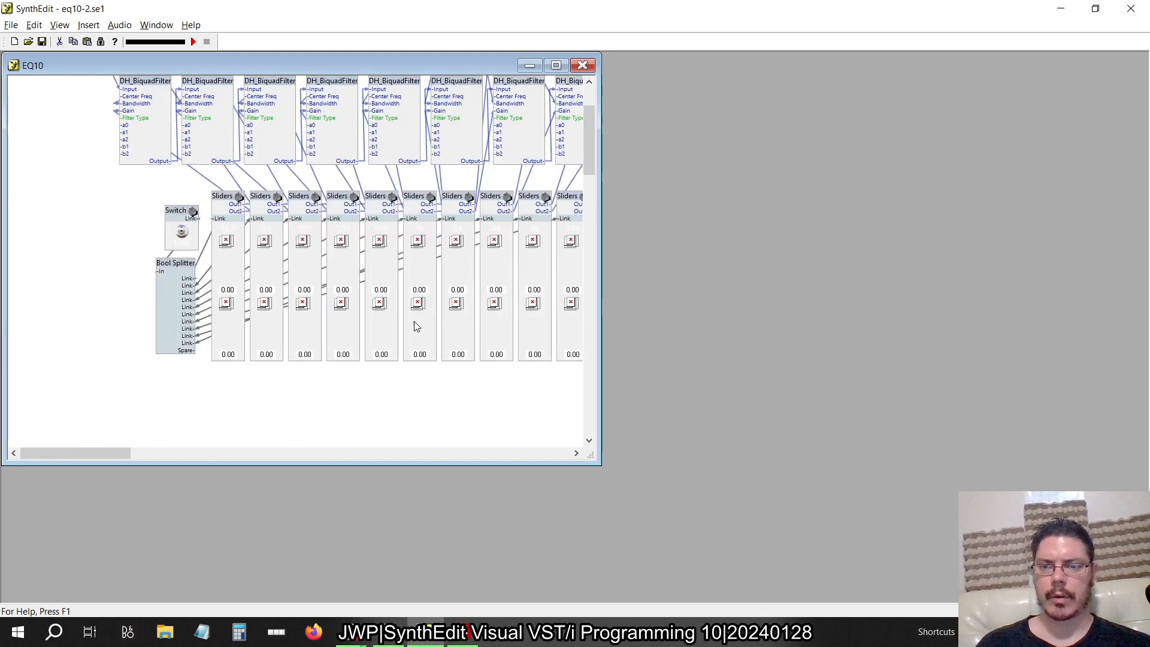
scroll(down, 3)
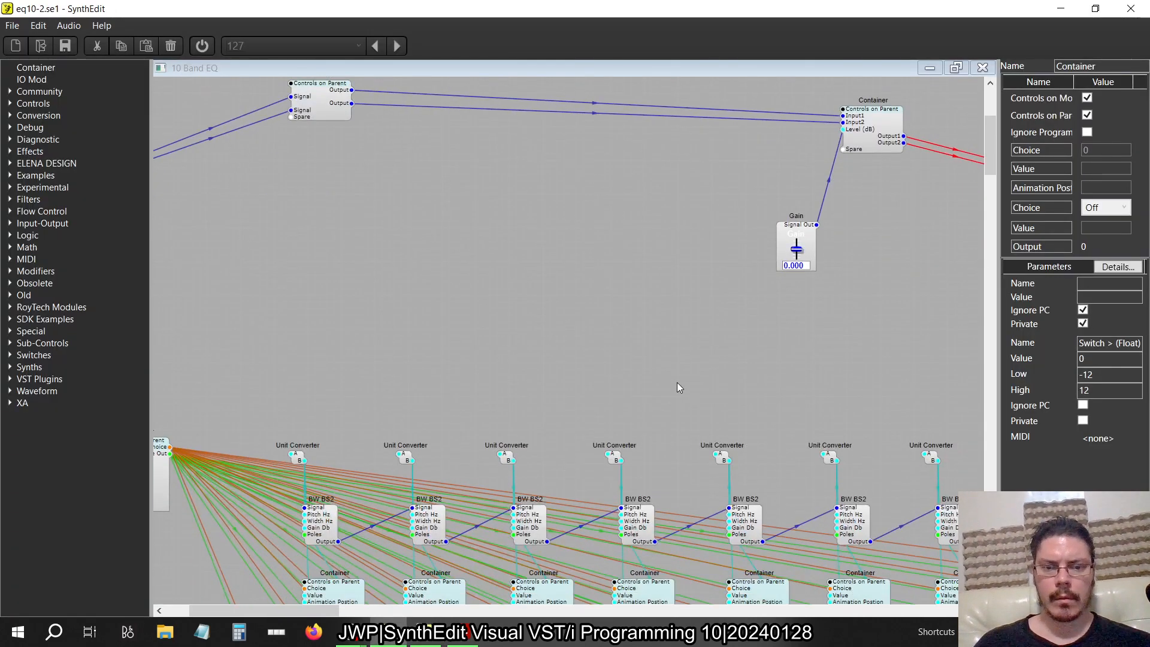
Step: Save the project and view the 10 Band EQ Linked container feeding the first BW BS2
click(12, 25)
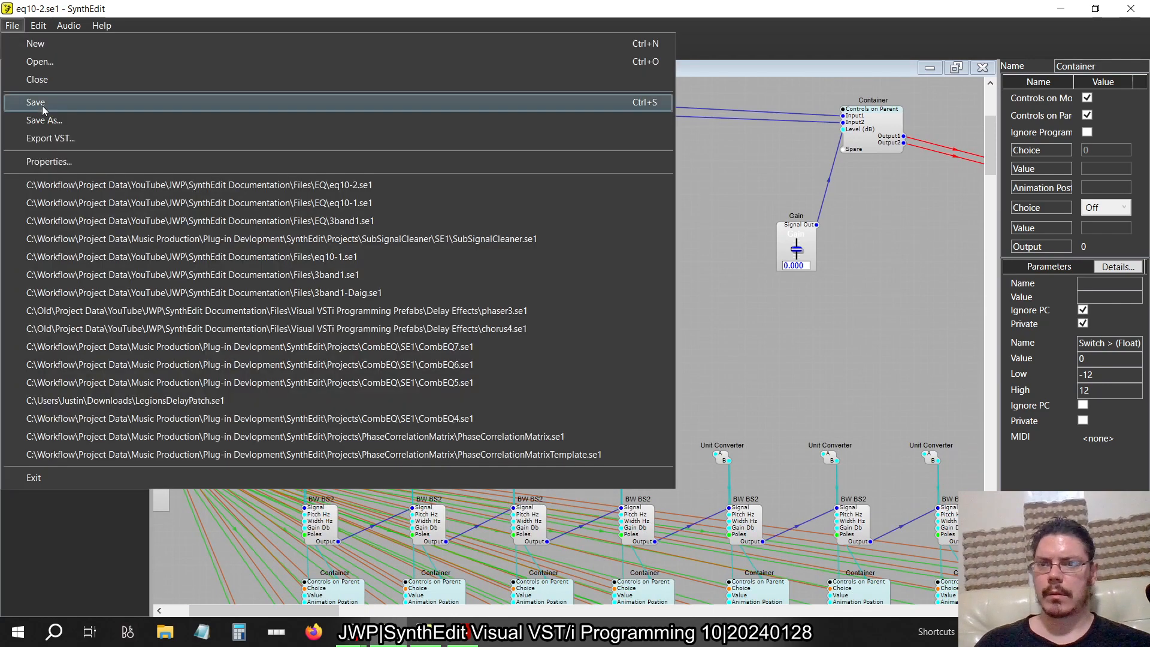
click(36, 102)
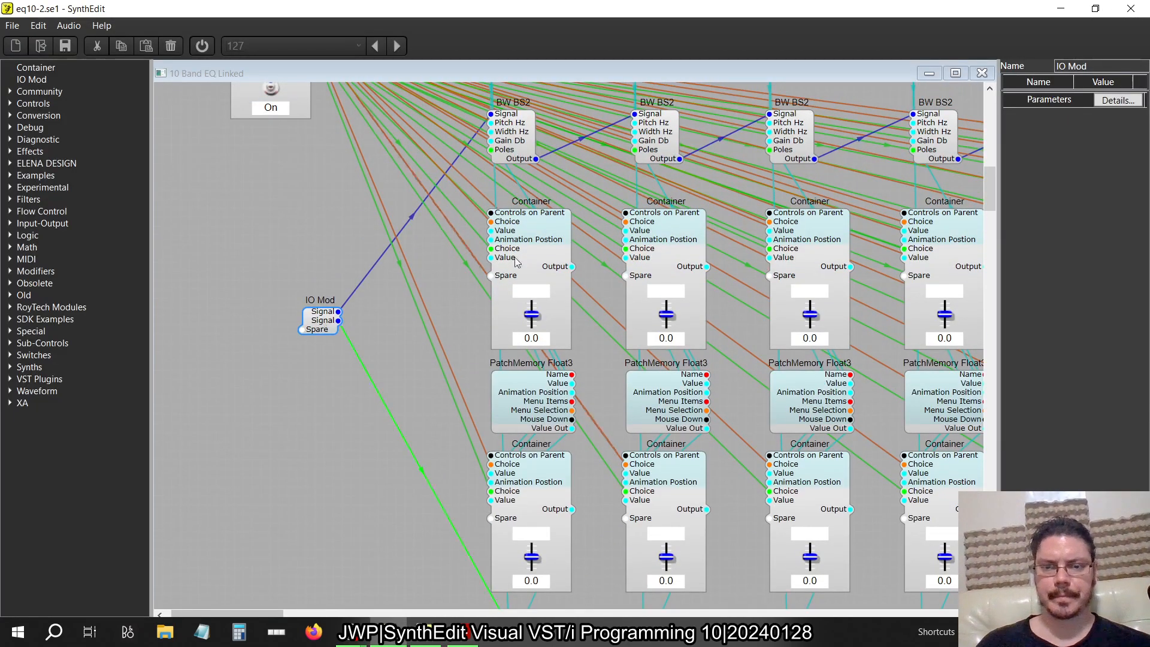
click(319, 316)
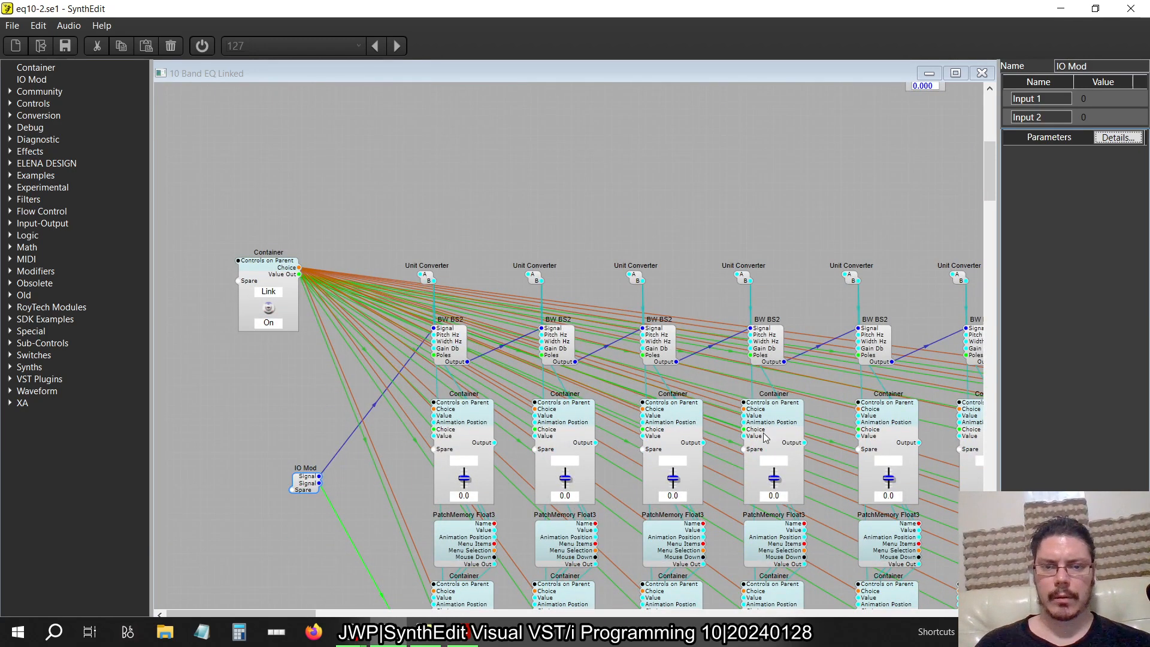
Step: Open eq10-1.se1 to check its band frequencies, then return to the linked EQ project
click(533, 275)
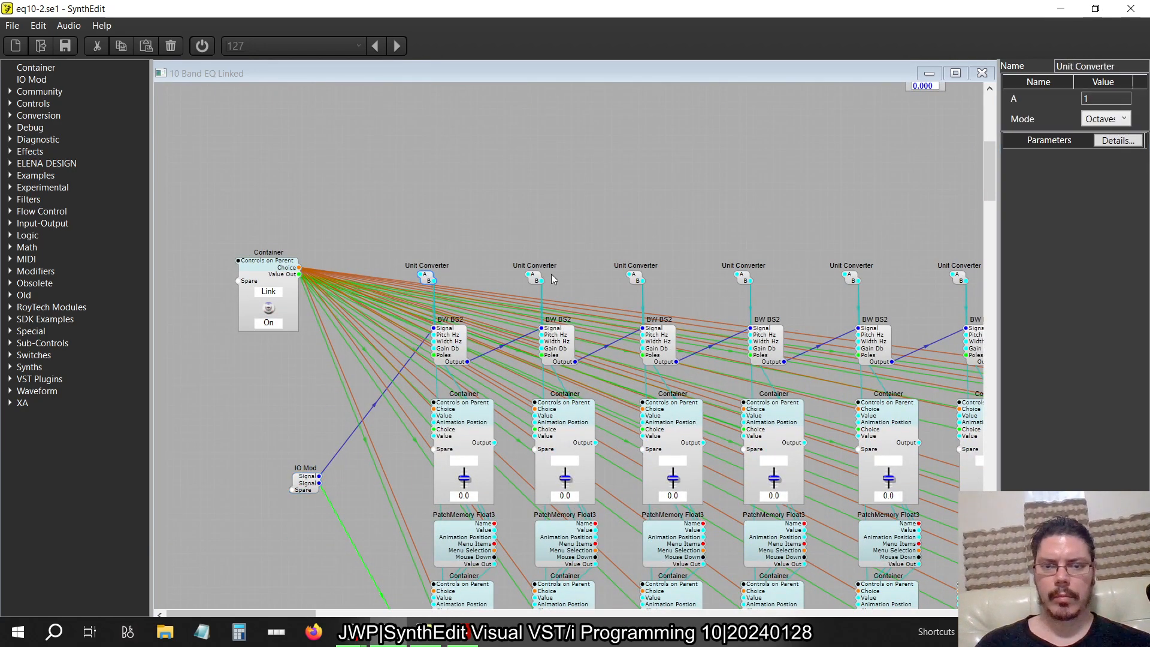
key(alt+tab)
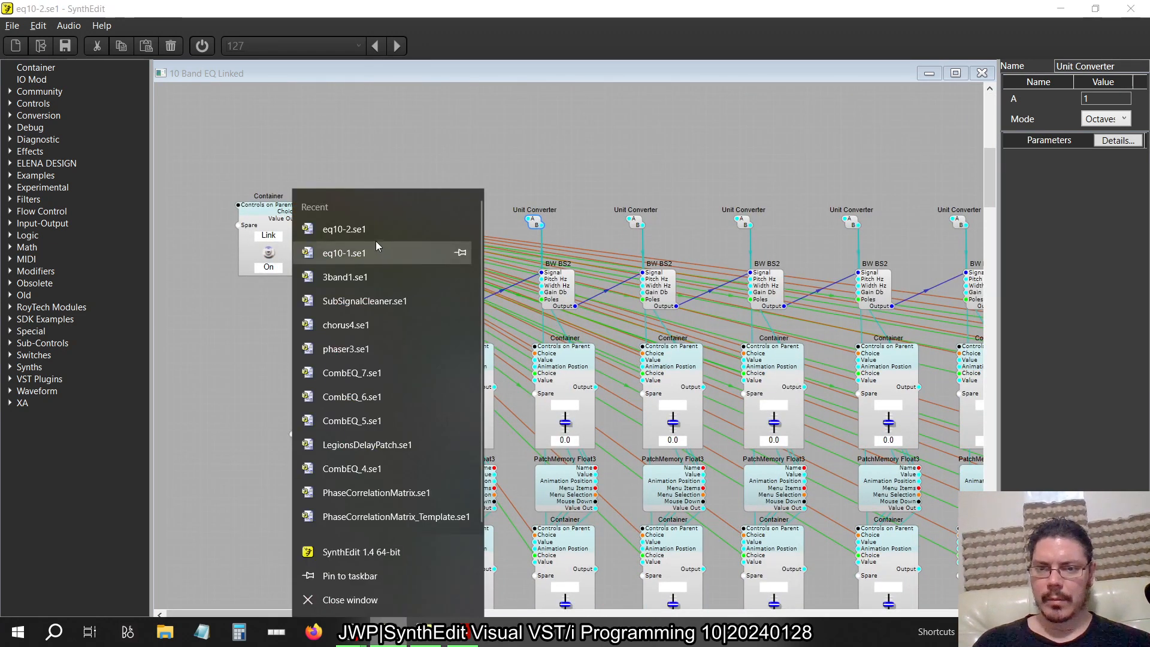
mouse_move(342, 229)
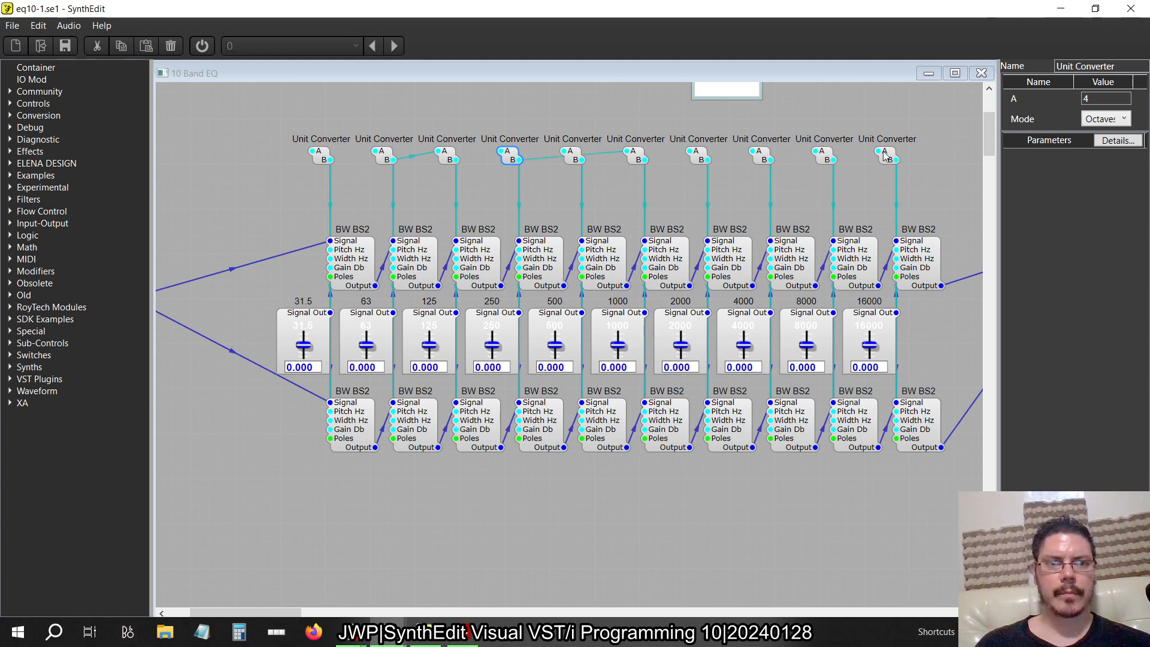
click(886, 154)
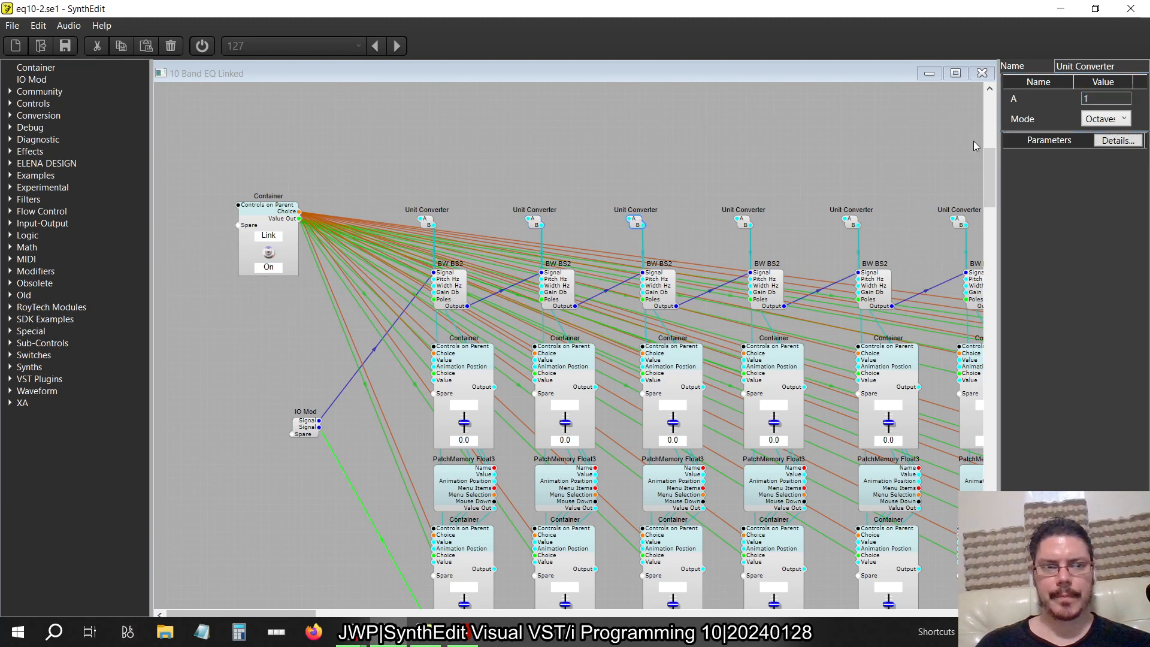
Step: Enter octave values 3, 4, 1, 6 and 10 into the bands' Unit Converter A fields
text(3)
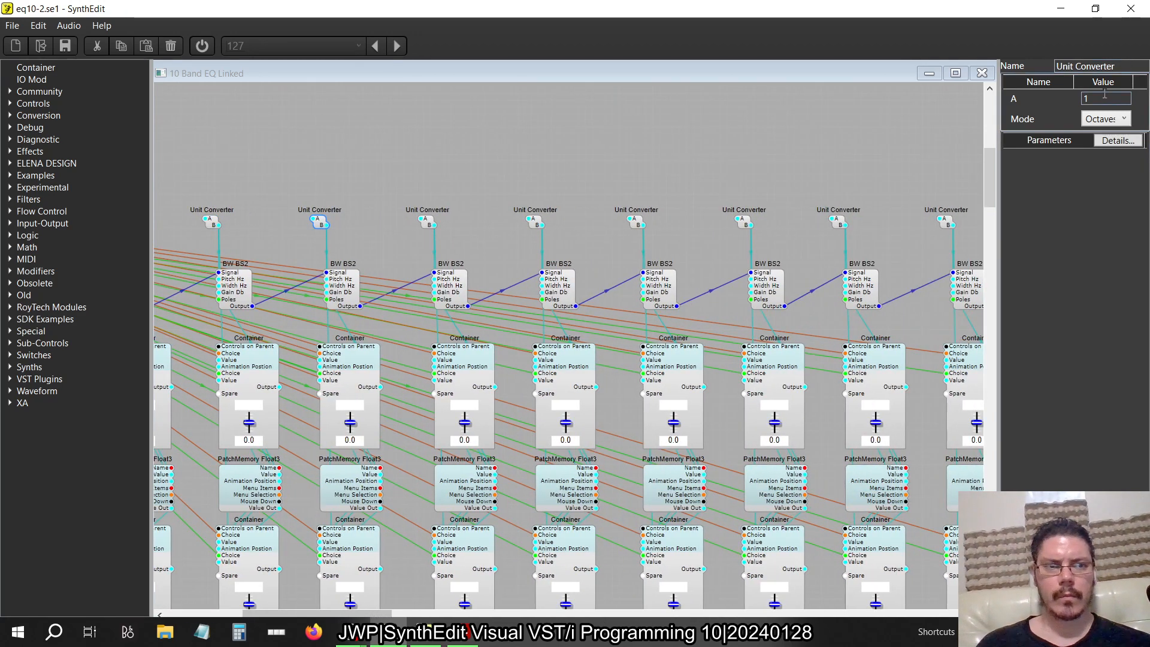
text(4)
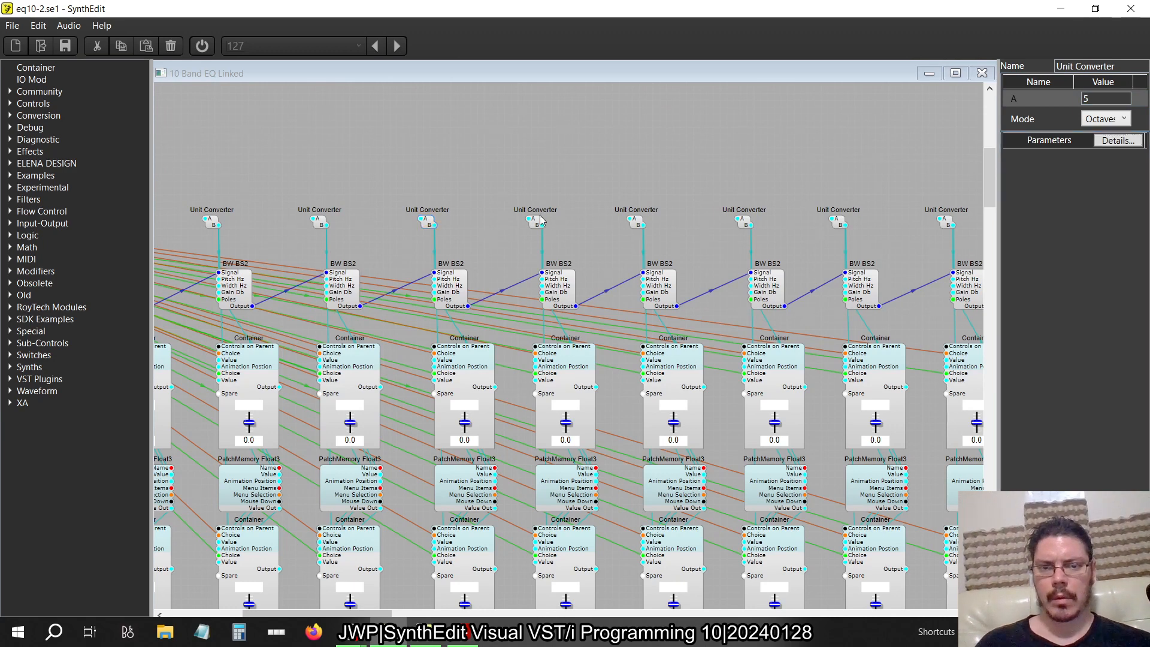
text(1)
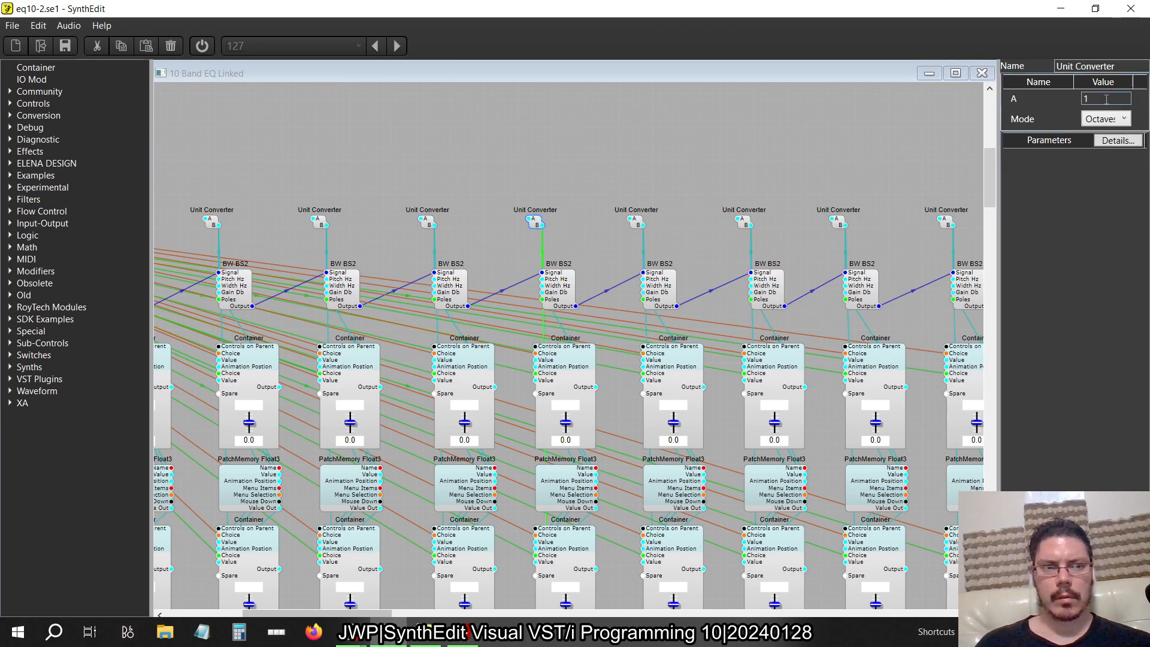
text(6)
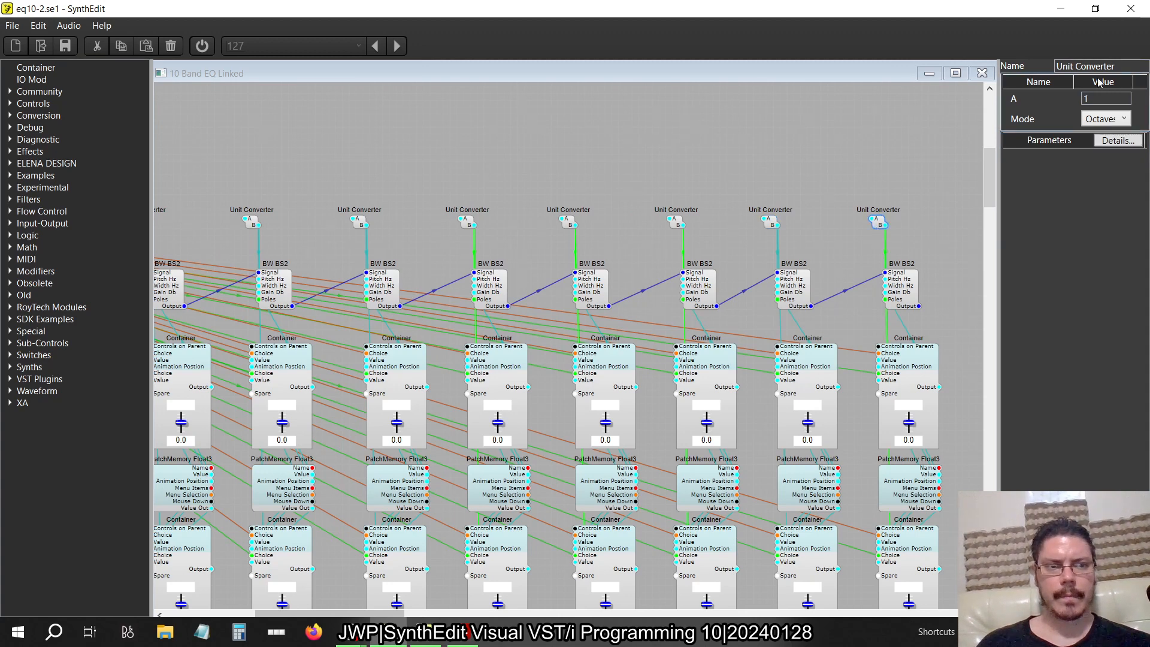
text(10)
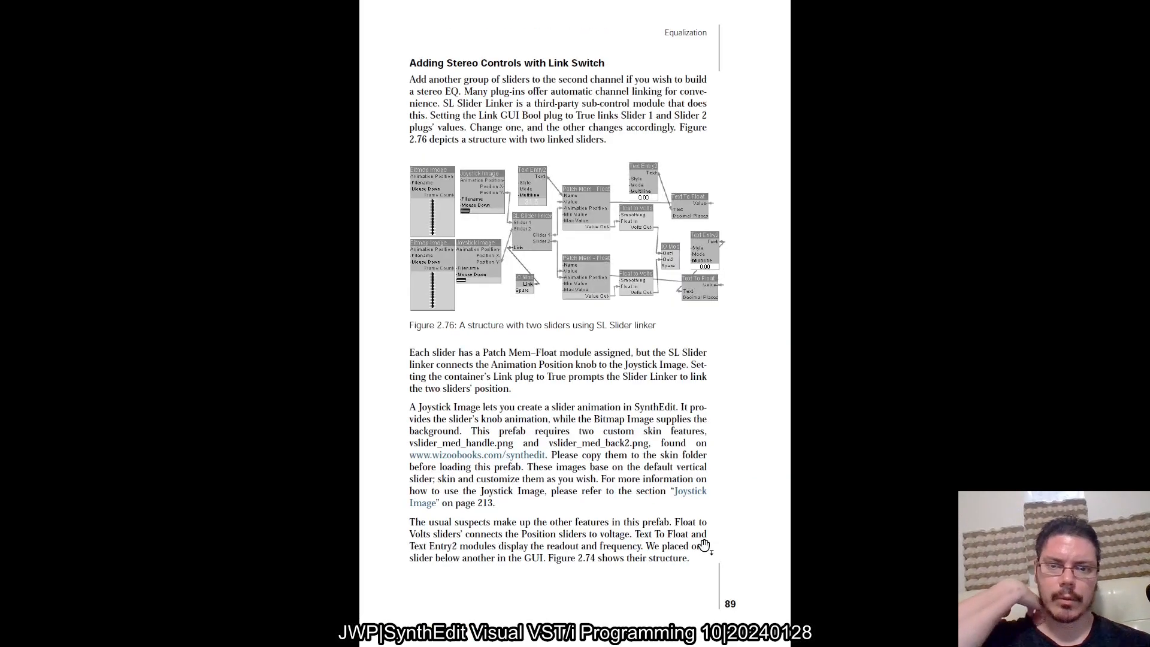
Step: Check the book's ISO one-octave frequency Table 2.1/a and return to SynthEdit
scroll(down, 3)
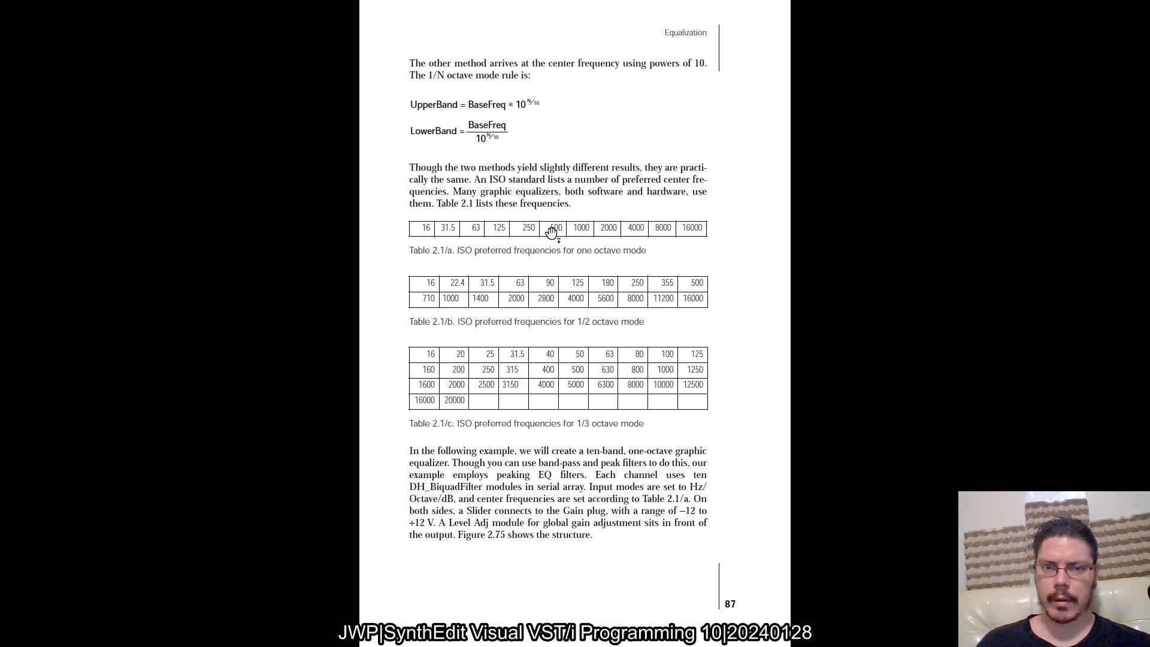
mouse_move(663, 231)
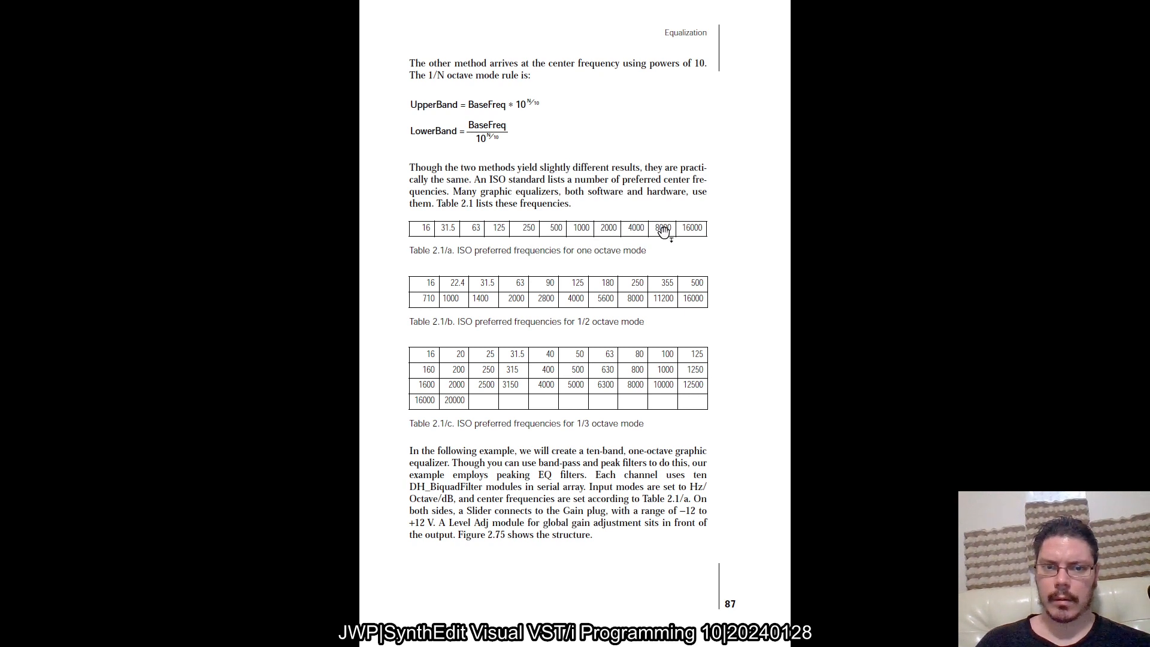
mouse_move(696, 301)
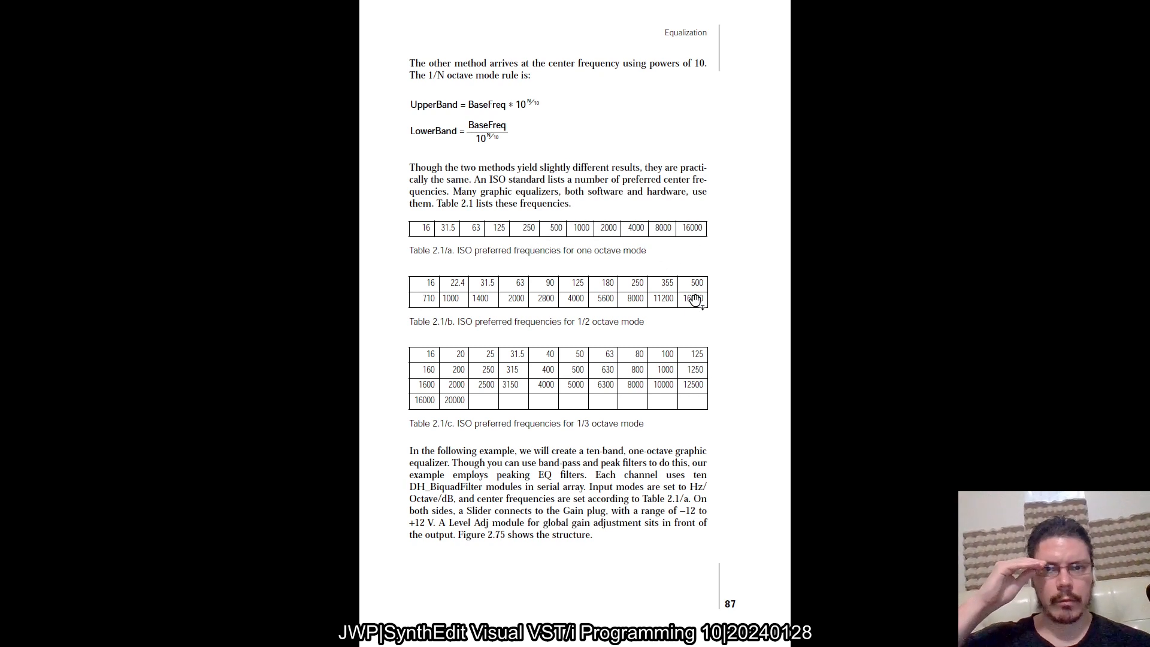
key(alt+tab)
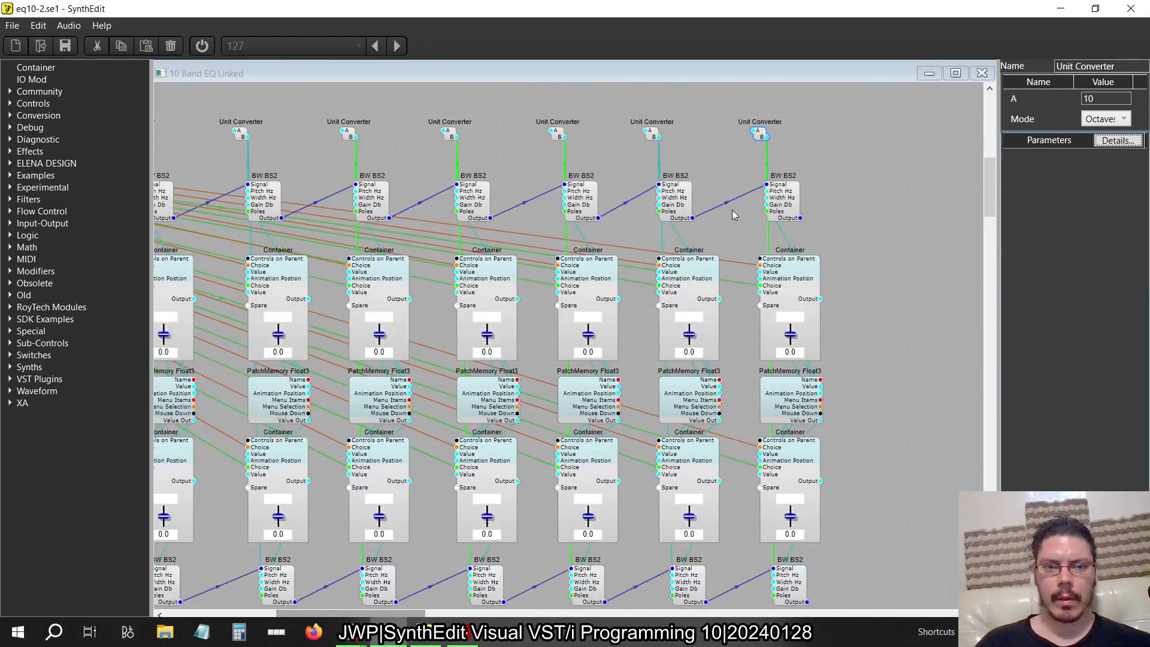
Step: Set the first selected BW BS2 band filter's Pitch Hz to 16000
click(781, 198)
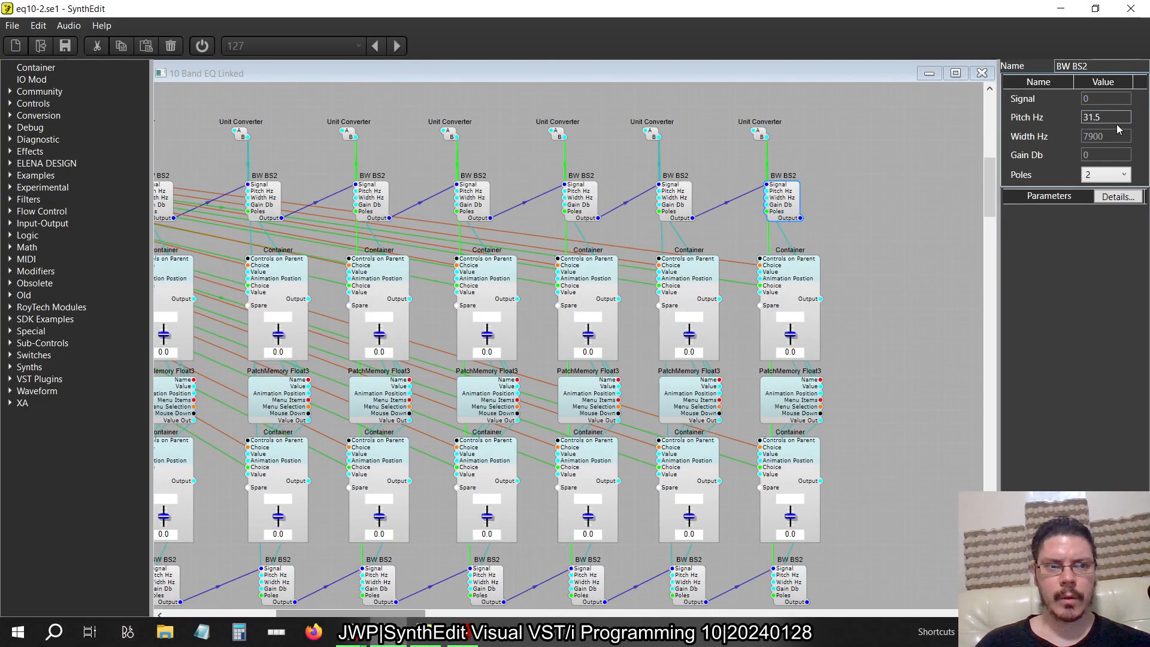
text(16)
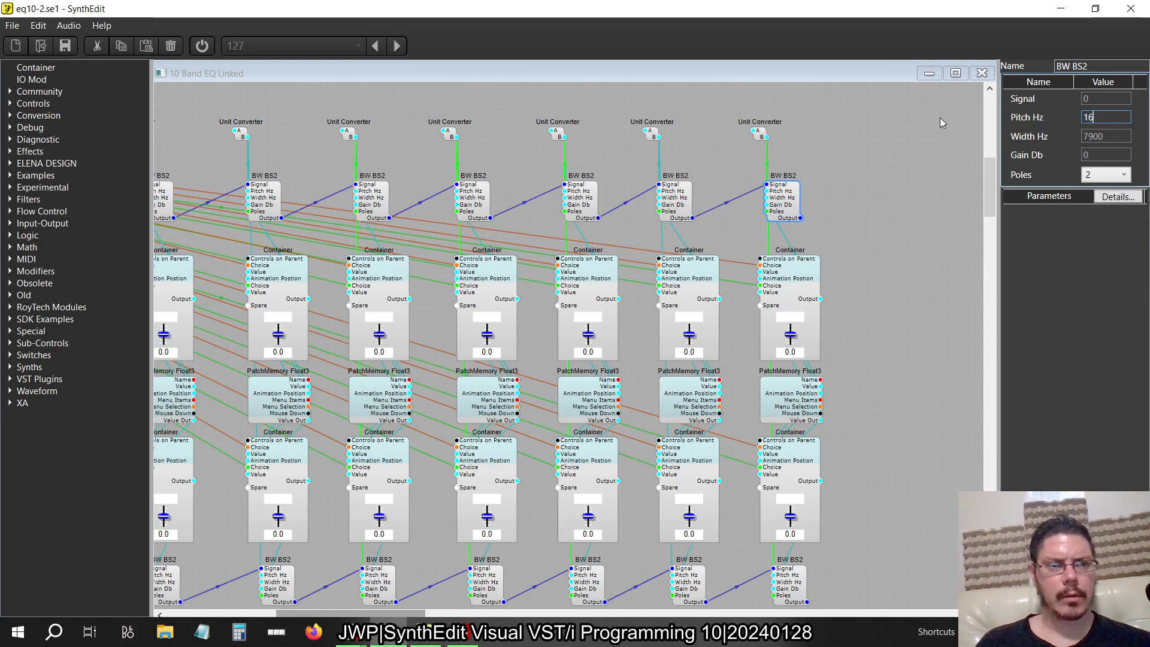
text(16000)
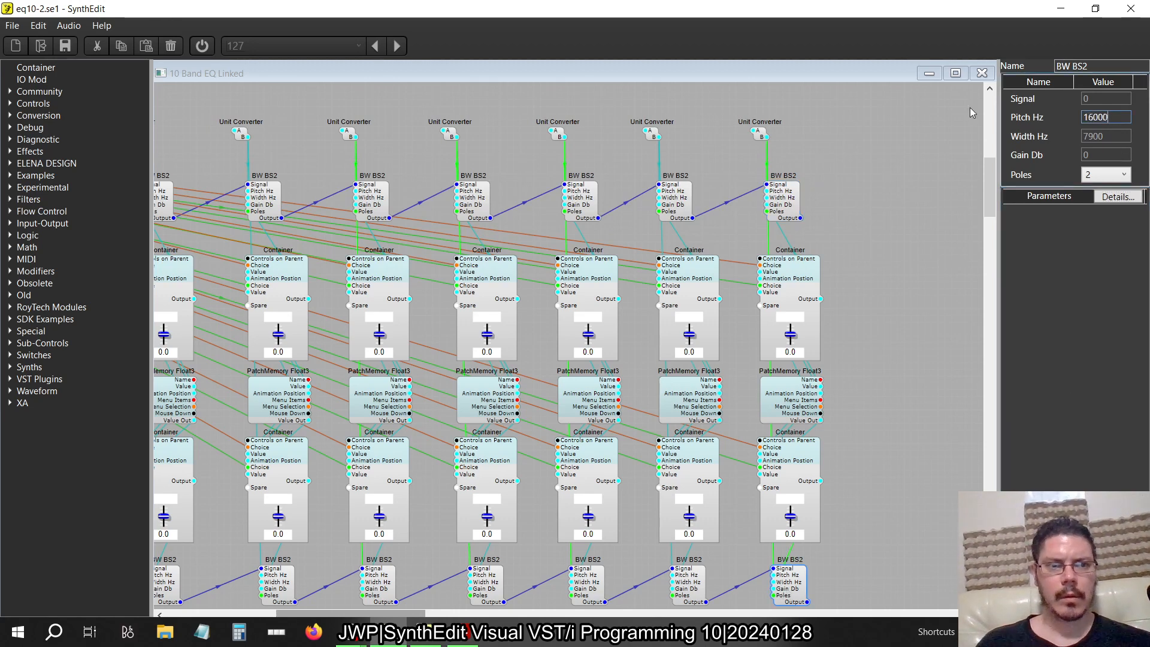
key(alt+tab)
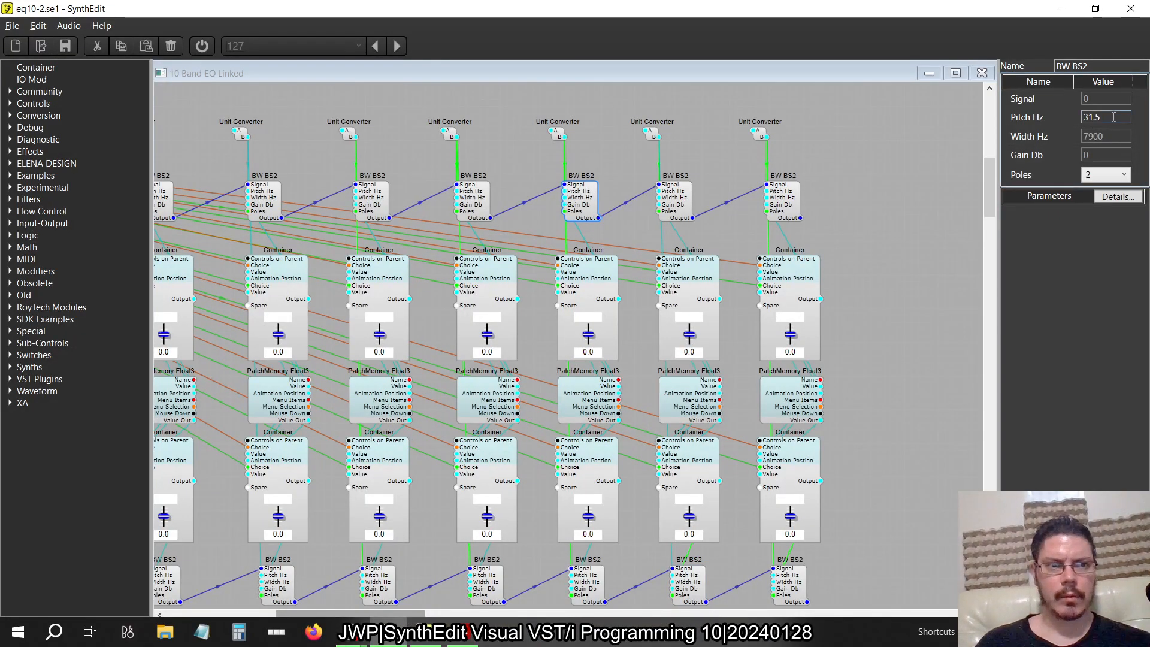
Step: Set further BW BS2 band filters' Pitch Hz to 4000 and 2000
text(4000)
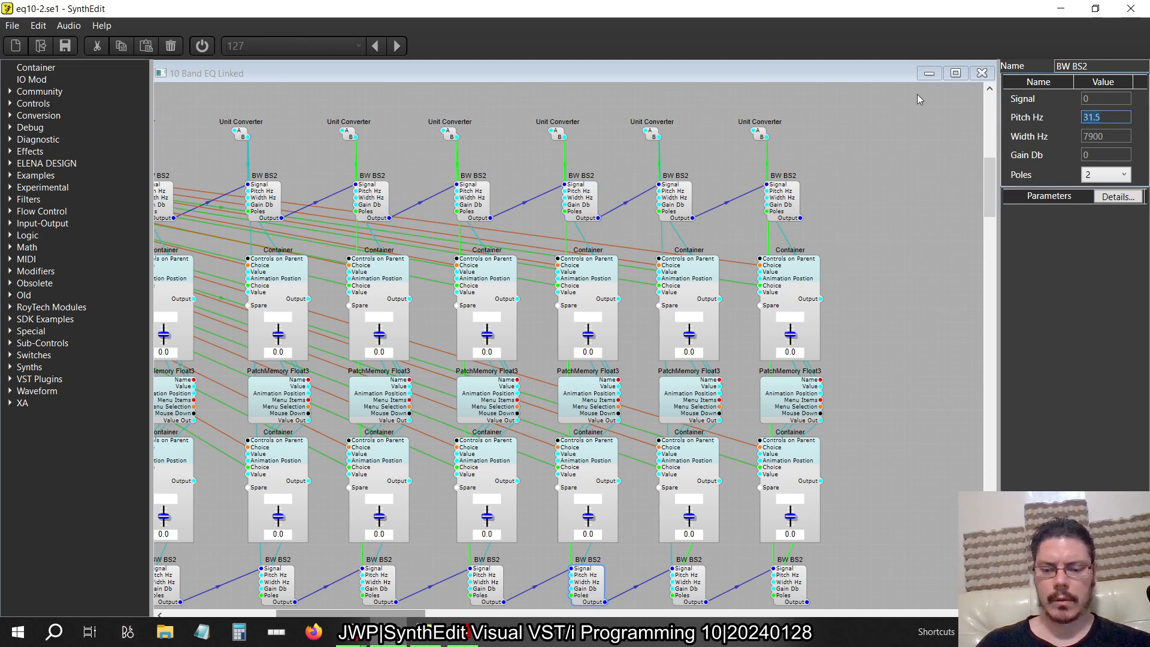
text(4000)
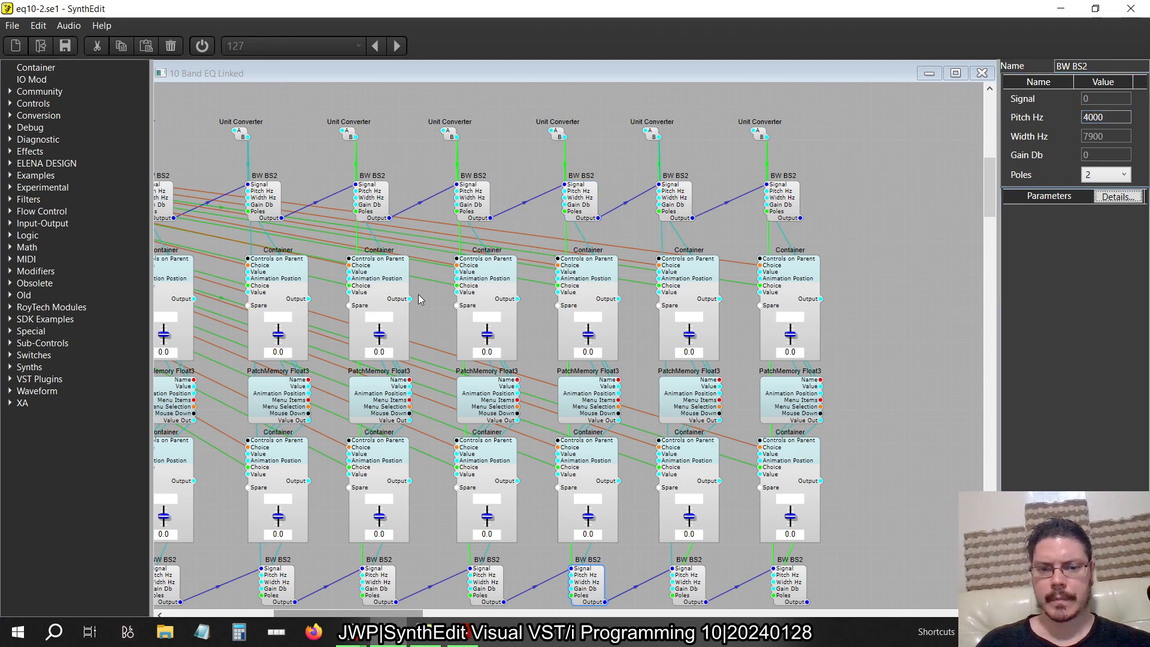
scroll(right, 3)
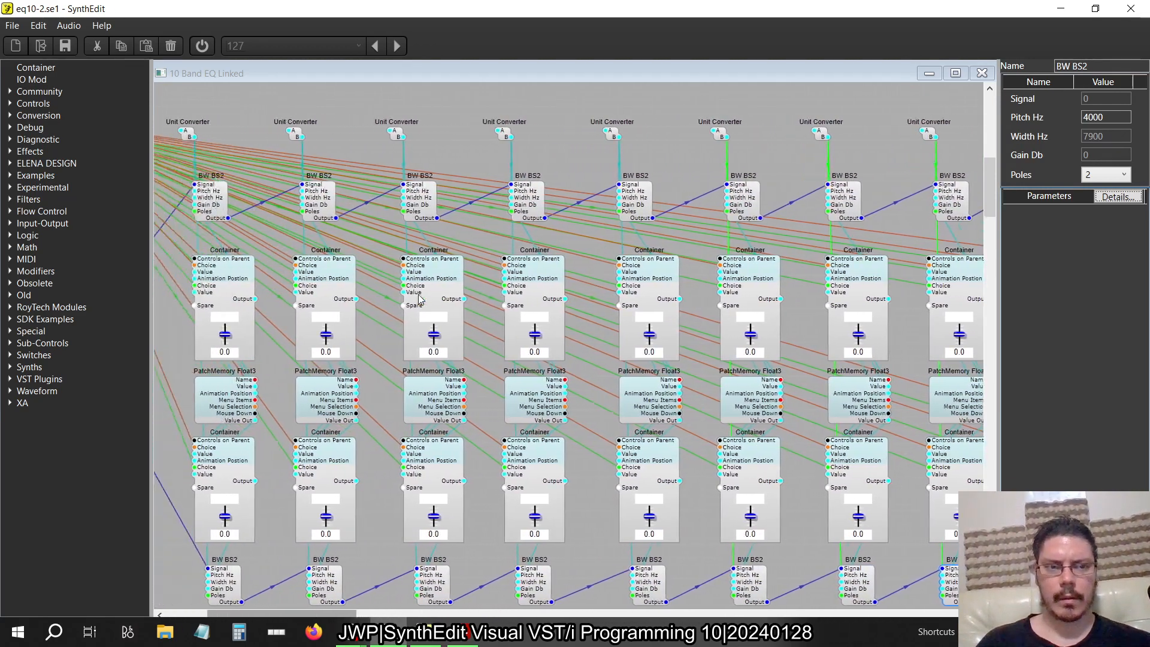
click(18, 631)
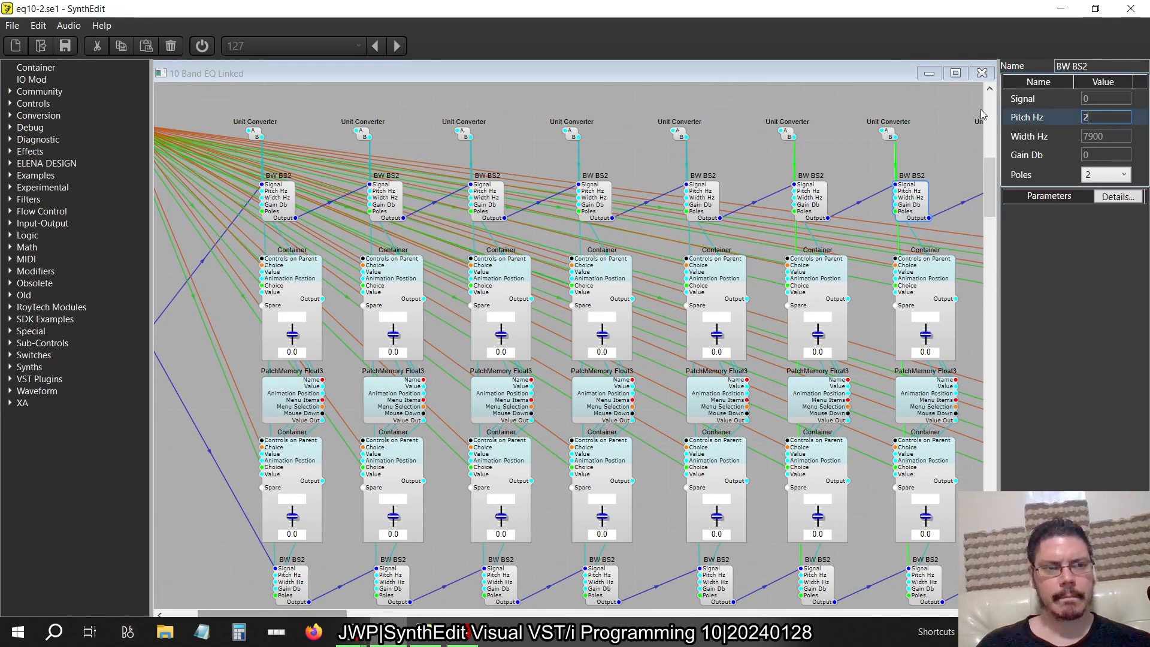
text(2000)
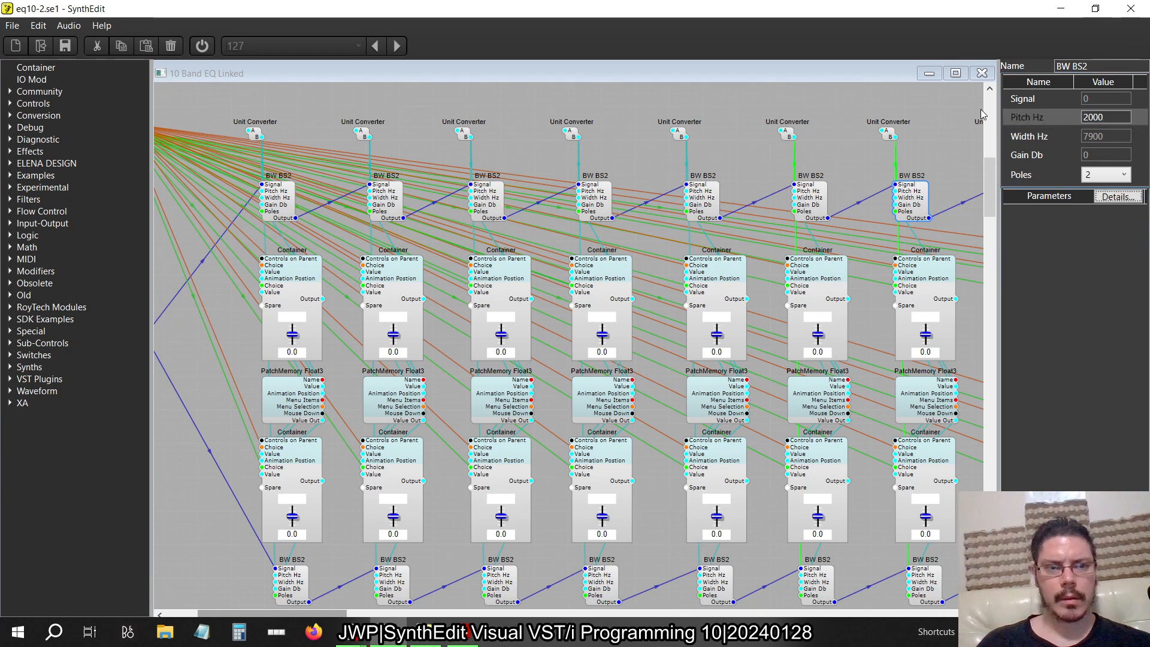
text(31.5)
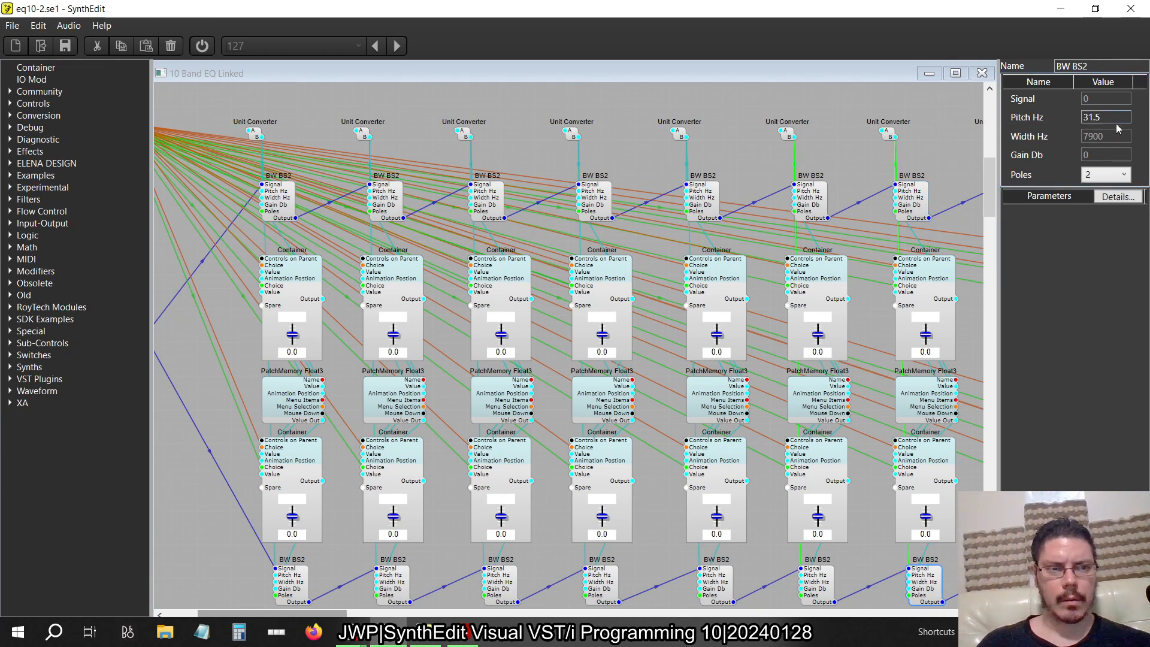
text(2000)
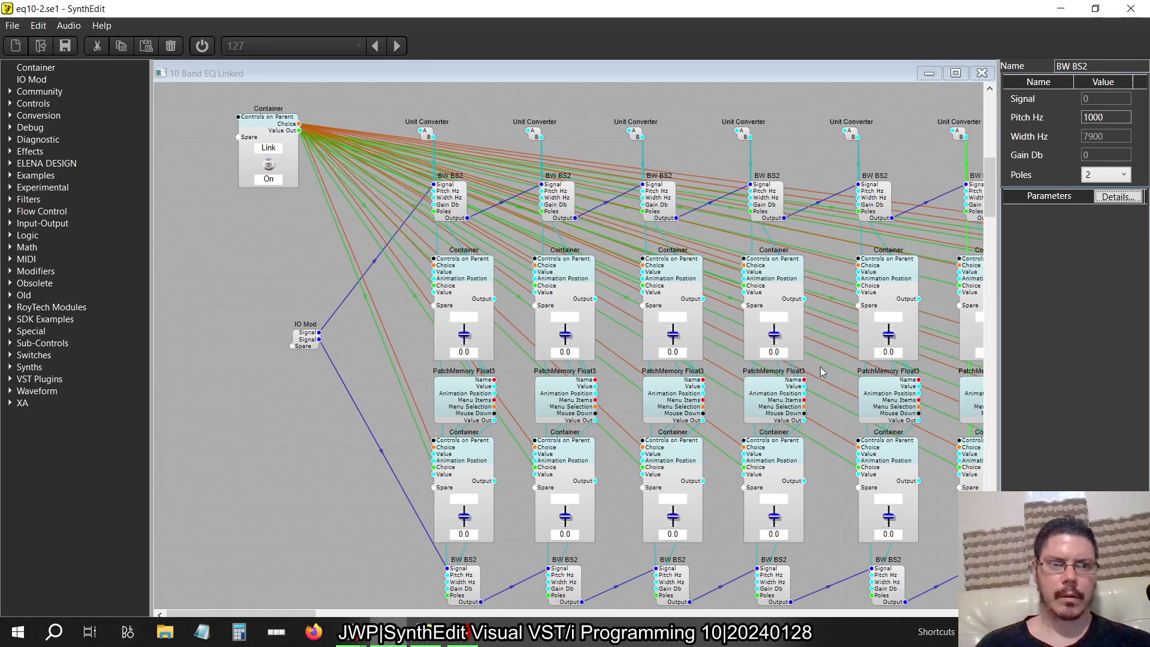
Step: Give more BW BS2 band filters lower ISO pitches of 250, 125, 63 and 31.5 Hz
click(873, 198)
text(500)
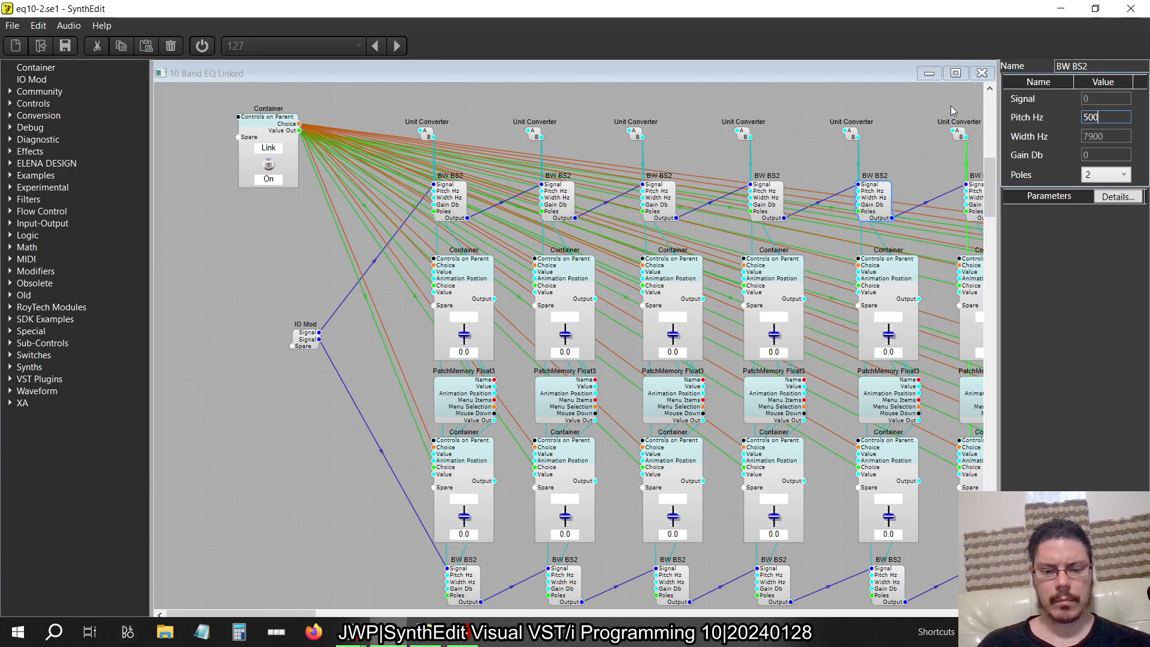
text(31.5)
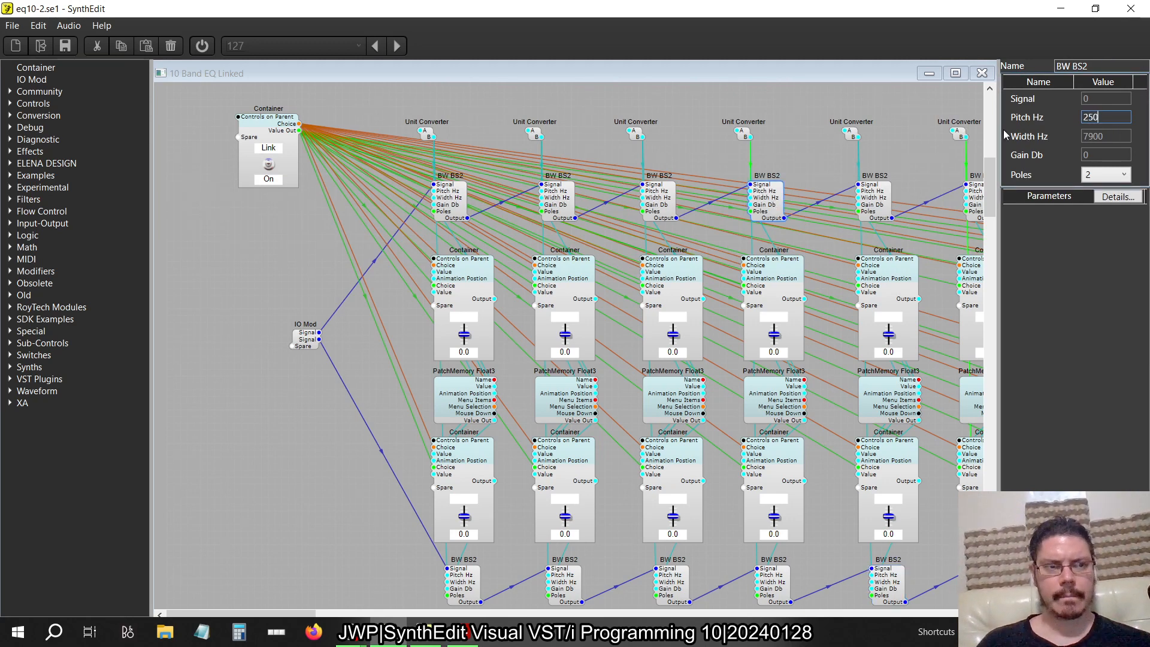
text(31.5)
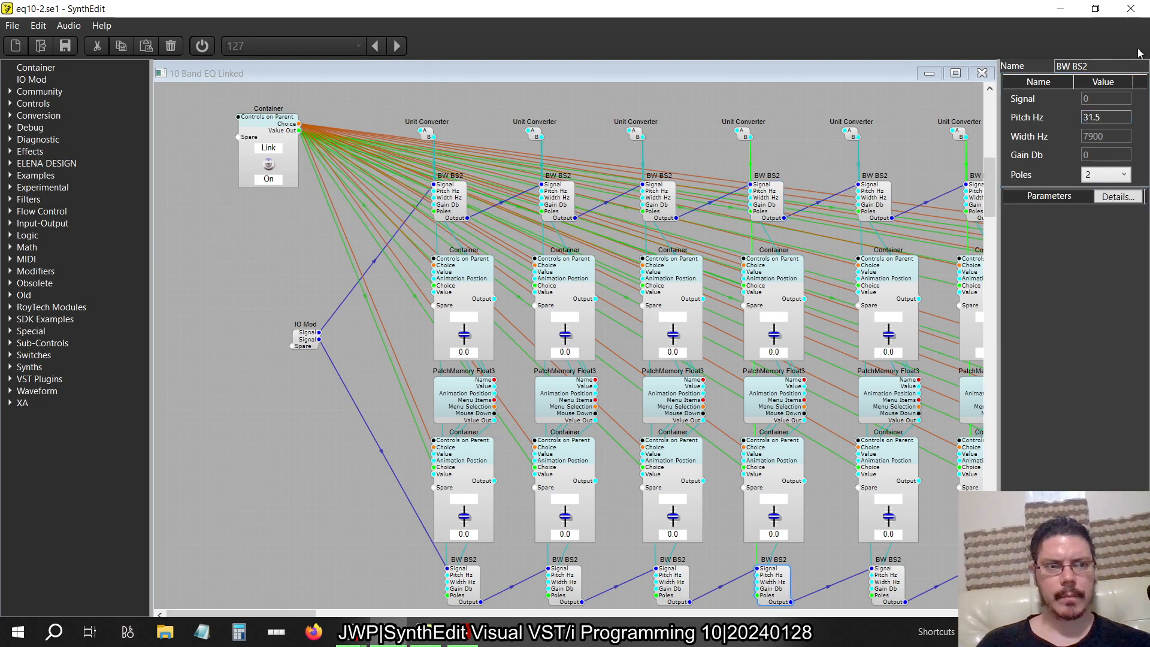
text(250)
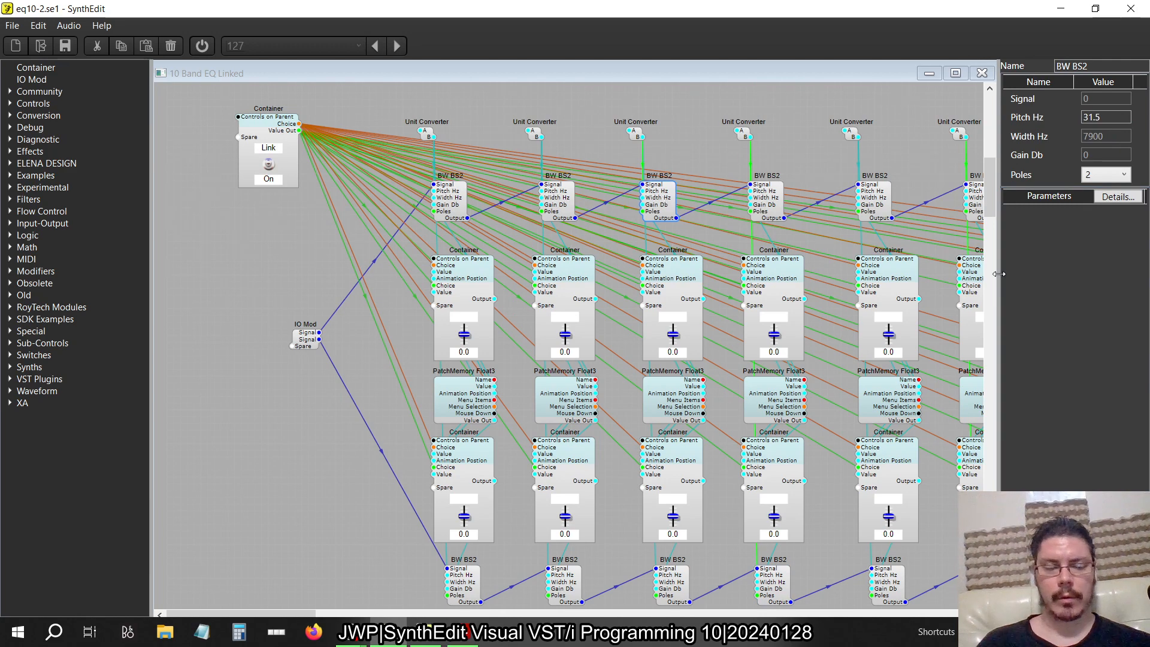
key(alt+tab)
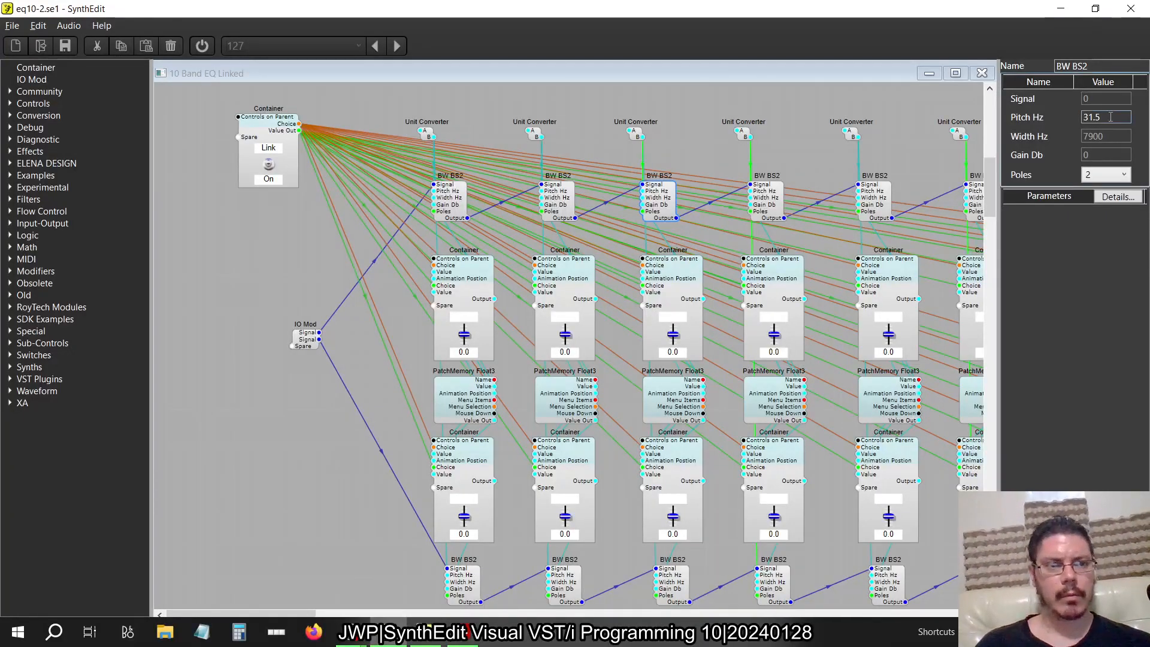
text(125)
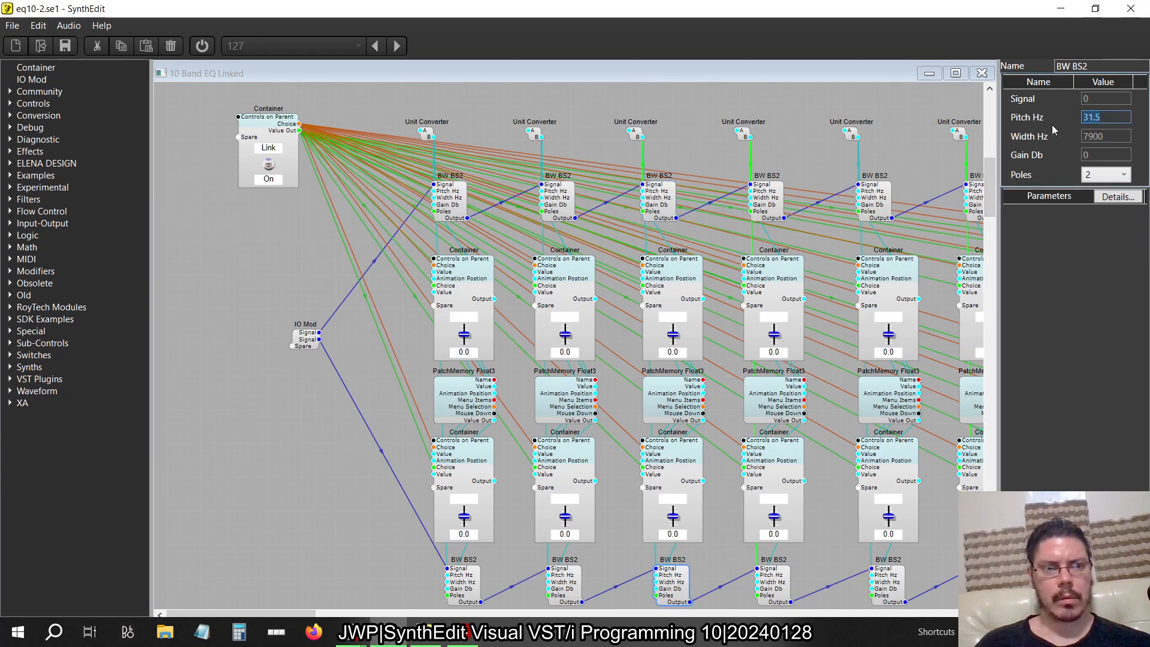
text(125)
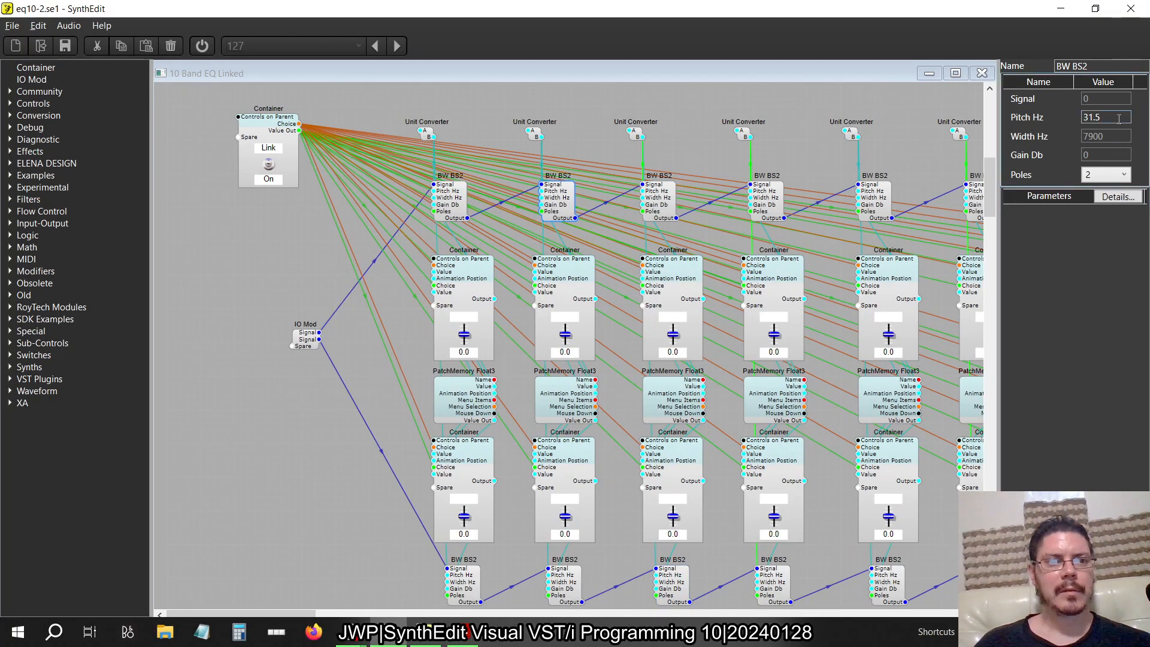
text(63)
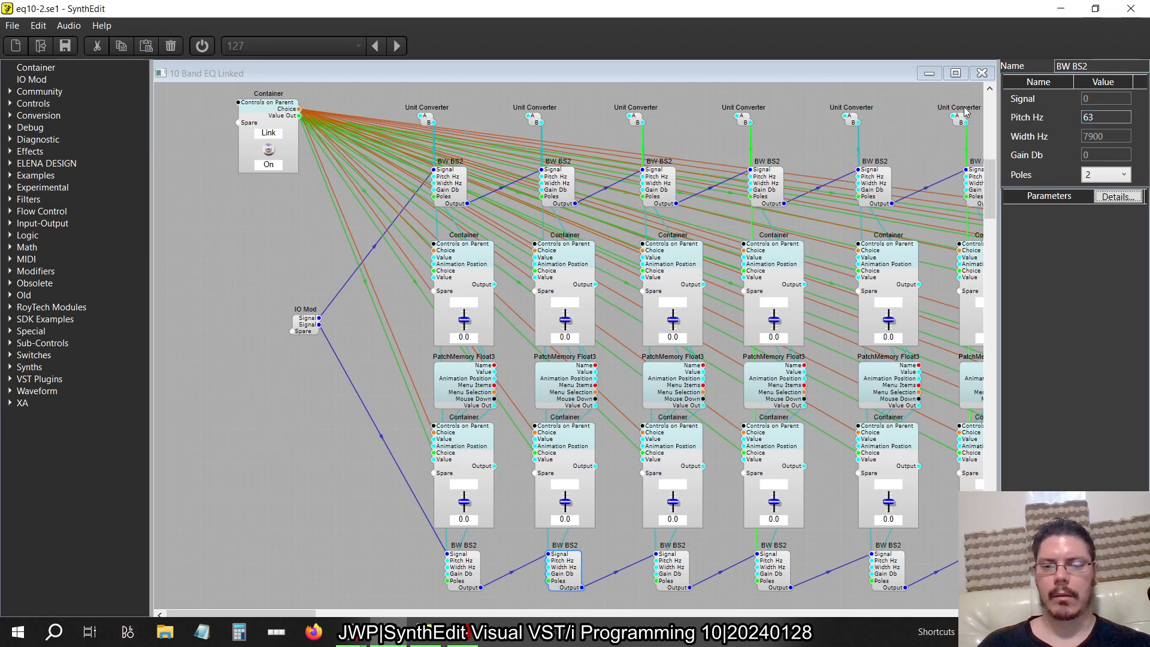
text(31.5)
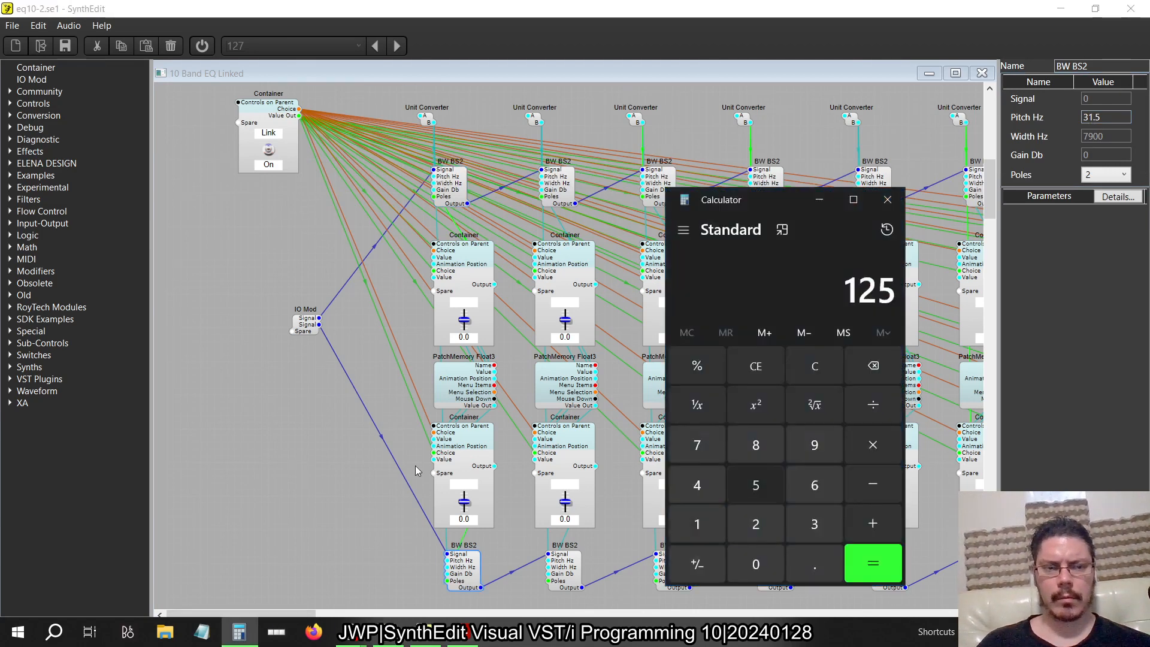
Step: Halve 125 to 62.5 in Calculator and return to the first band's slider container
click(872, 563)
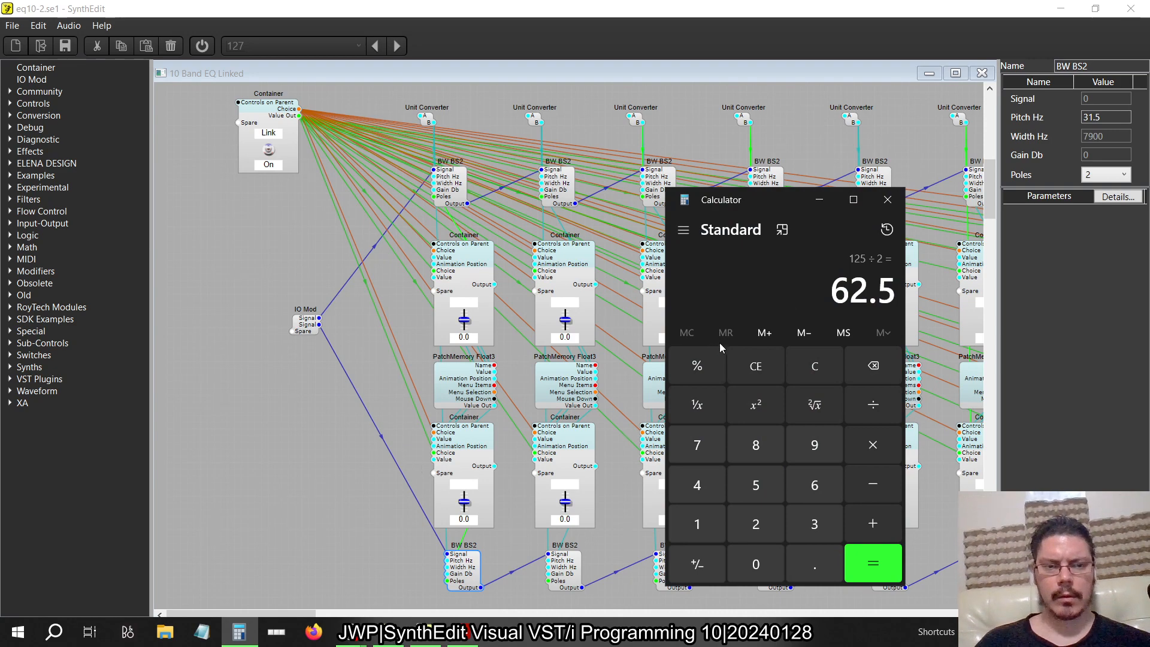
click(888, 199)
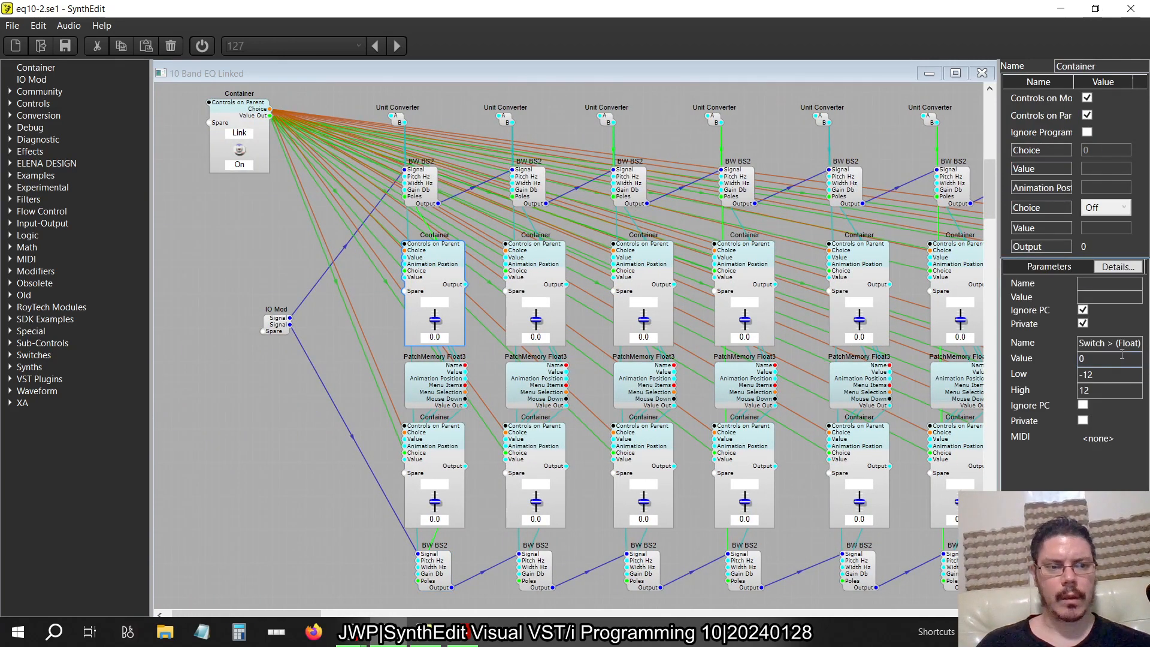
Step: Label the first band's slider container 32.5, then switch back to the PDF reference
click(1108, 297)
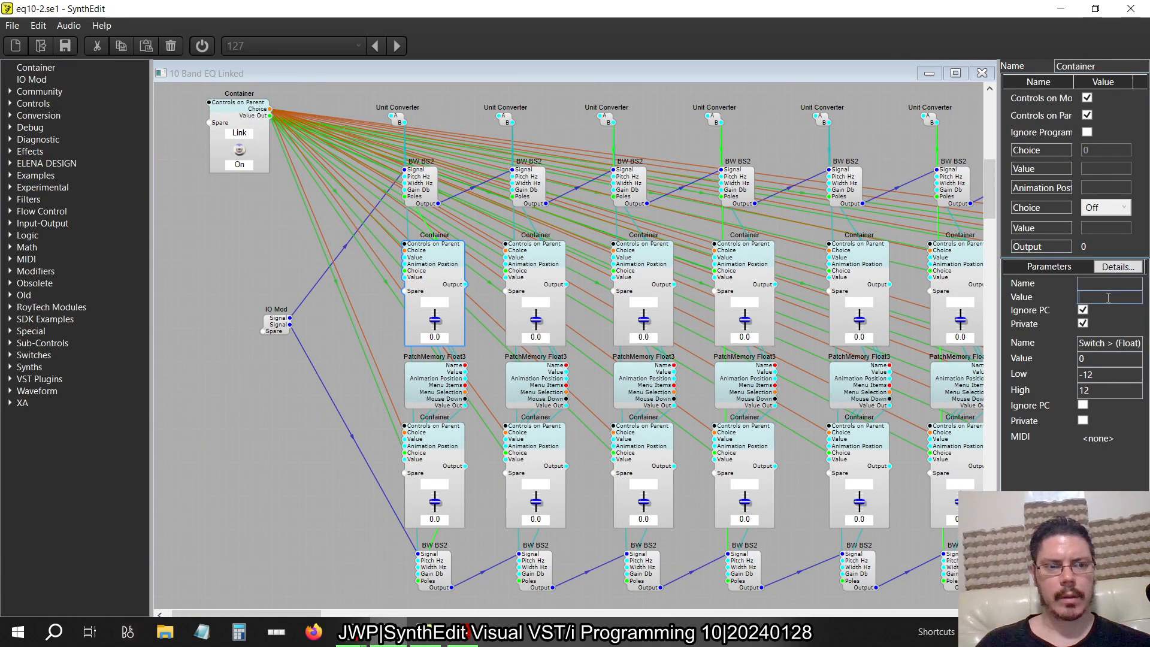
text(32.5)
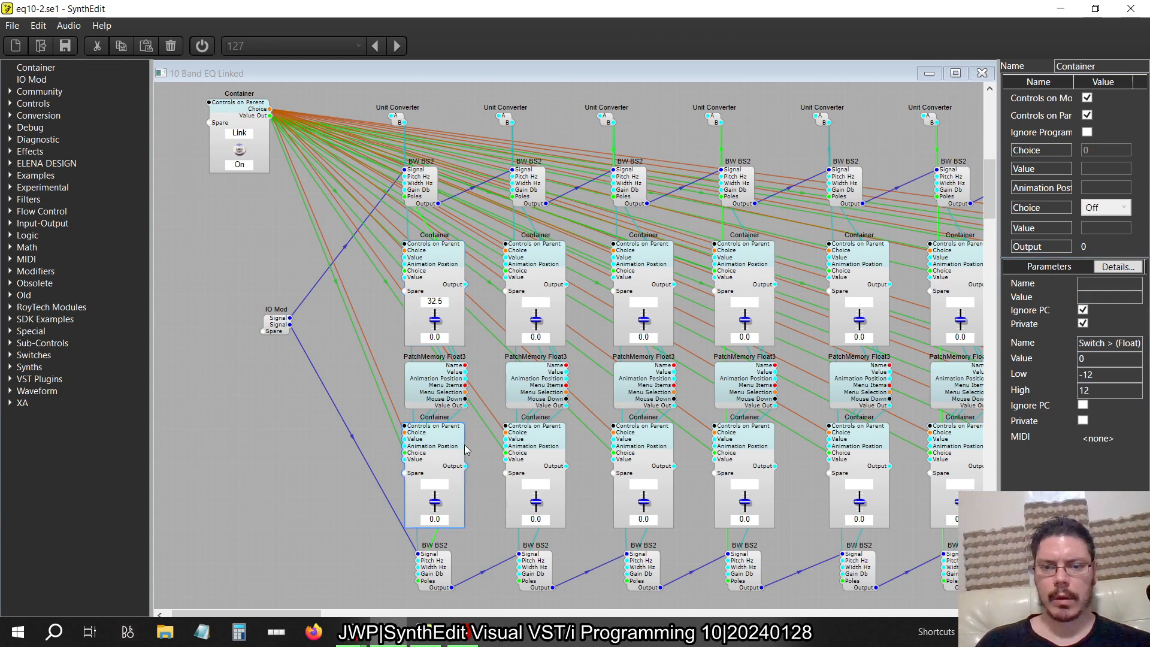
click(1104, 297)
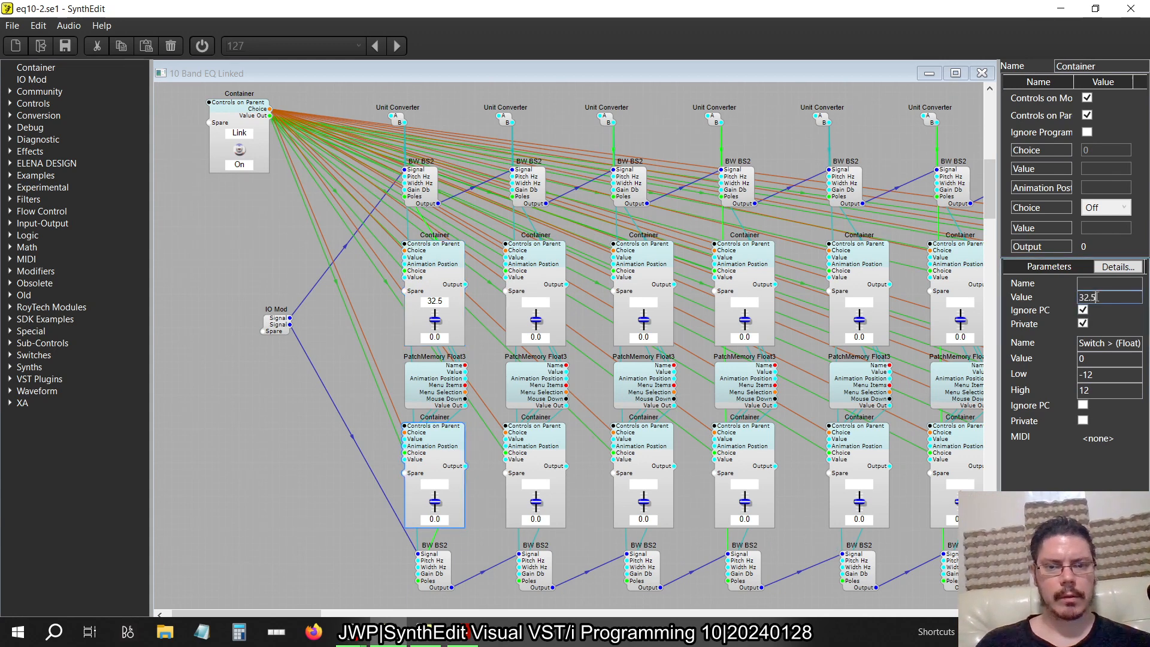
key(alt+tab)
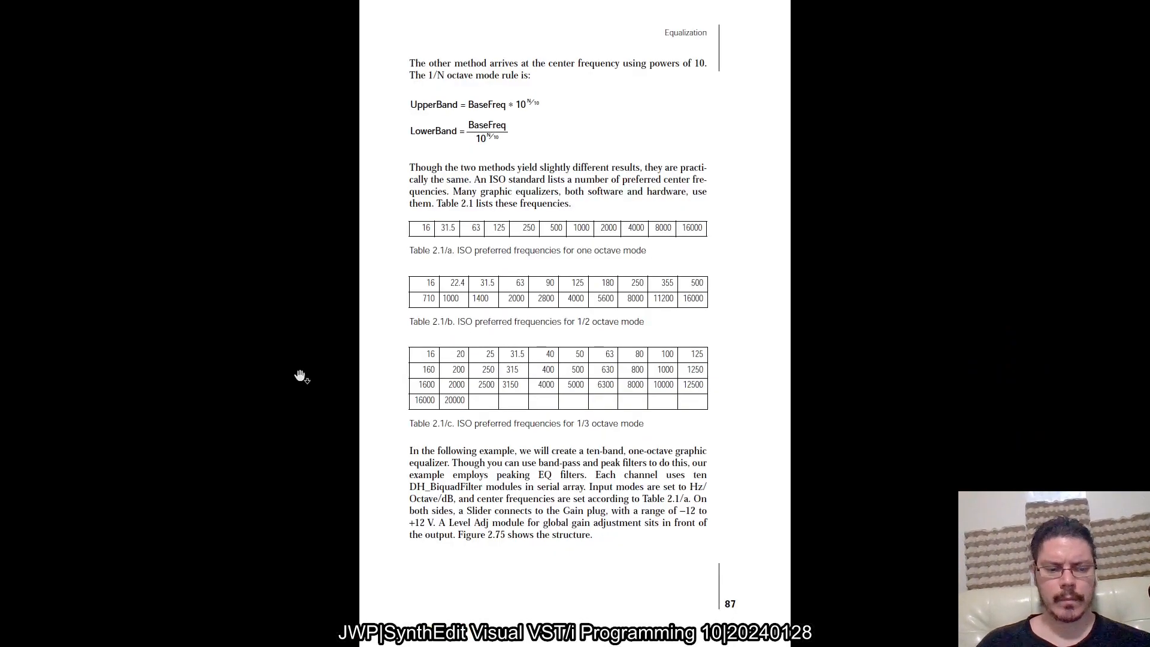
Step: Scroll the book through pages 87–90 to Figure 2.77, Linked sliders
scroll(down, 3)
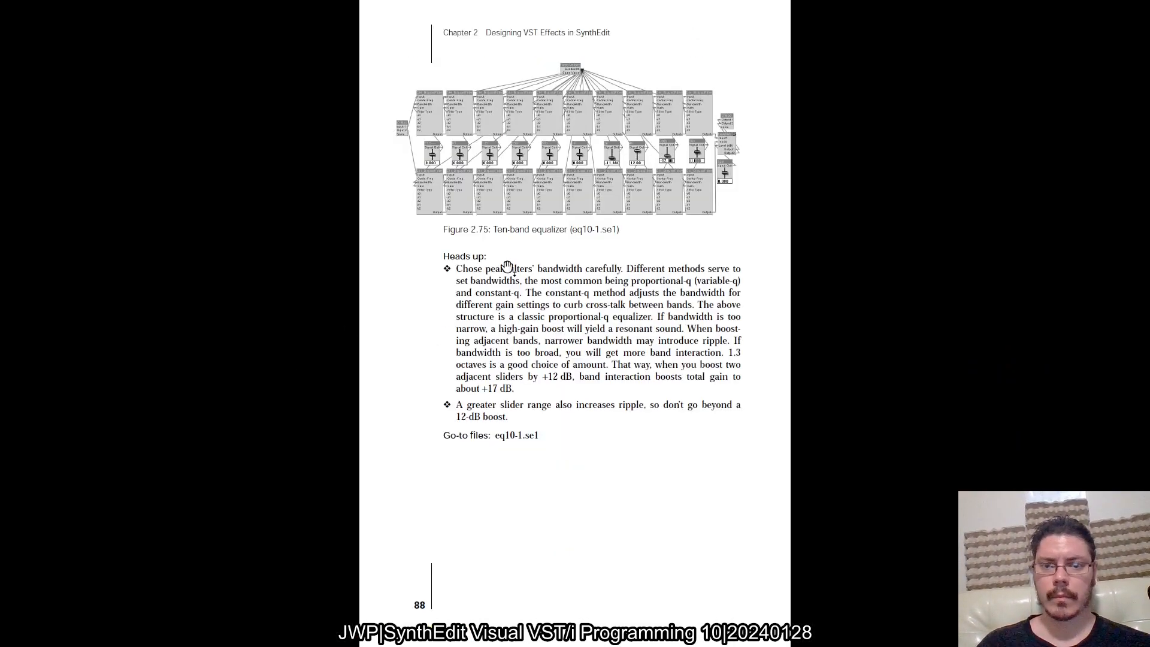
scroll(down, 3)
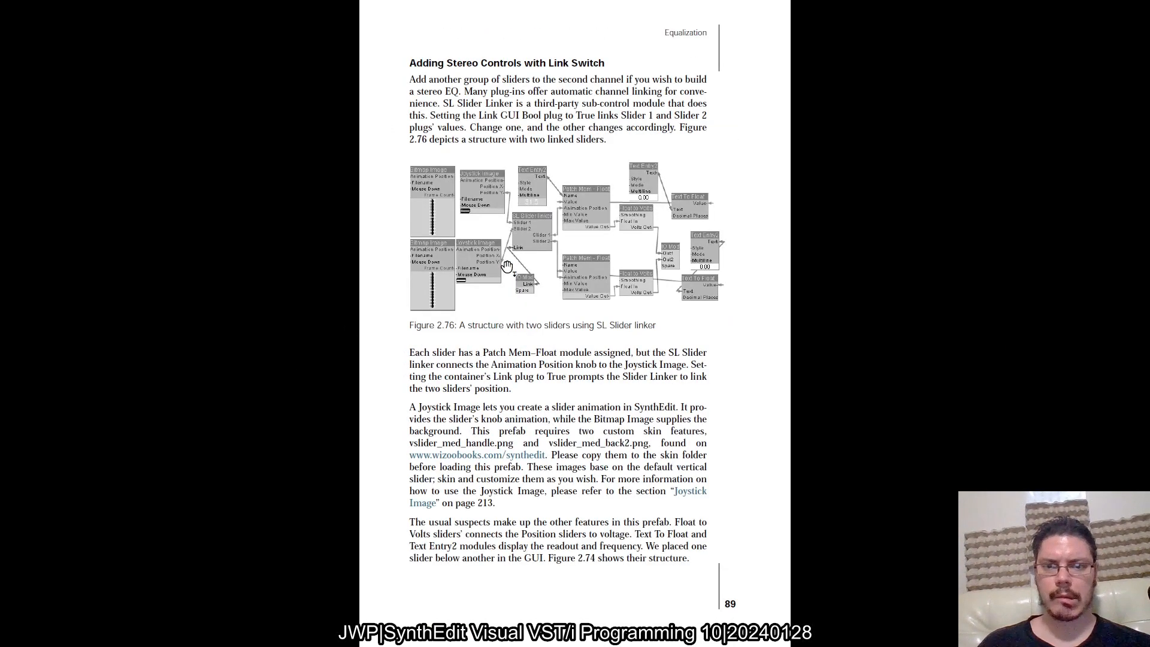
scroll(down, 3)
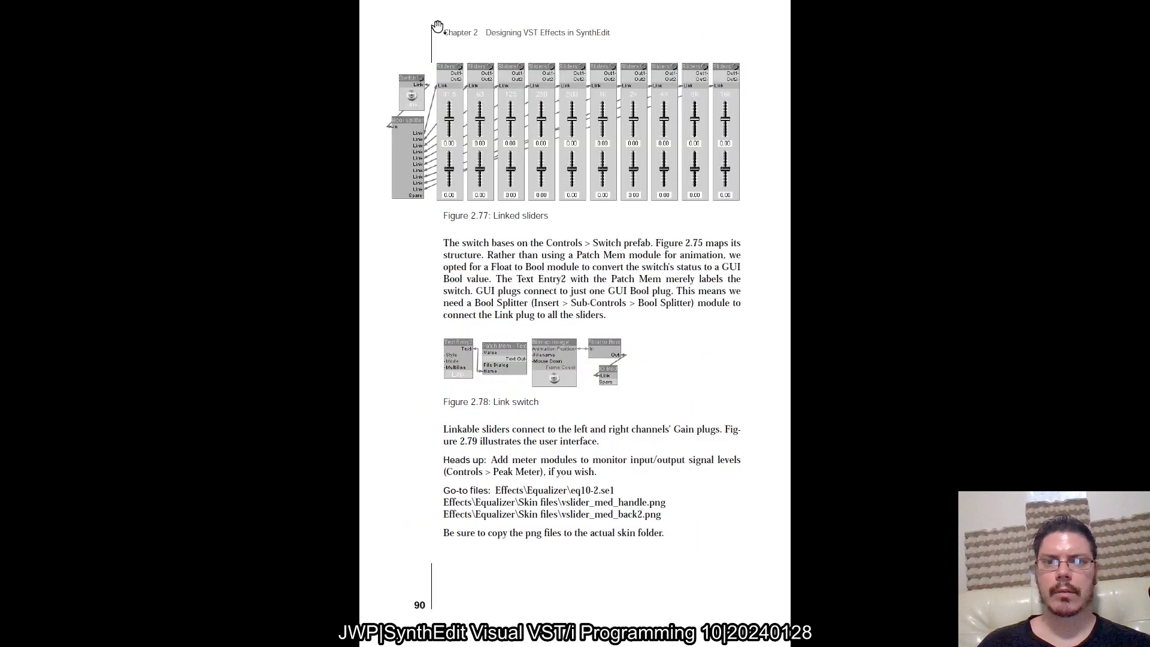
mouse_move(461, 107)
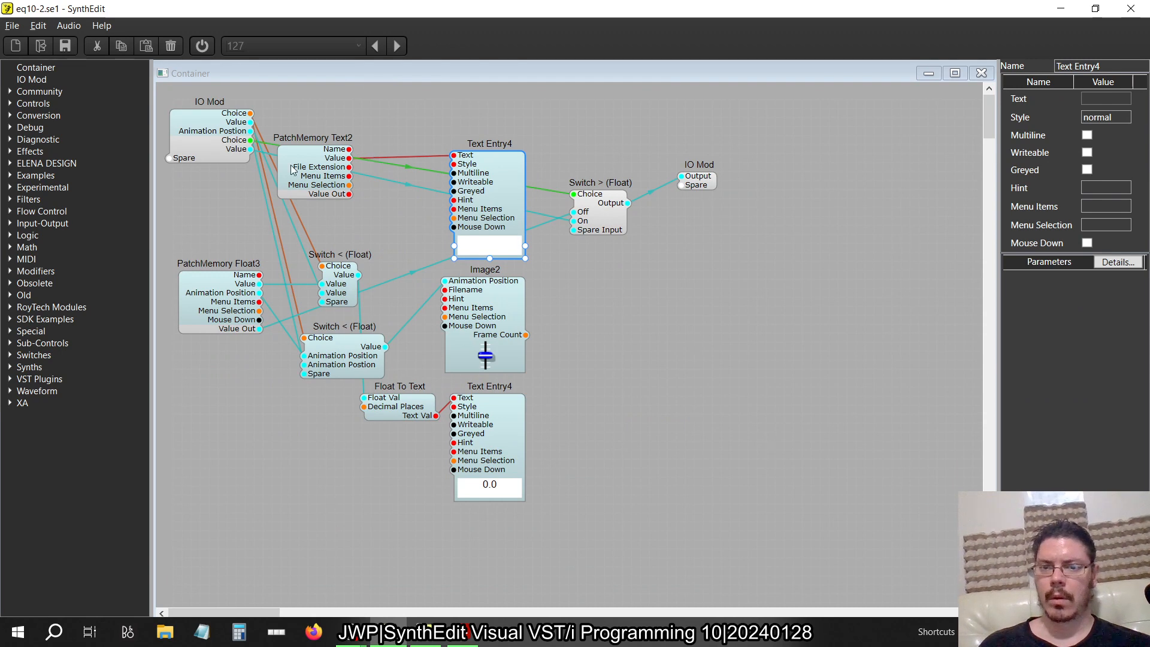
Step: Go back from the slider container to the parent linked EQ schematic
click(981, 72)
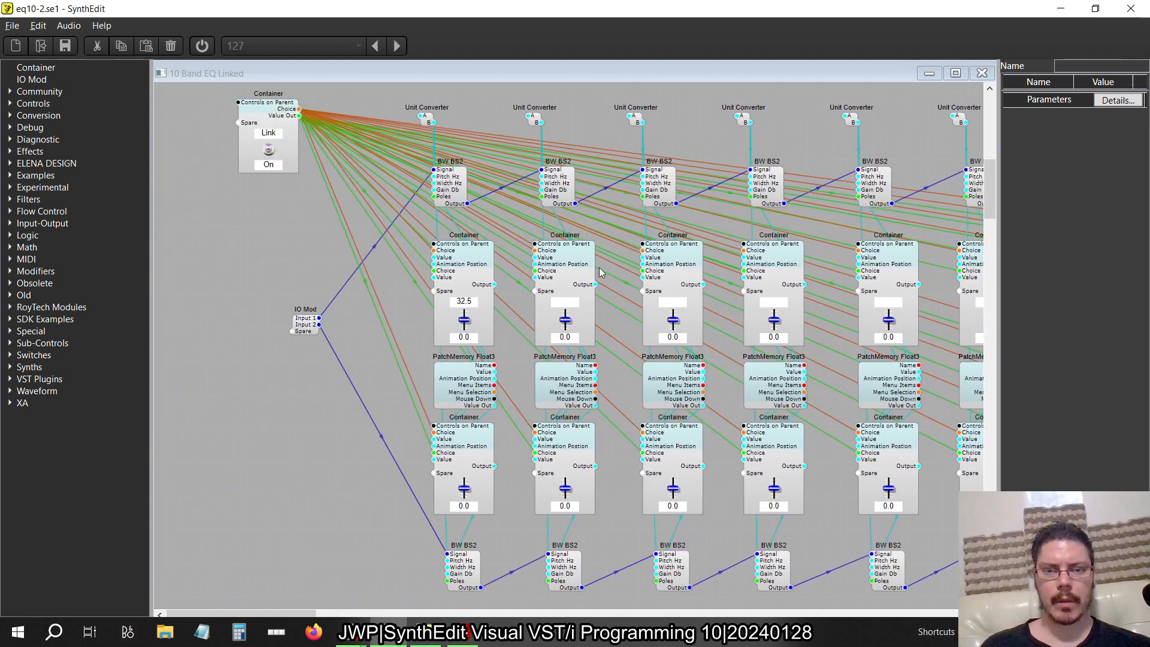
Step: Label the band slider containers 250, 500, 1000, 2000, 4000, 8000 and 16000
click(564, 261)
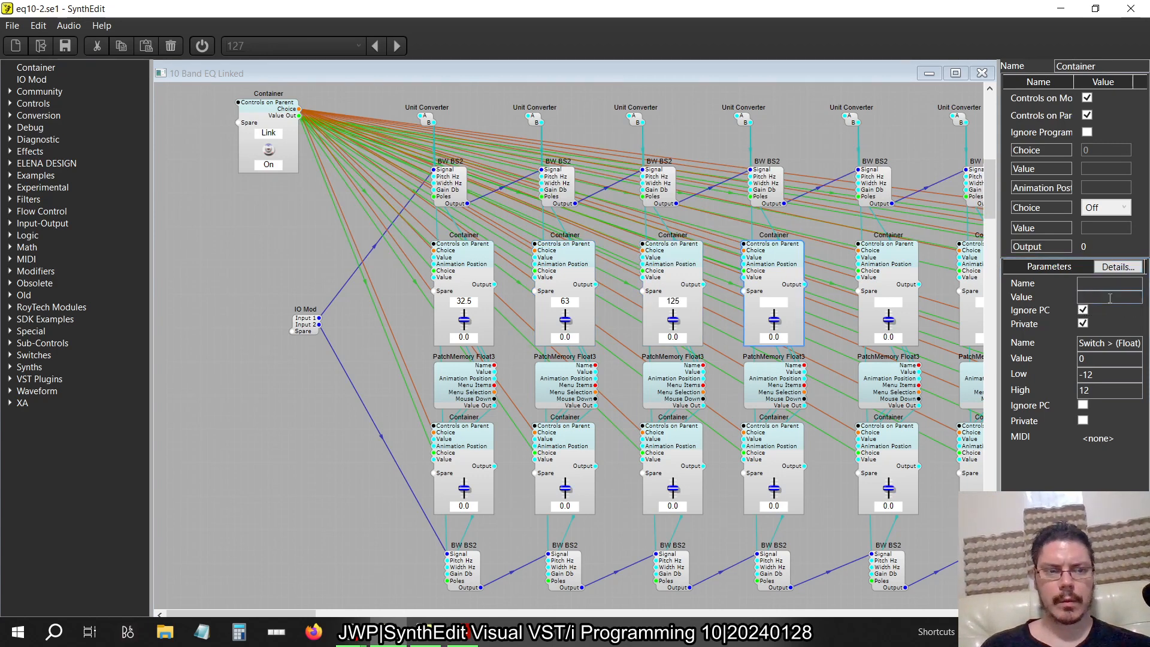
text(250)
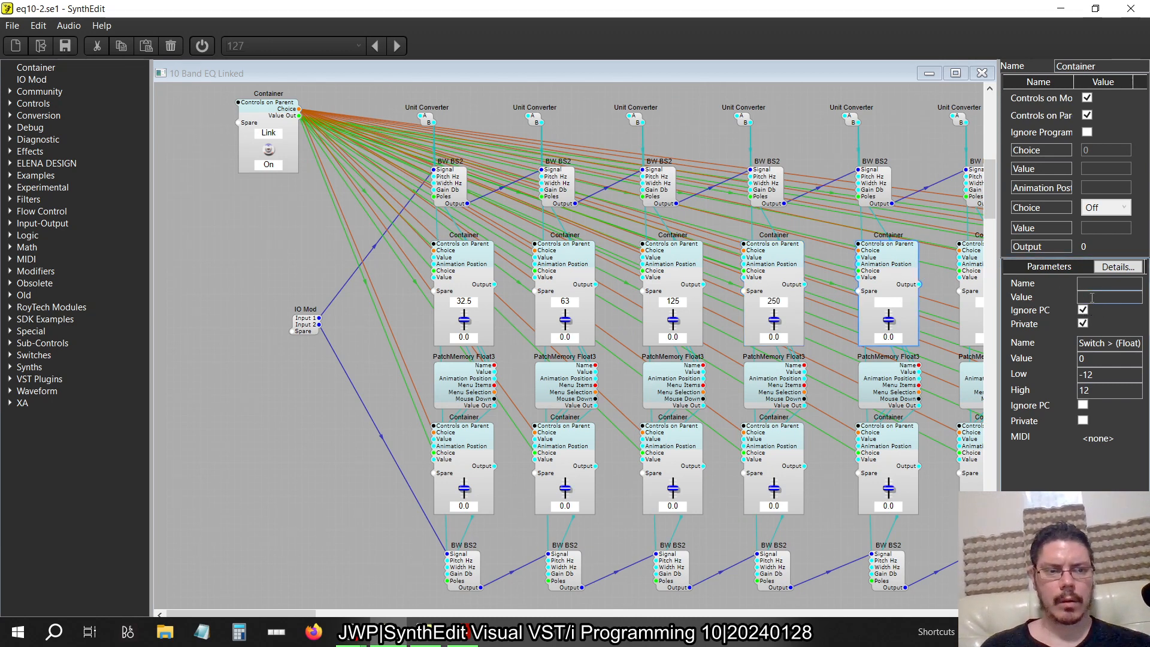
text(500)
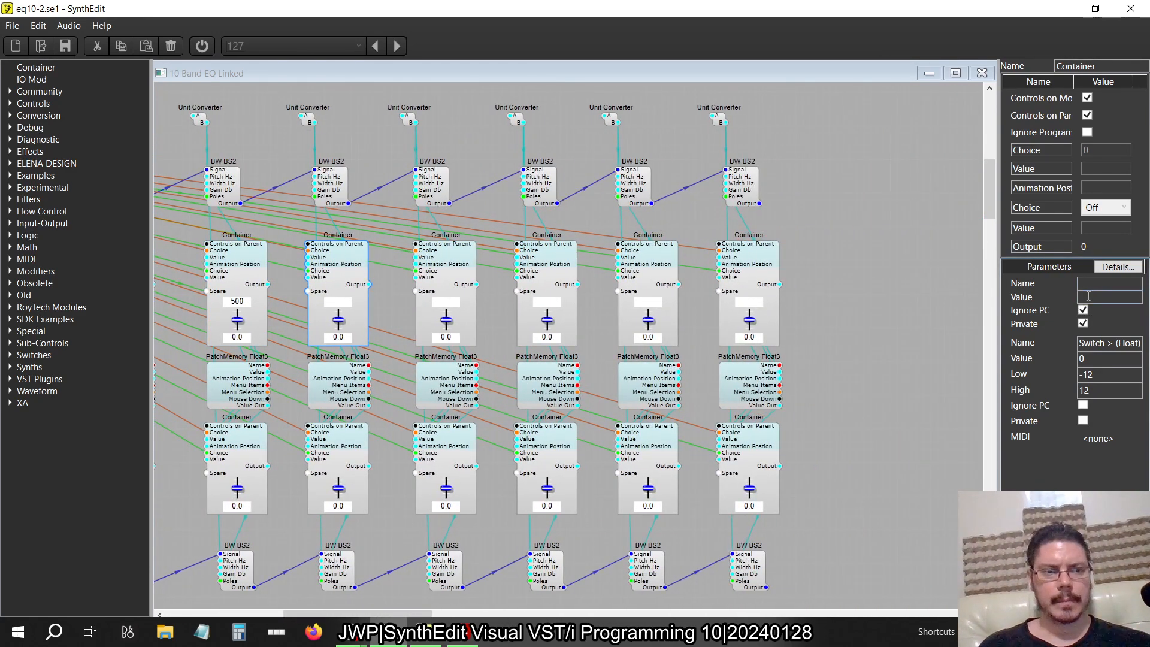
text(1000)
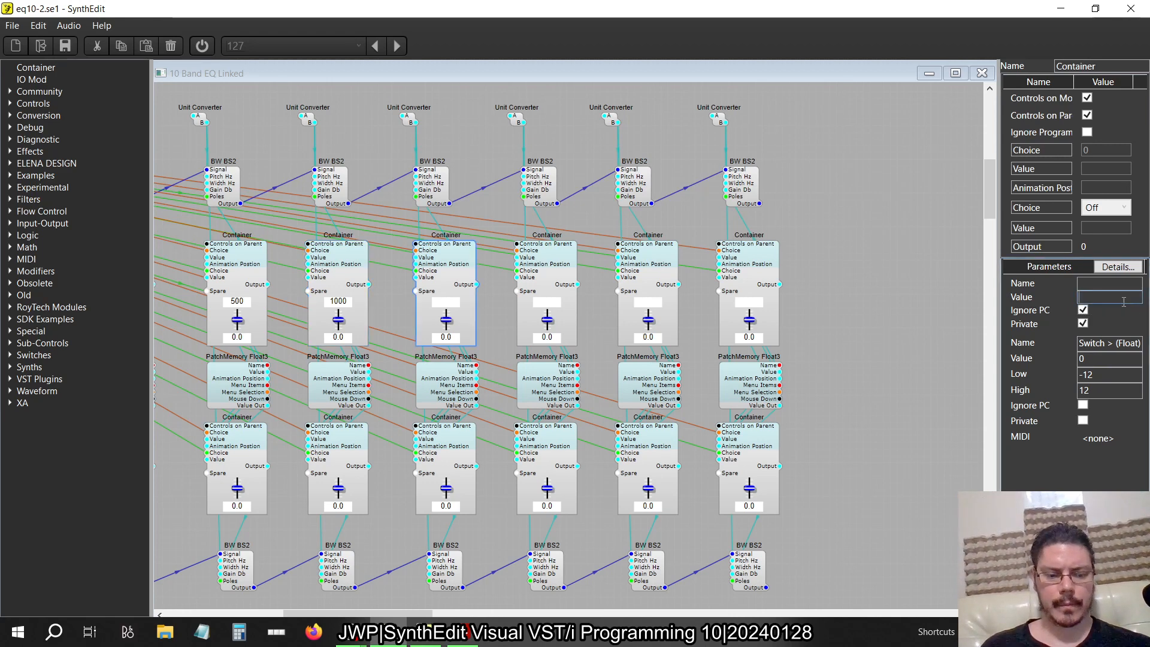
text(2000)
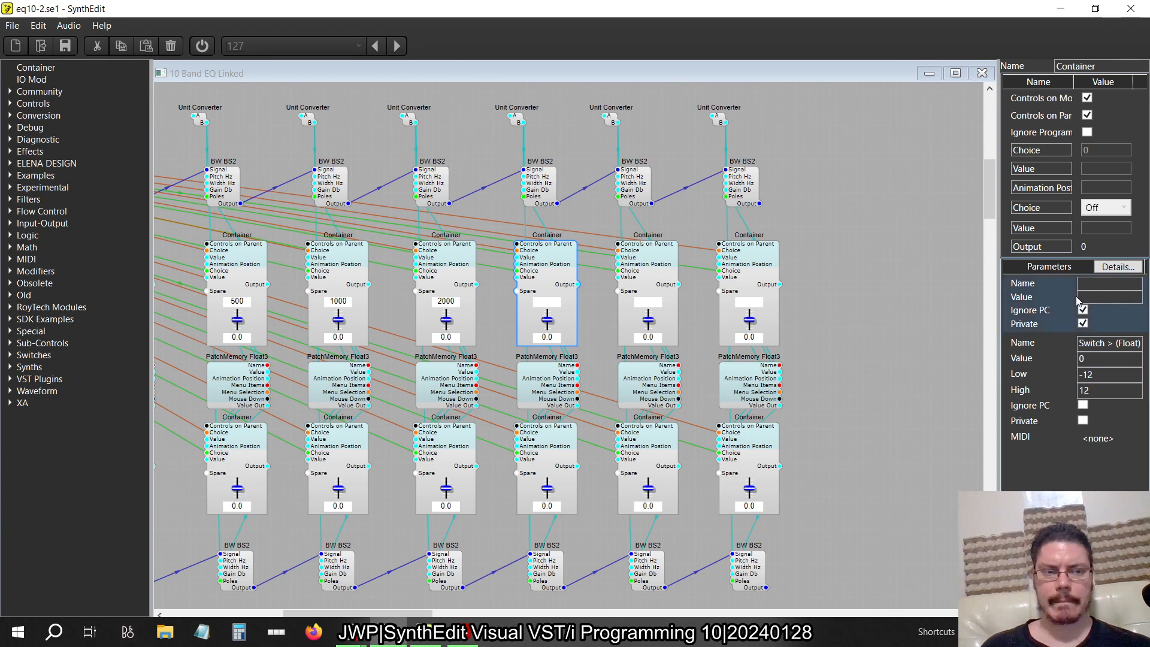
text(4000)
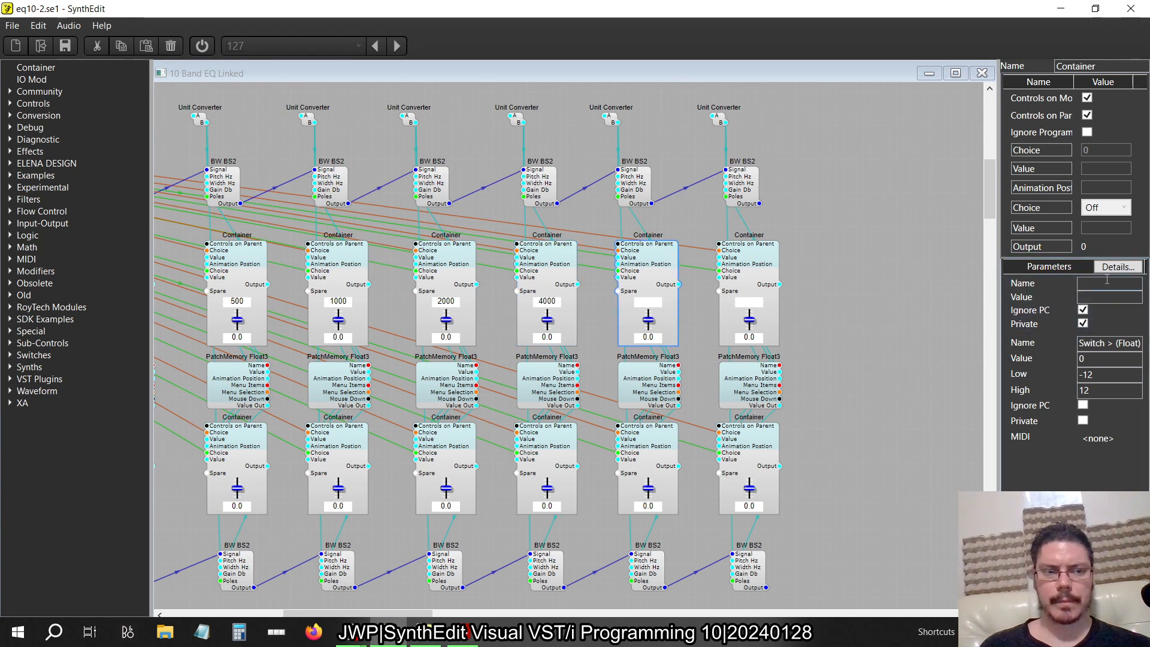
text(8000)
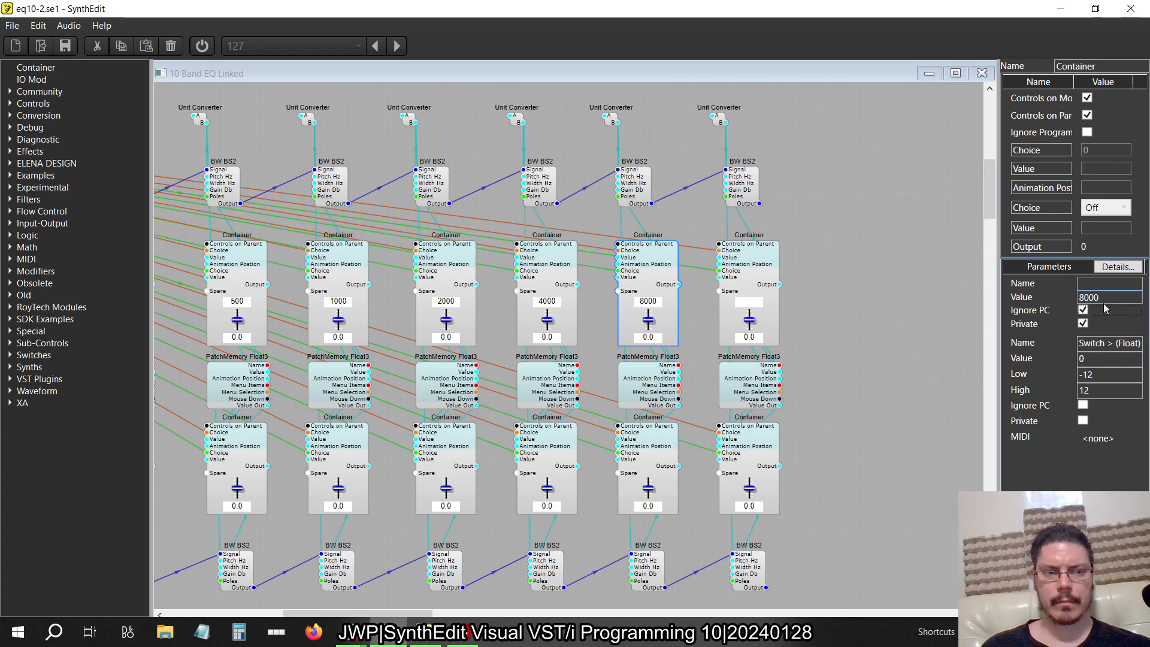
click(748, 312)
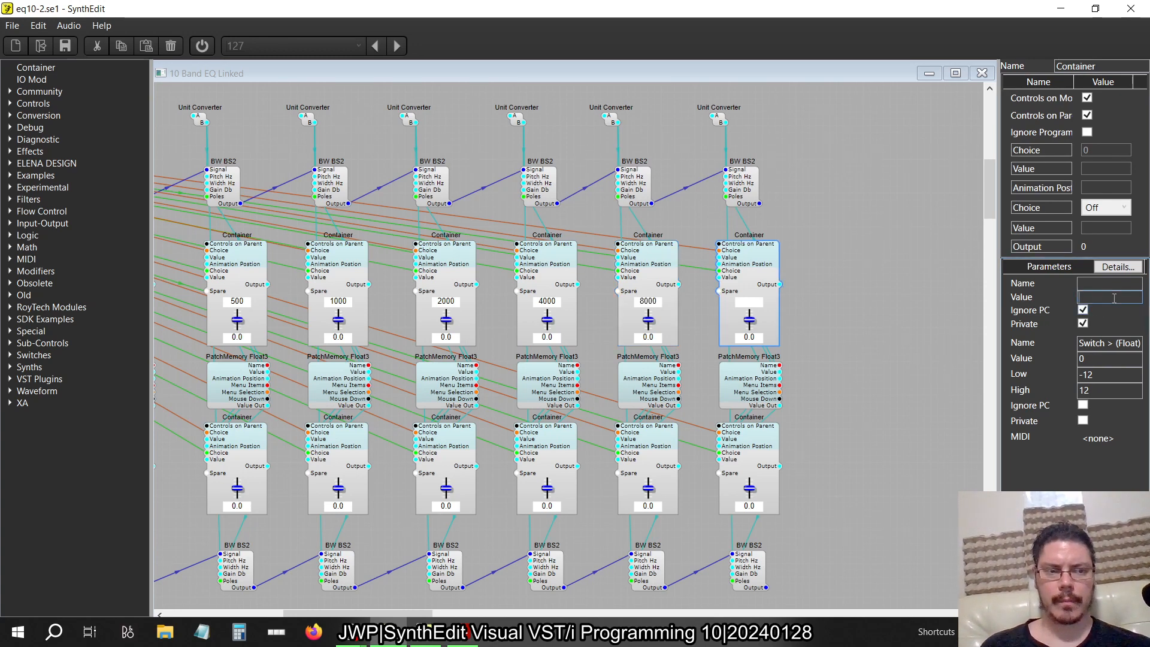
text(16000)
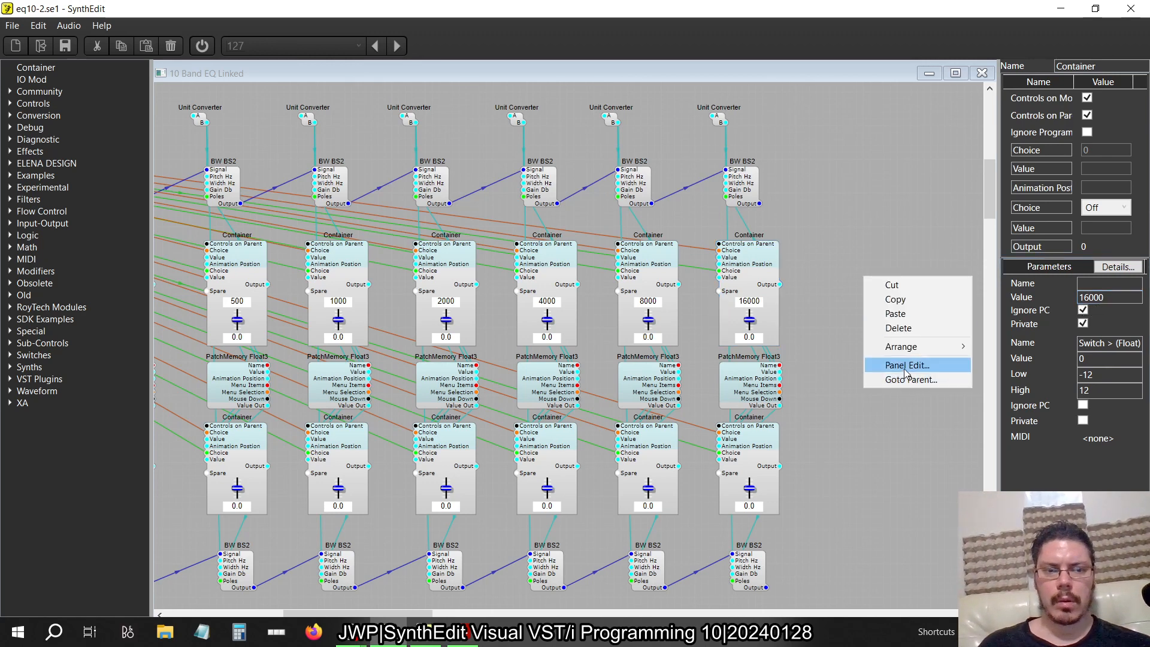
Step: In Panel Edit, place the Link switch beside the 16000 band and move Gain right
click(905, 365)
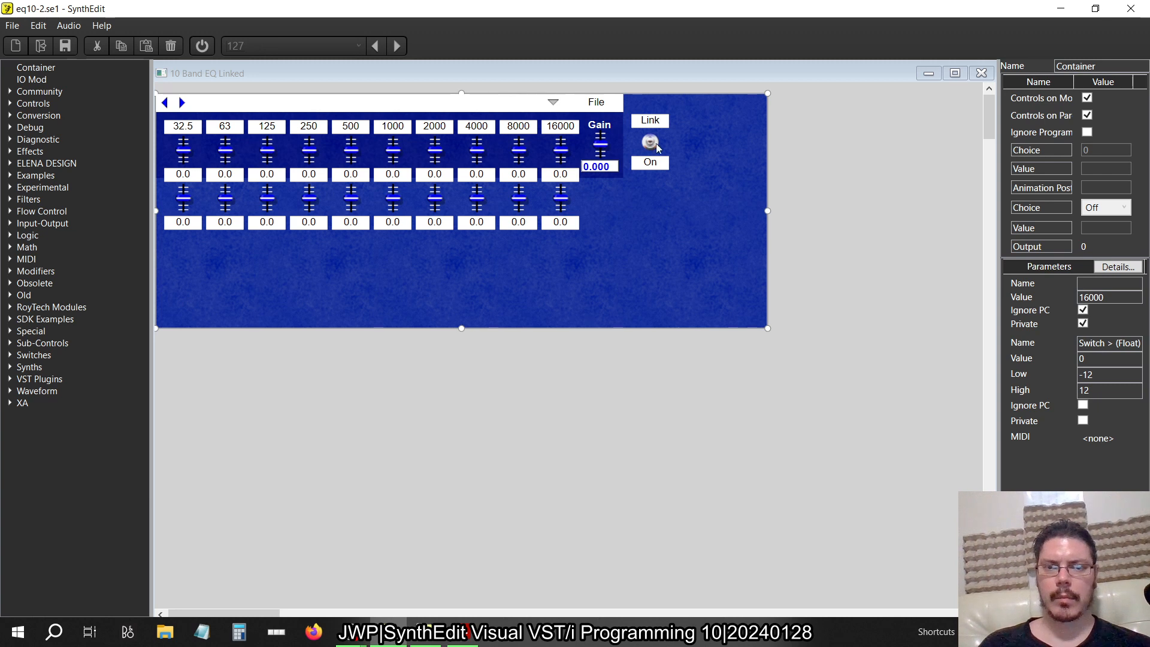
click(649, 132)
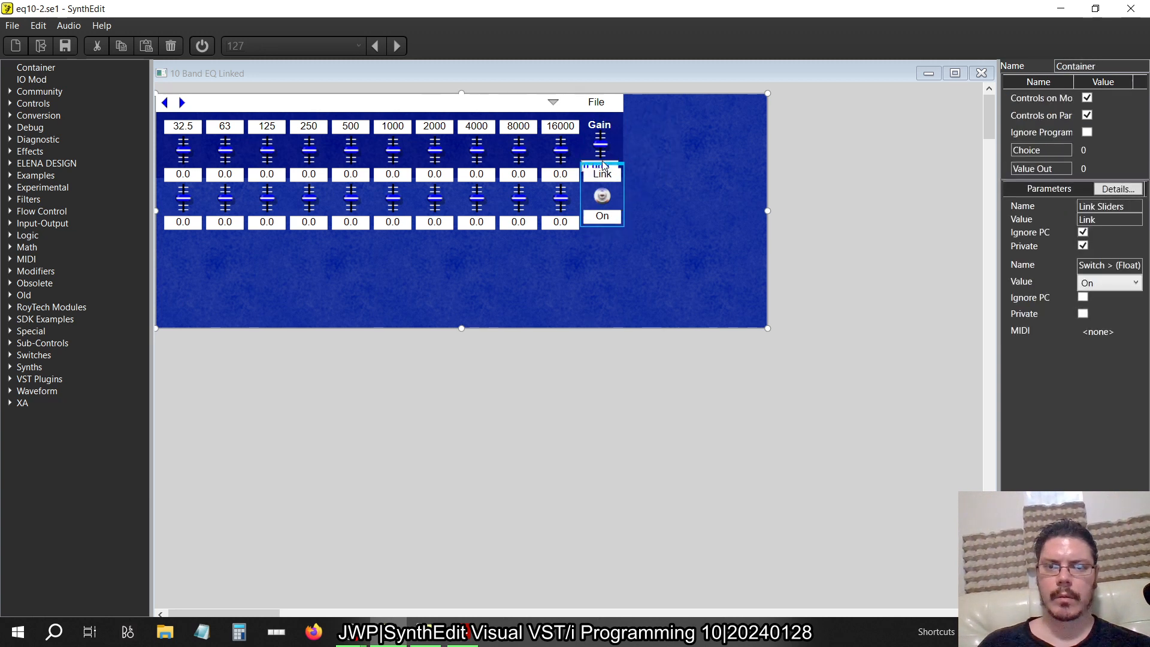
click(598, 139)
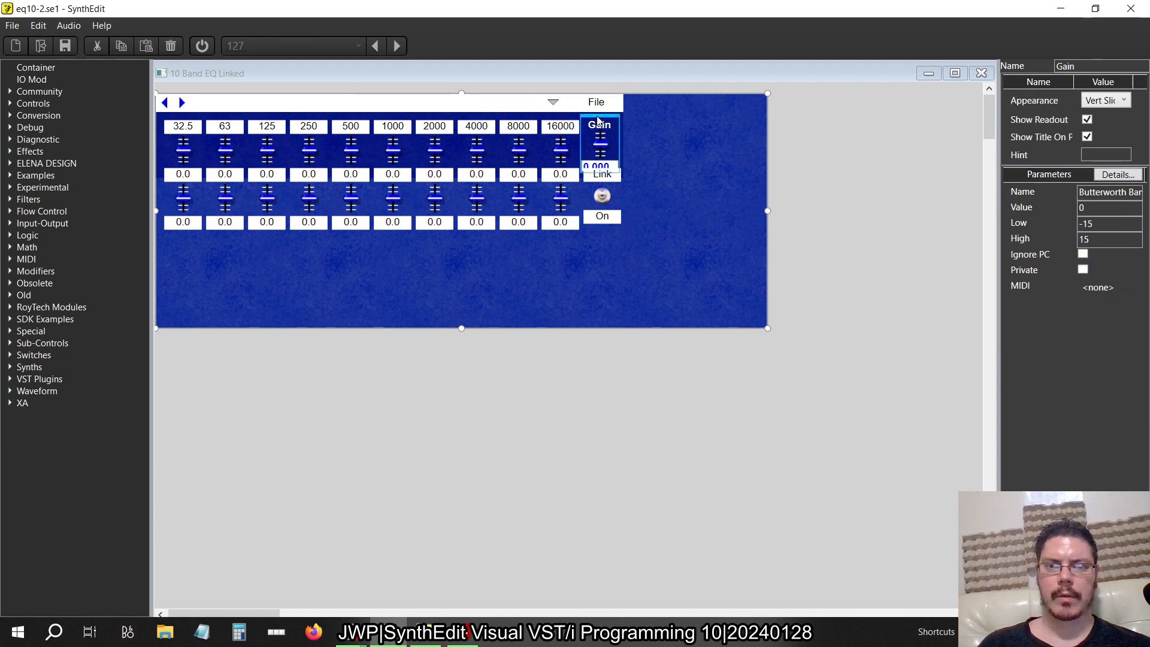
drag(599, 143, 683, 154)
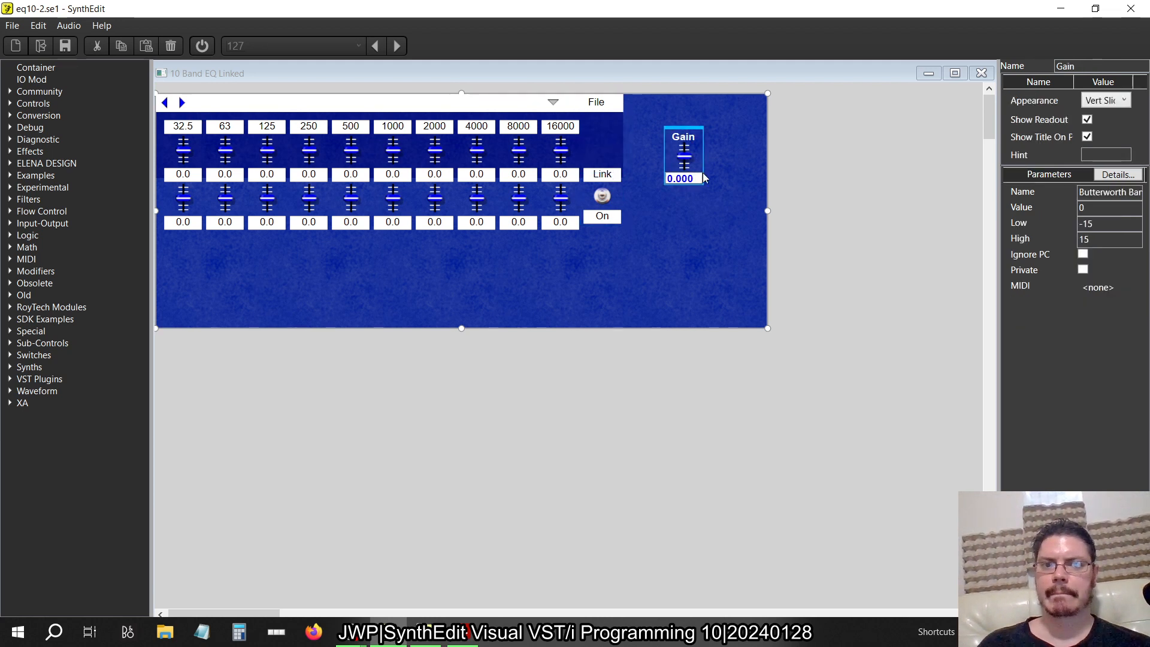
mouse_move(982, 73)
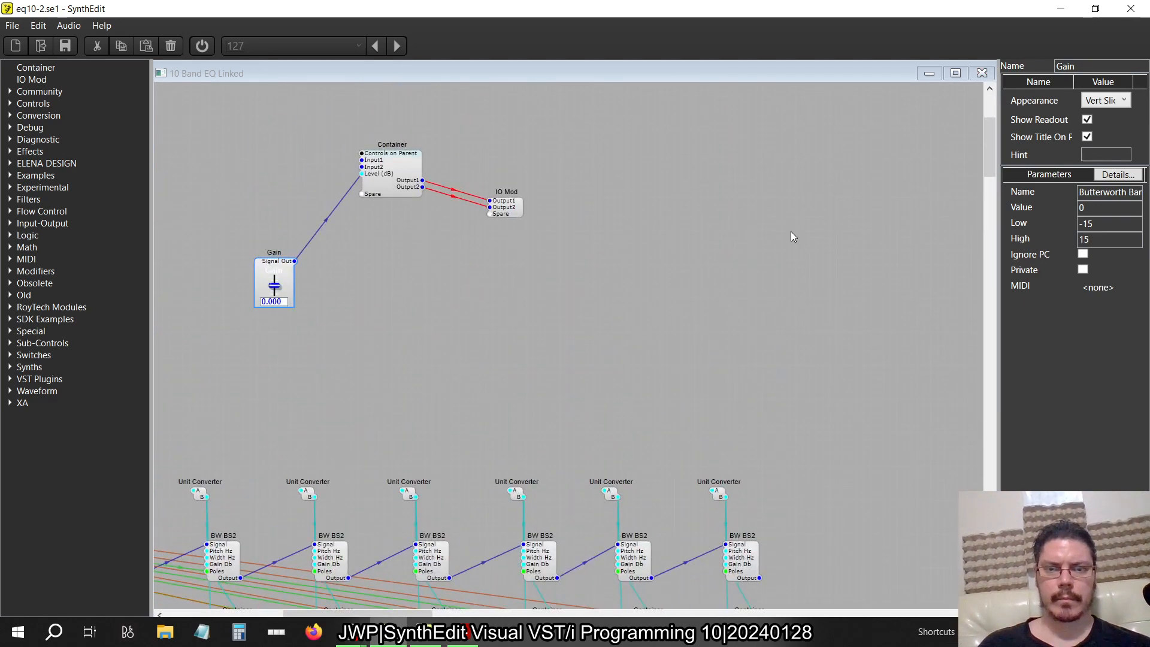
Step: Inspect the band container's switch and give the Gain slider a -18 to 18 range
scroll(down, 3)
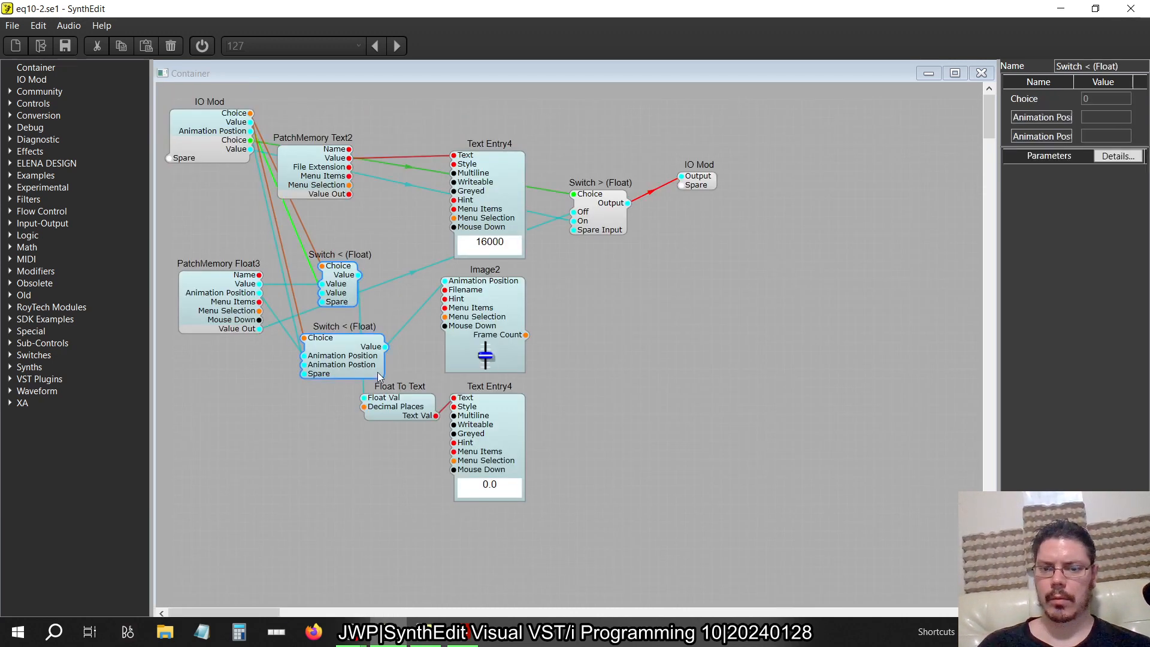
click(599, 213)
text(1)
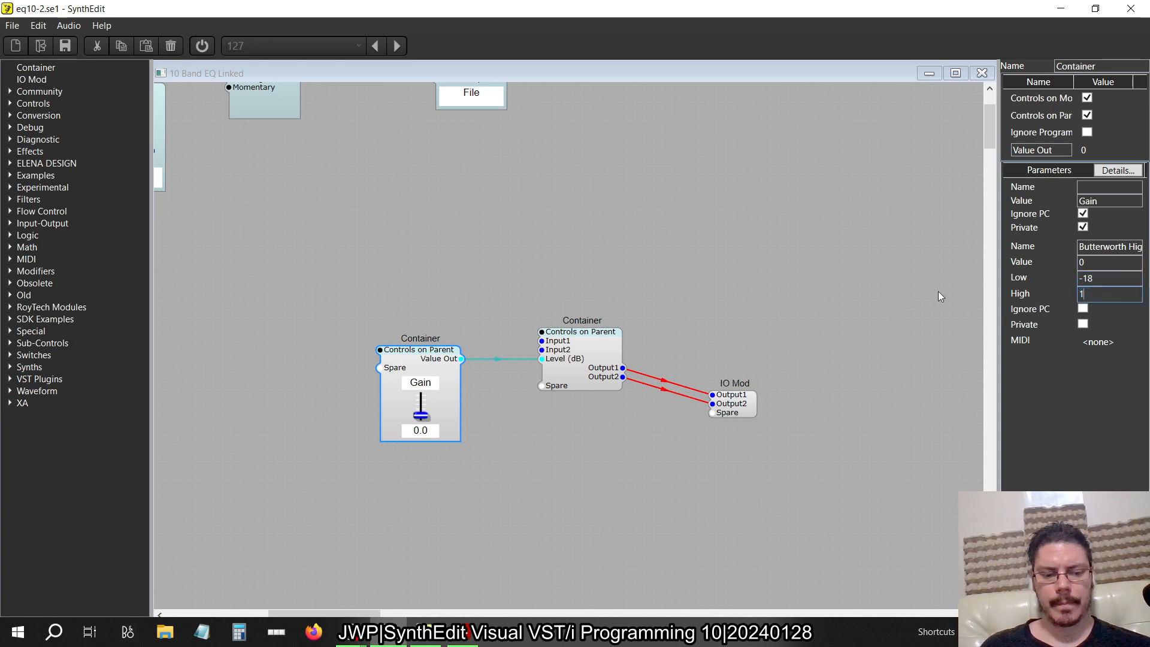
text(8)
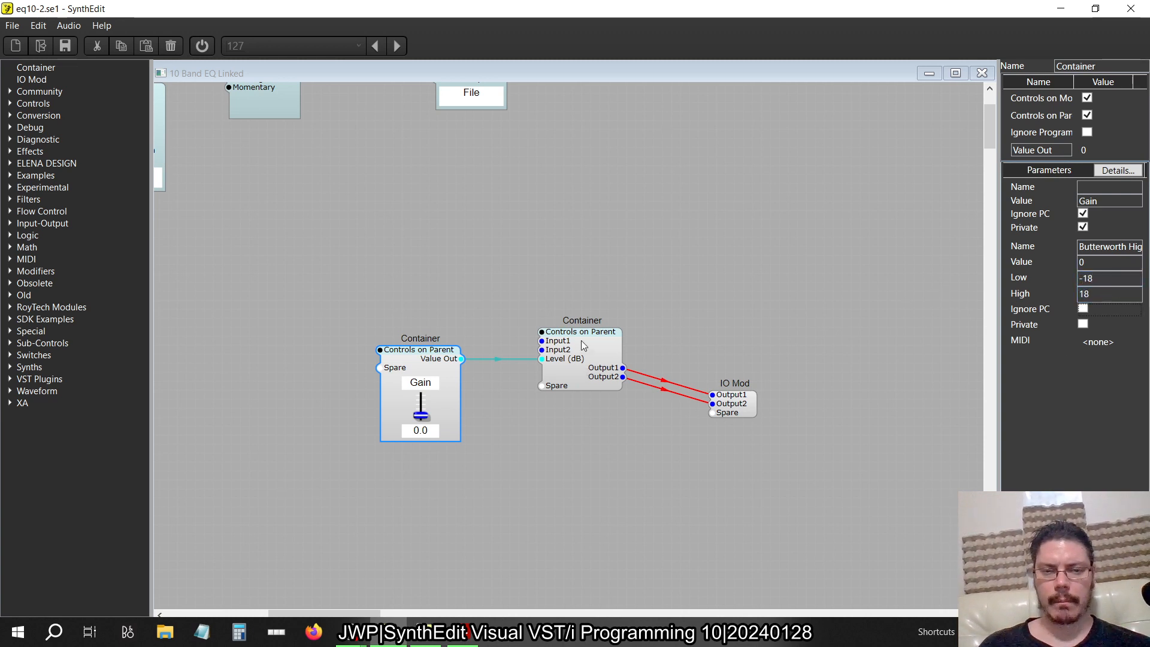
right_click(579, 341)
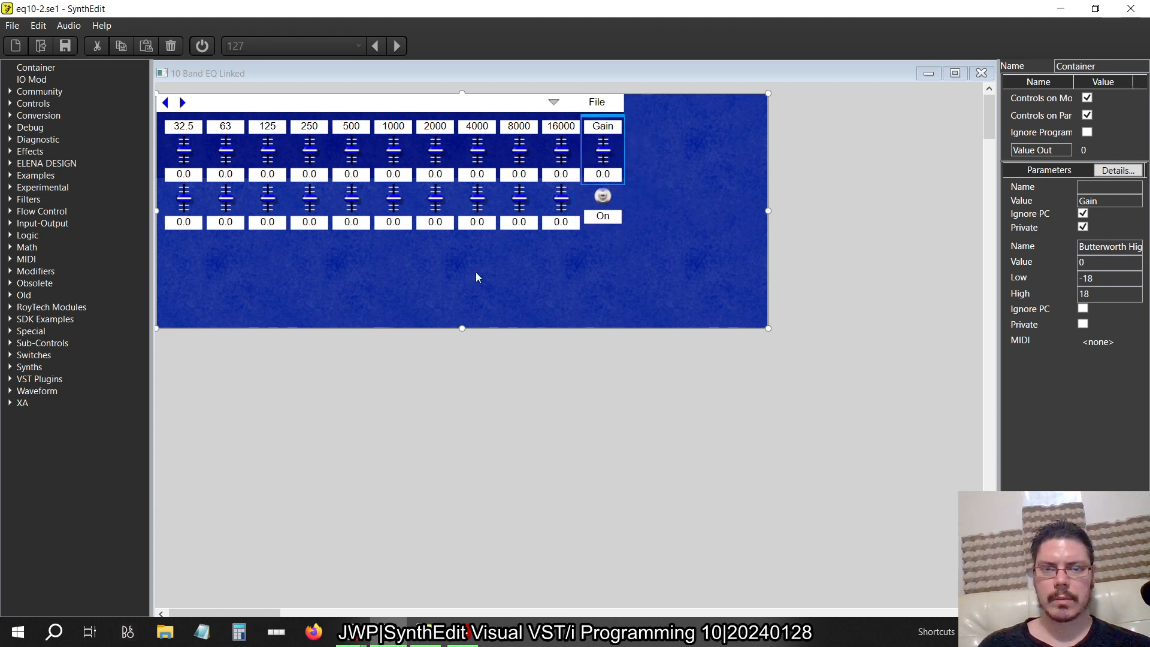
mouse_move(496, 233)
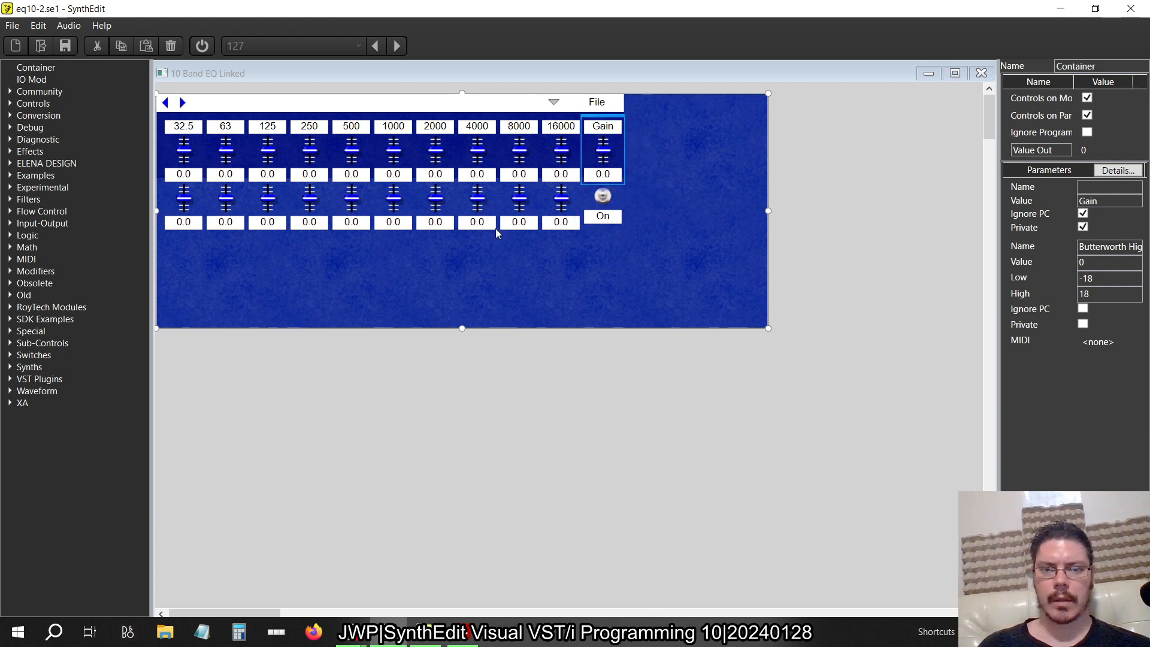
mouse_move(387, 308)
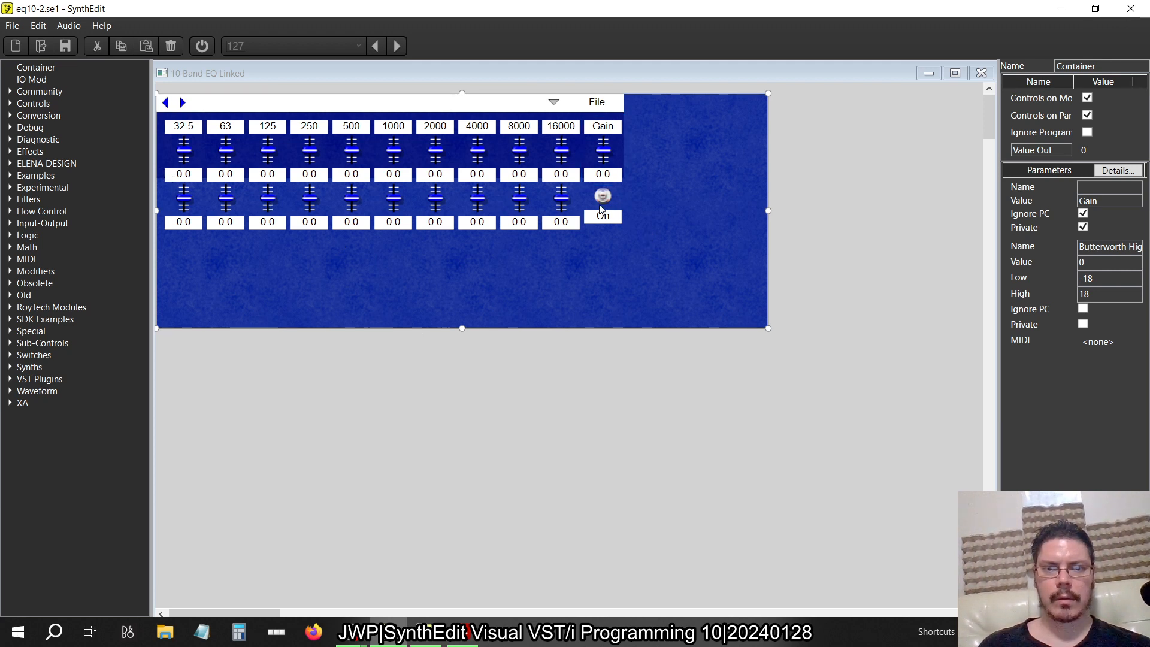
Step: Select the switch under the Gain control and move the Link switch away from it
click(601, 195)
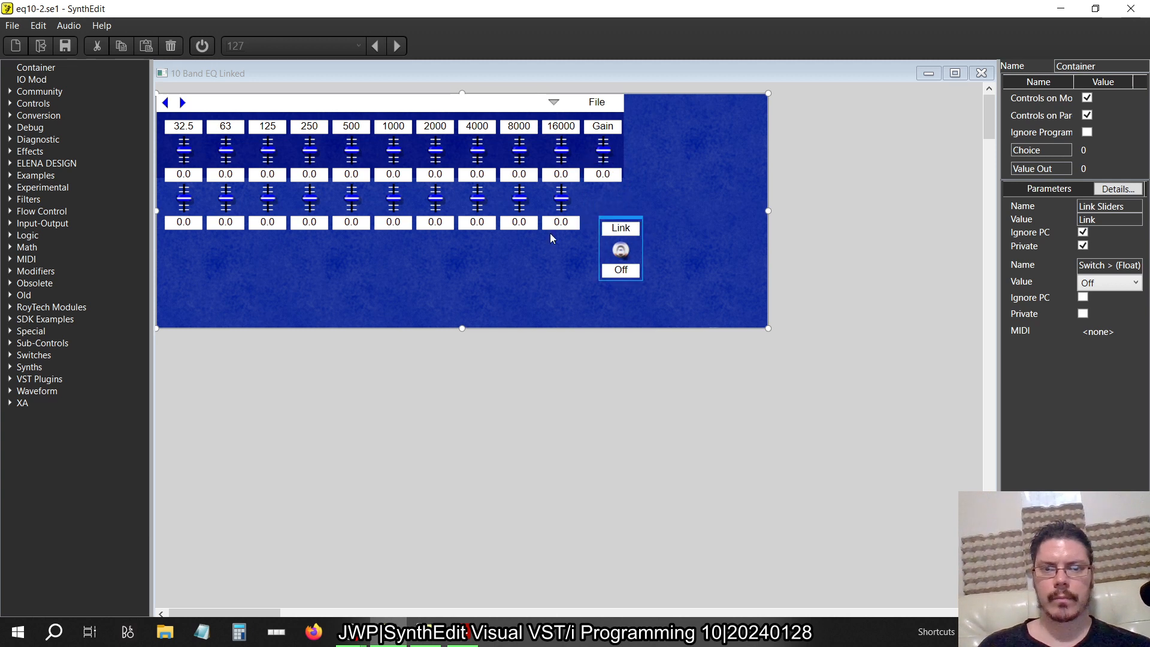
click(602, 125)
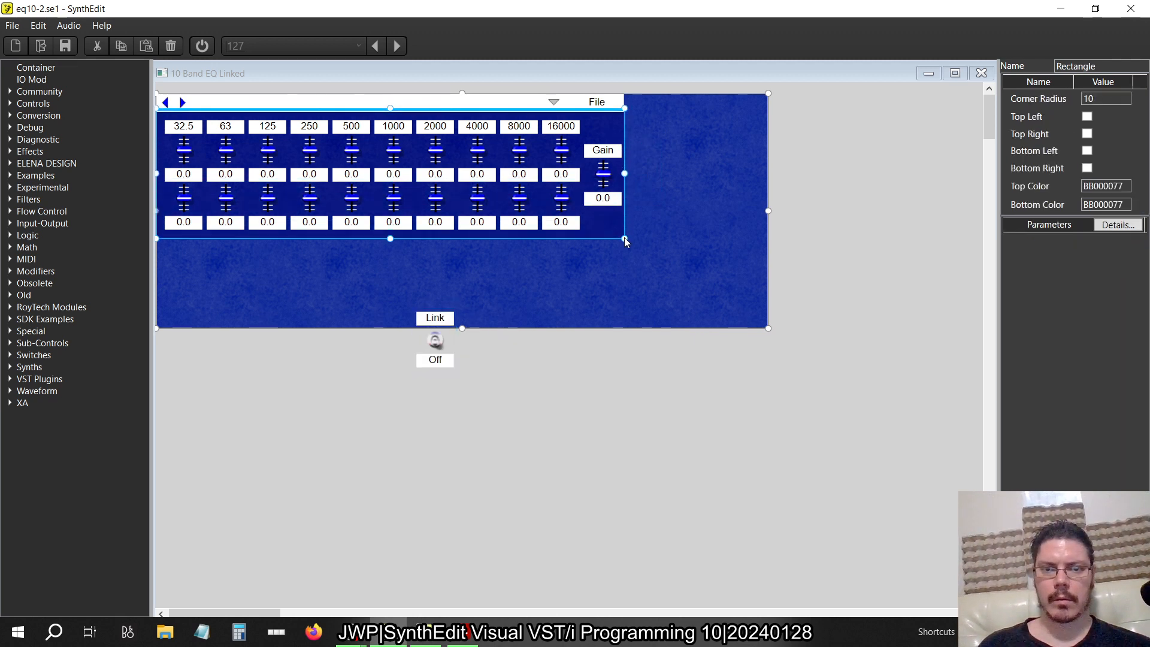
Step: Widen the dark backing rectangle to enclose the Link switch and band sliders
drag(624, 239, 743, 238)
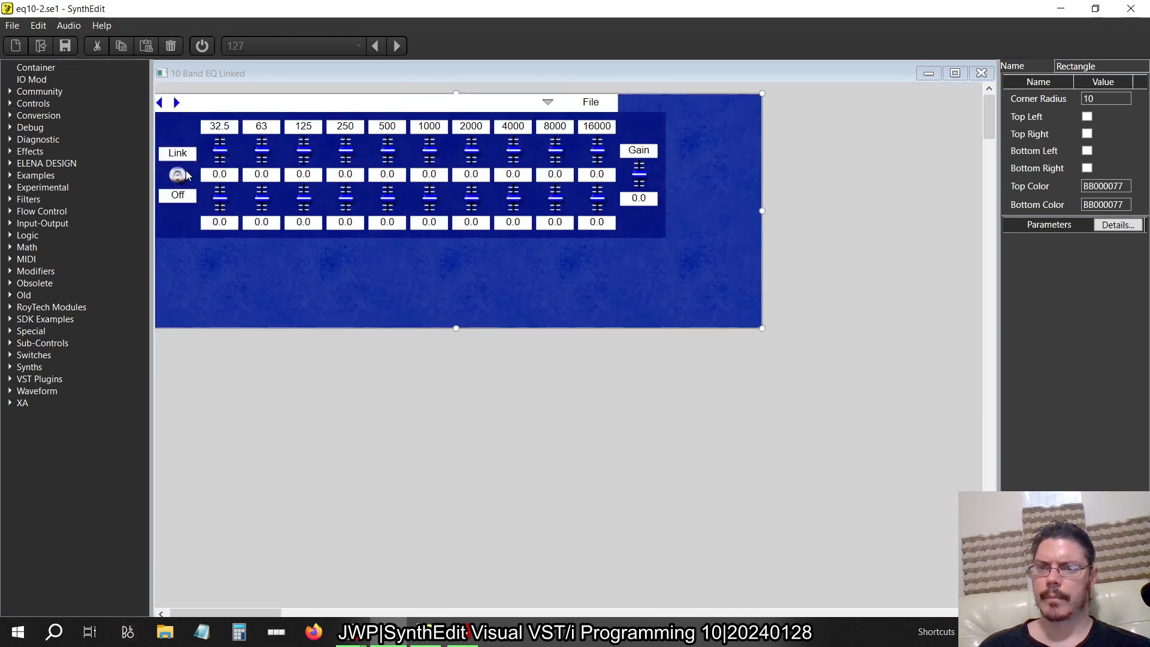
mouse_move(759, 218)
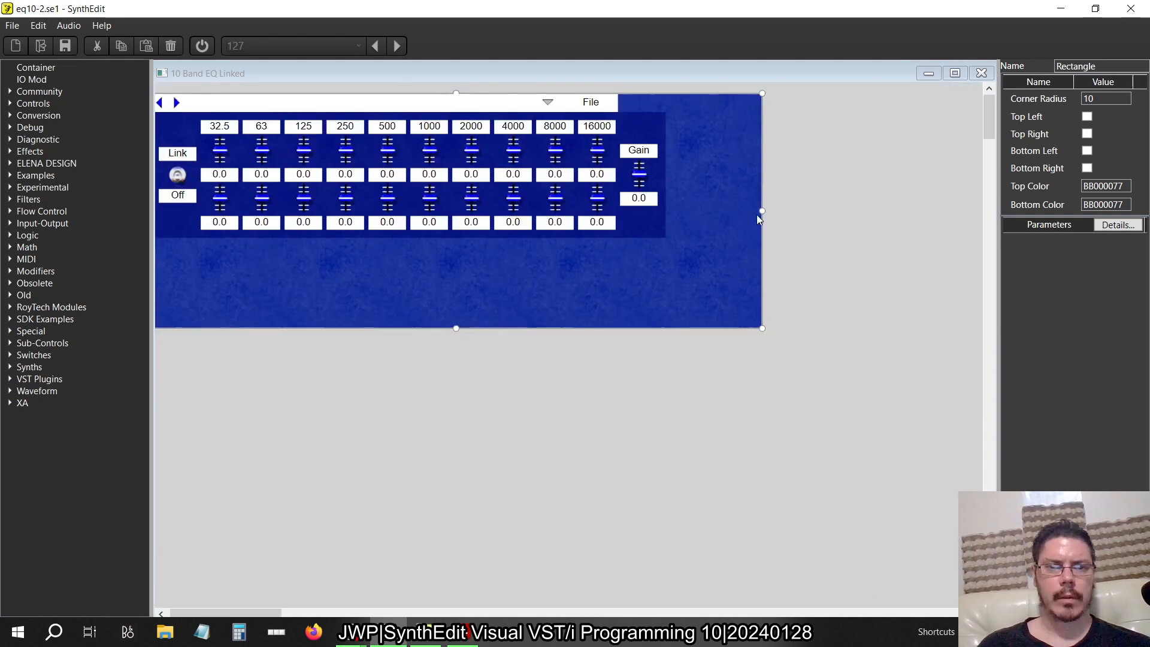
mouse_move(667, 125)
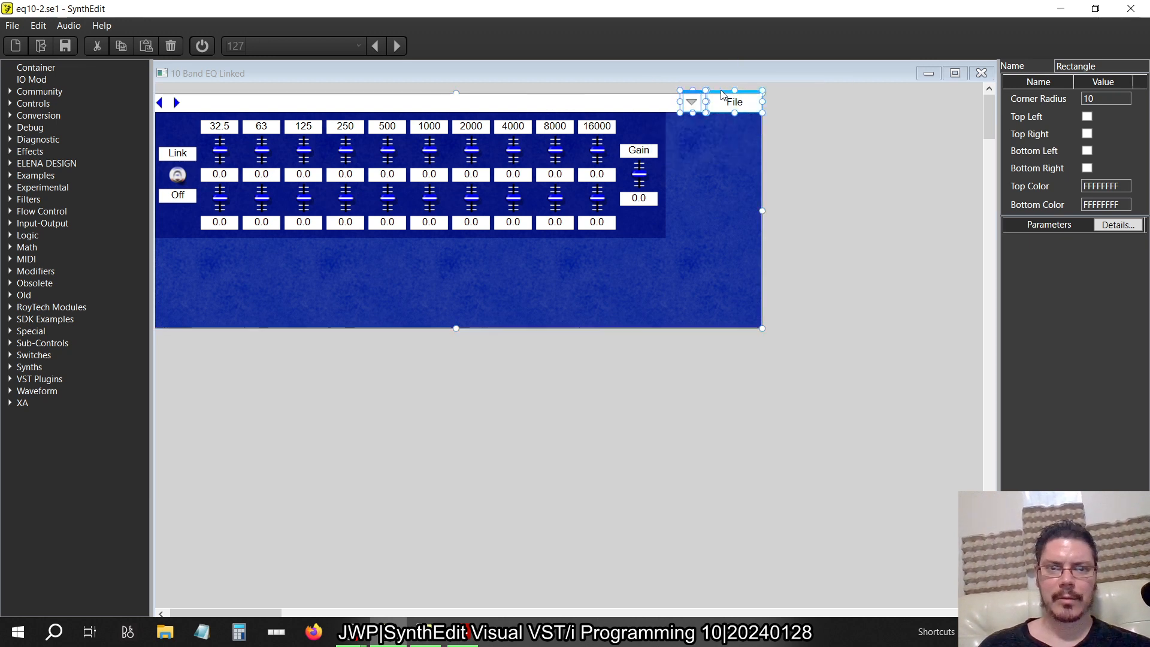
Step: Pull the preset browser in to the panel edge and shrink the blue panel to fit
drag(733, 101, 637, 101)
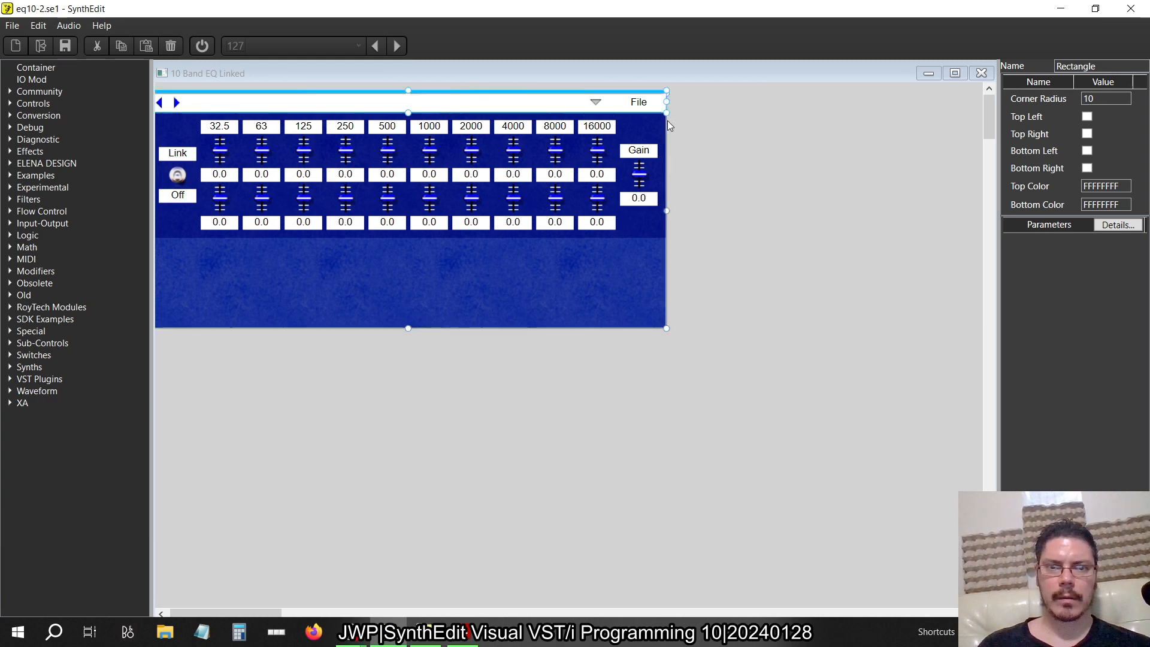
click(454, 101)
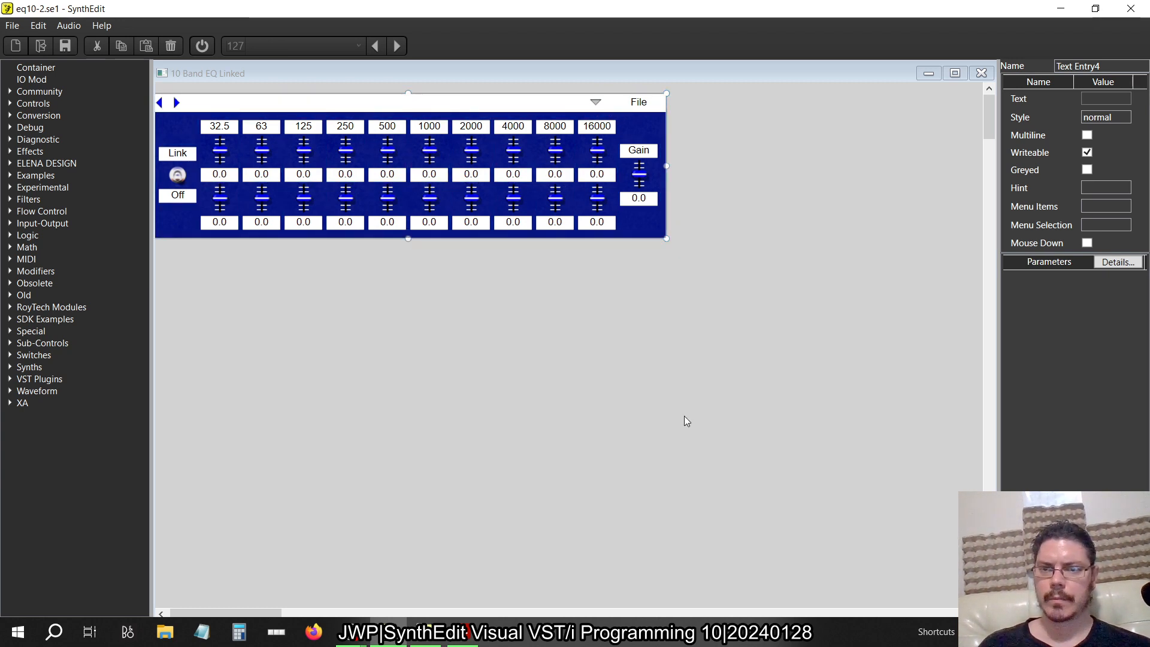
mouse_move(861, 160)
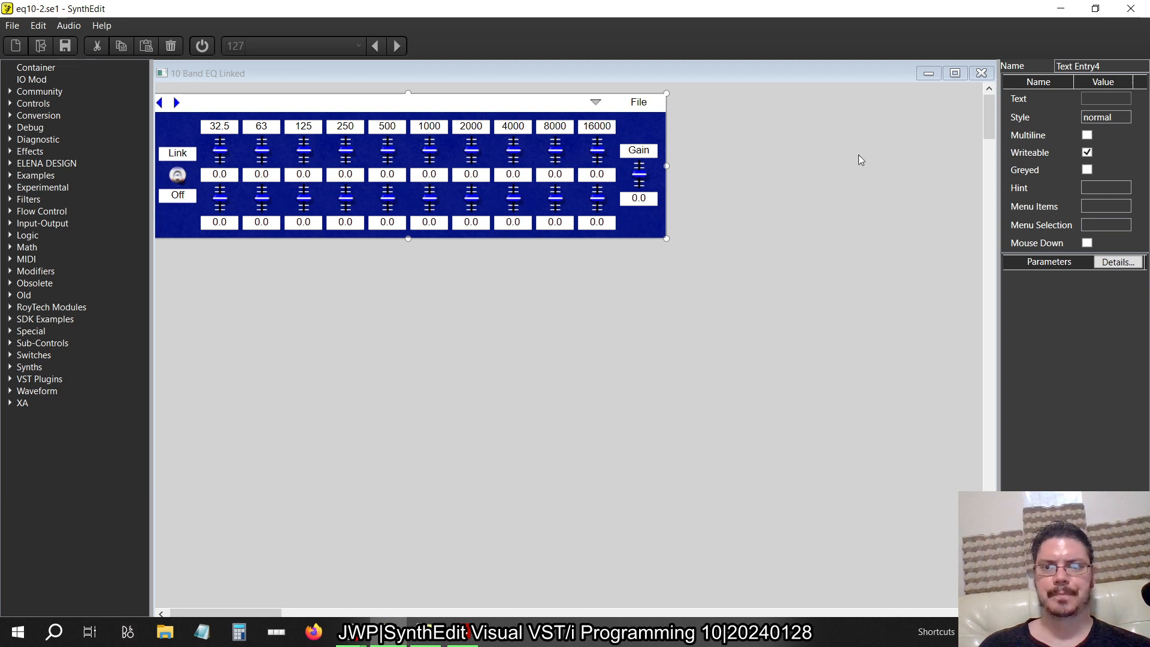
mouse_move(981, 73)
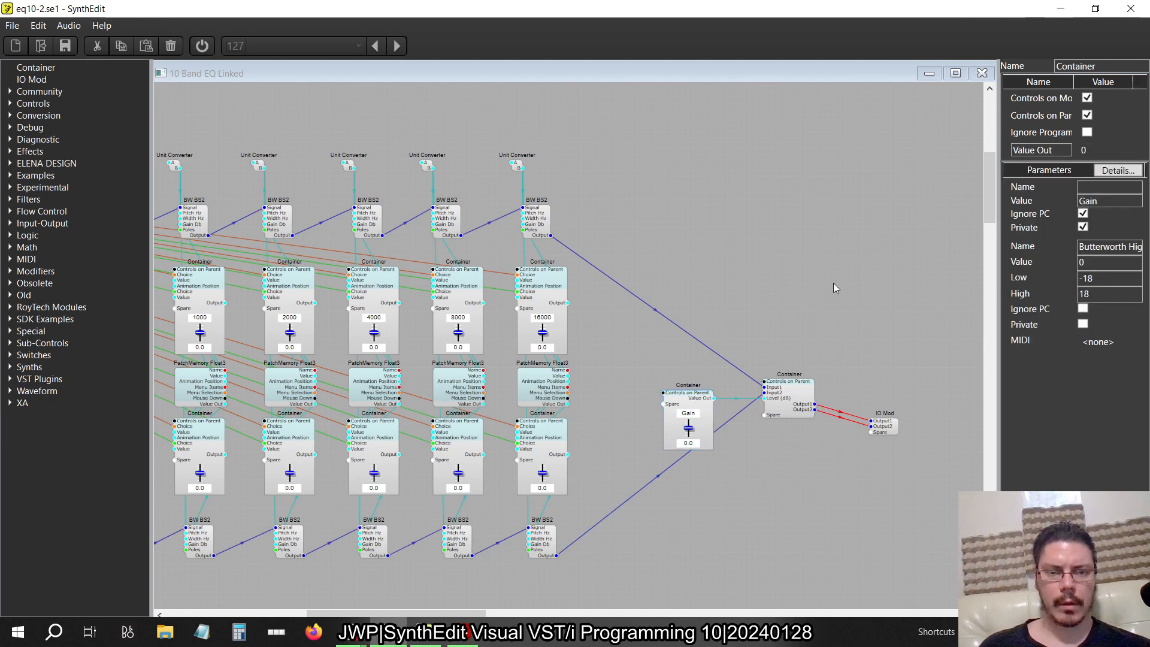
mouse_move(816, 380)
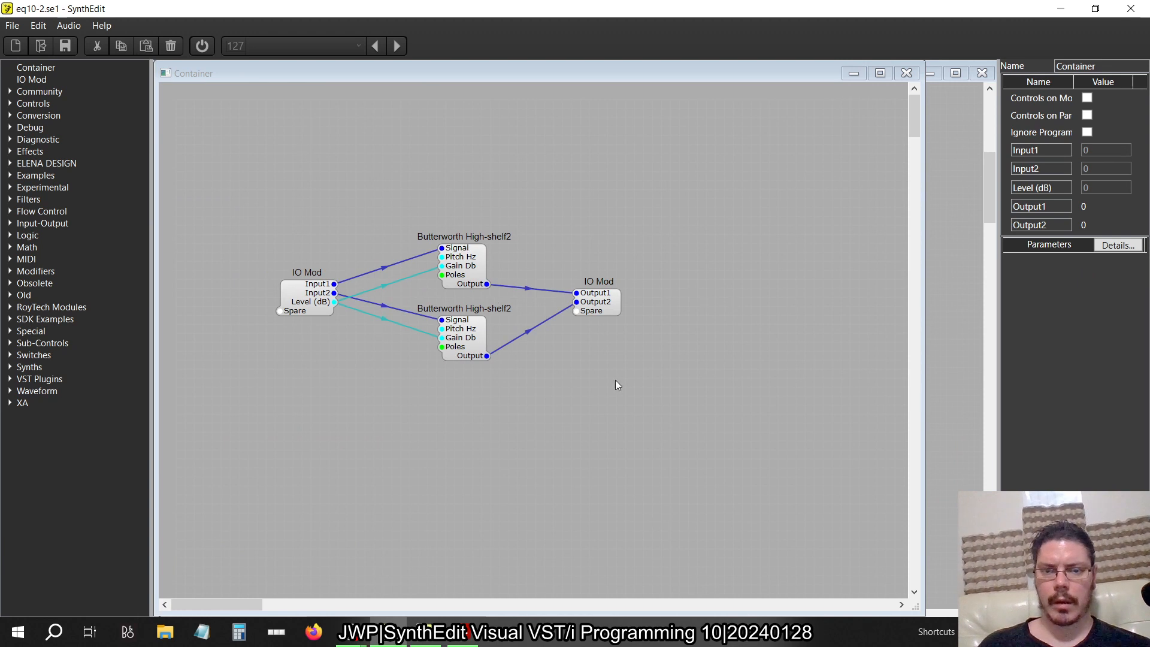
Step: Inside the Gain filter container, add both Unit Converter modules and compare their Mode lists
click(464, 337)
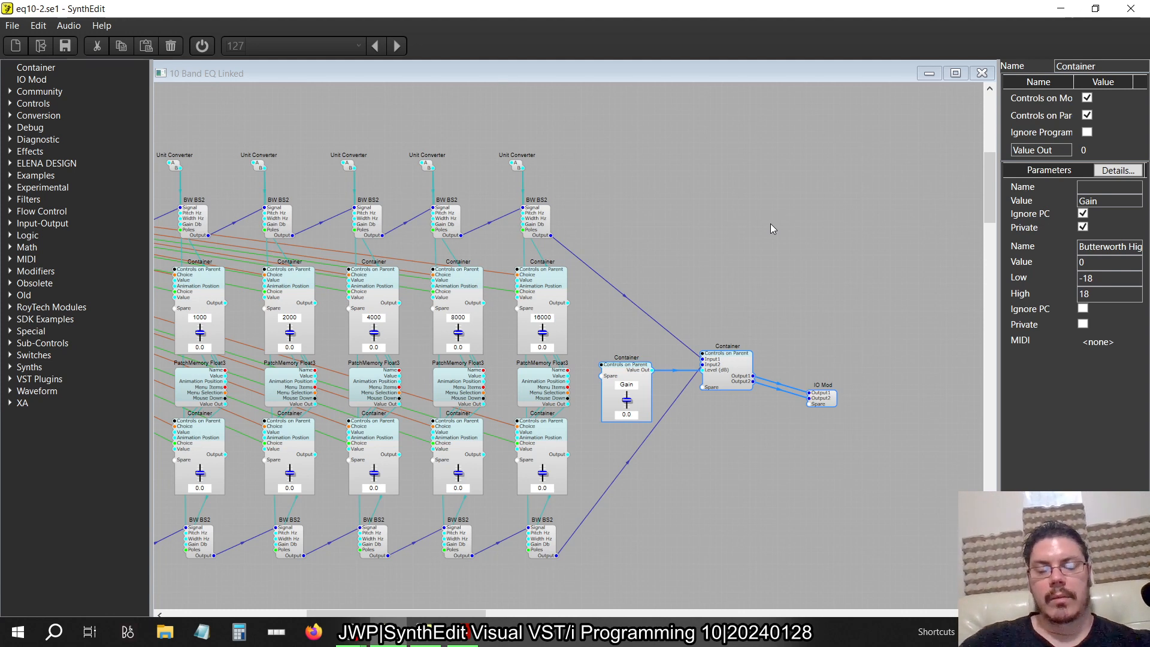
mouse_move(742, 311)
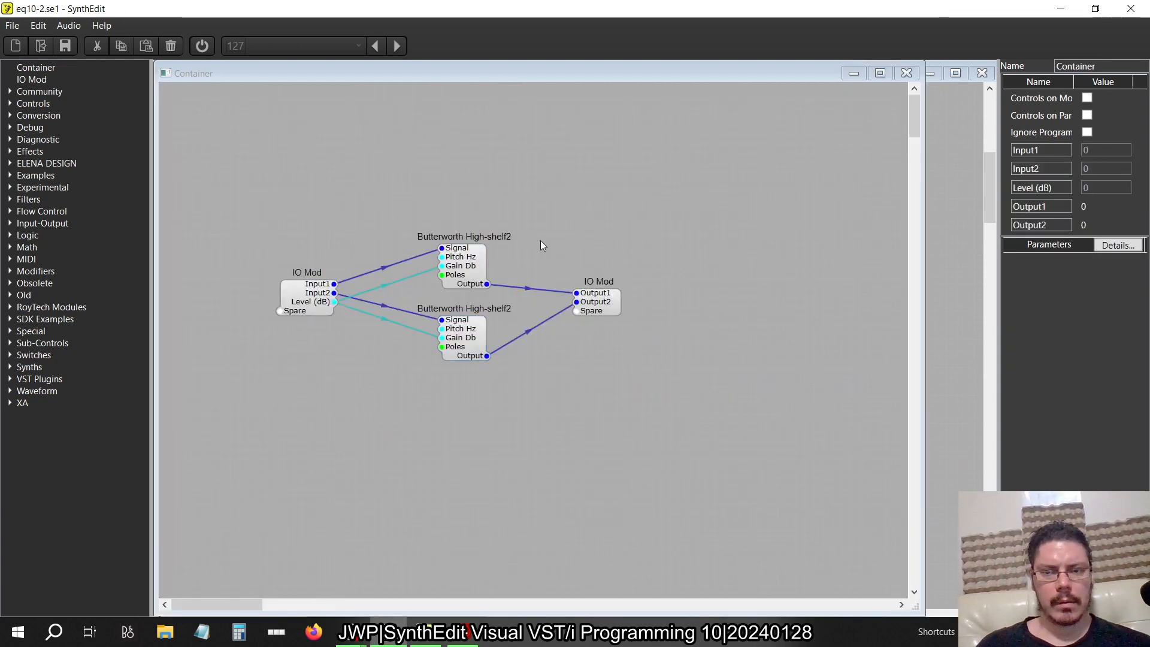
mouse_move(13, 213)
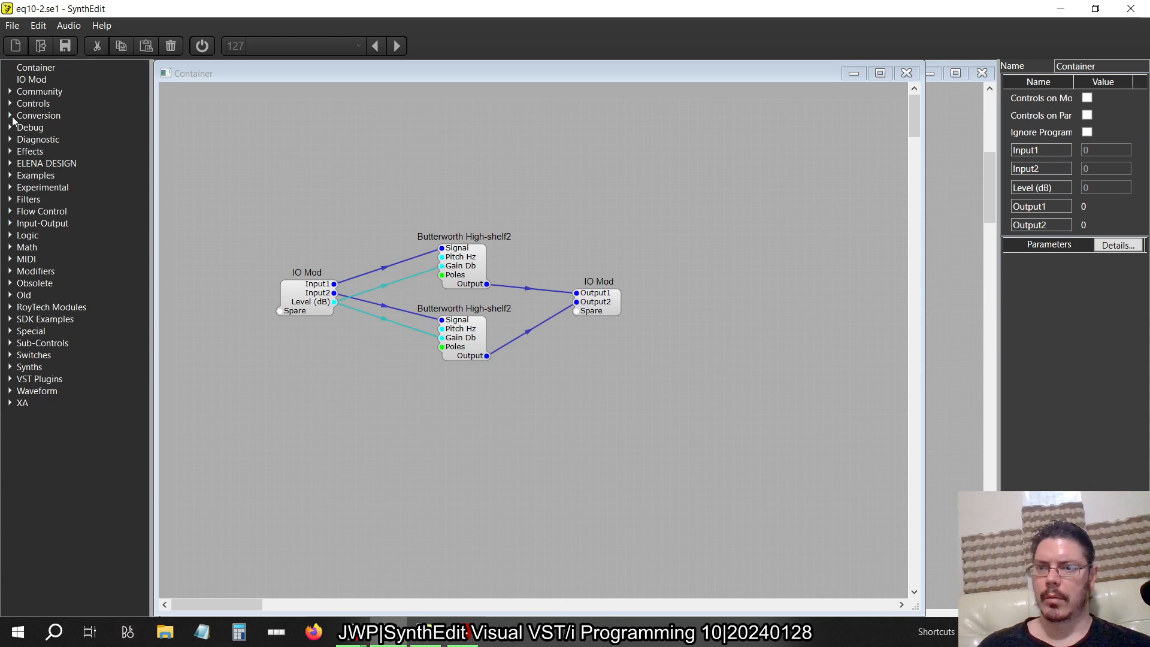
click(38, 115)
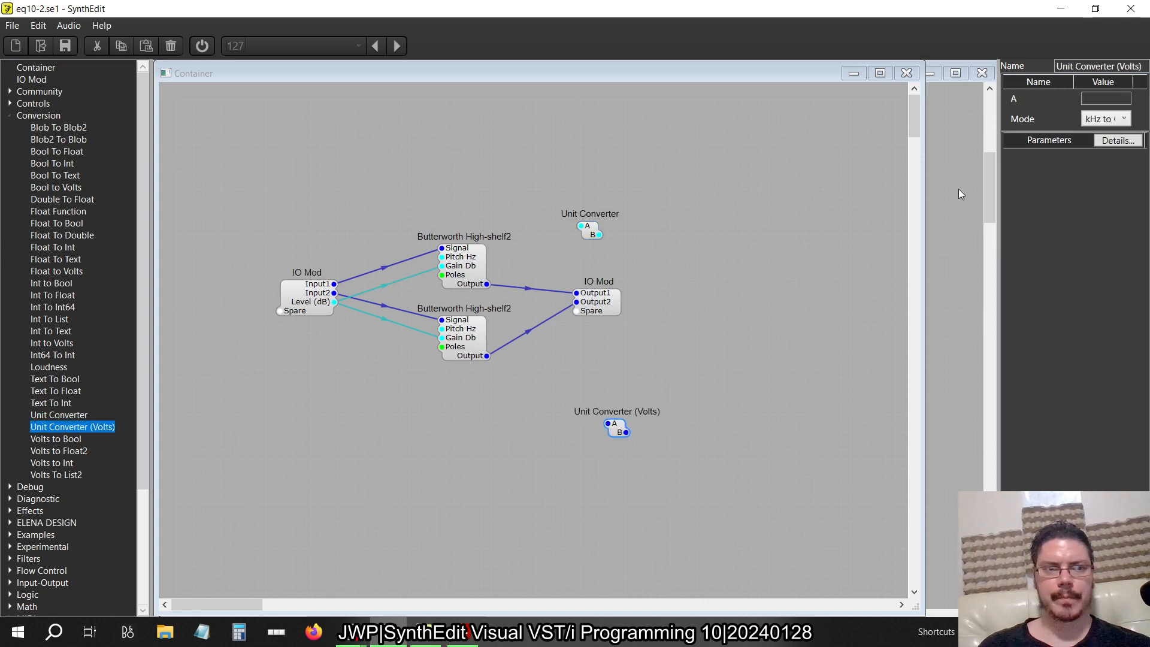
click(1124, 118)
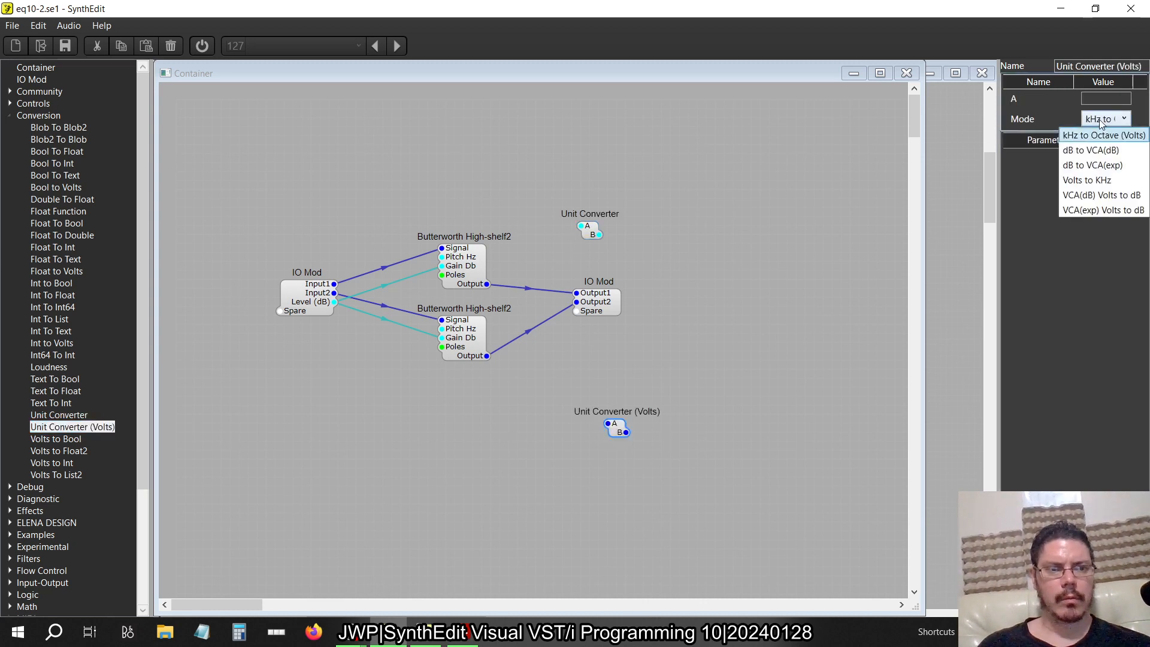
mouse_move(1100, 195)
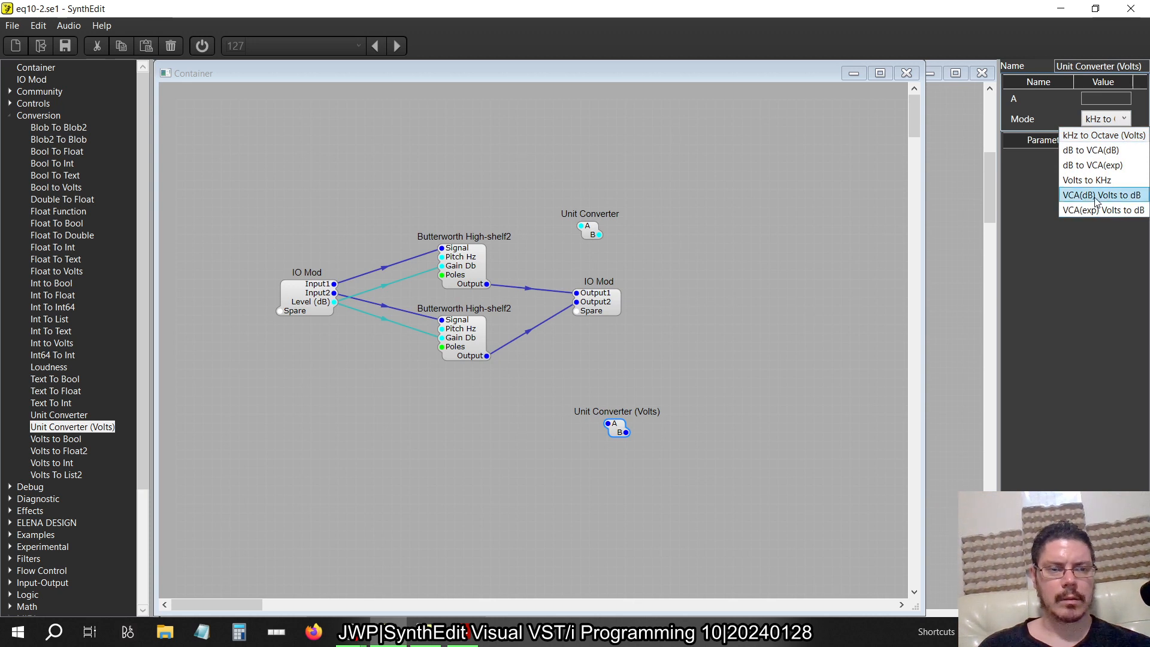
mouse_move(1100, 209)
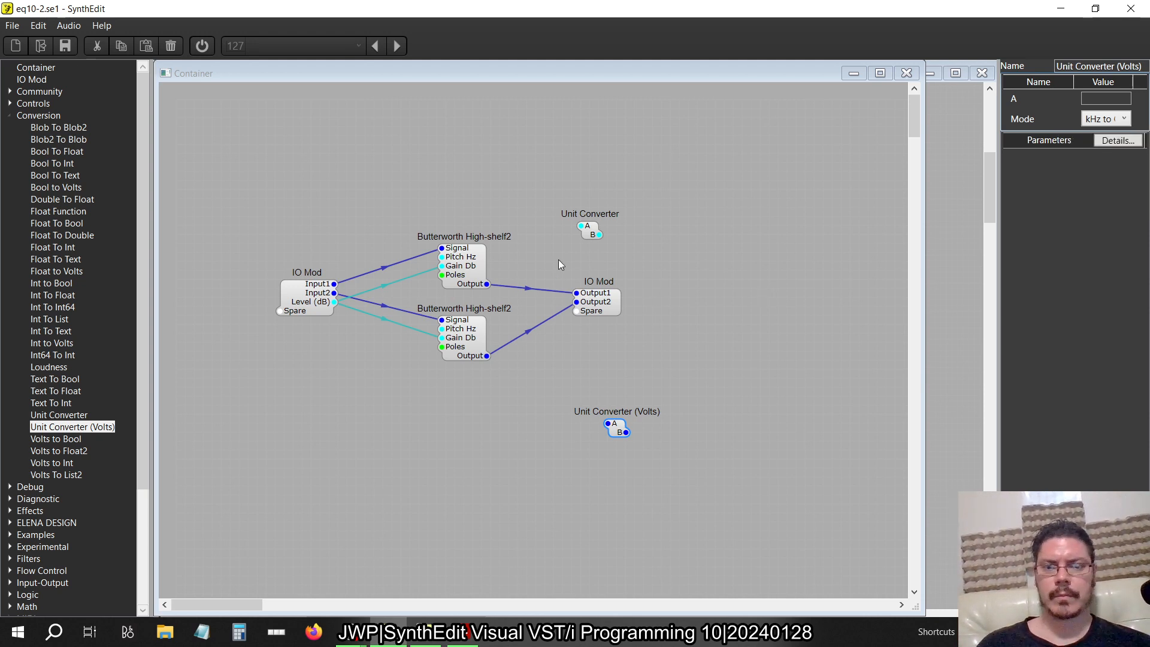
click(1124, 118)
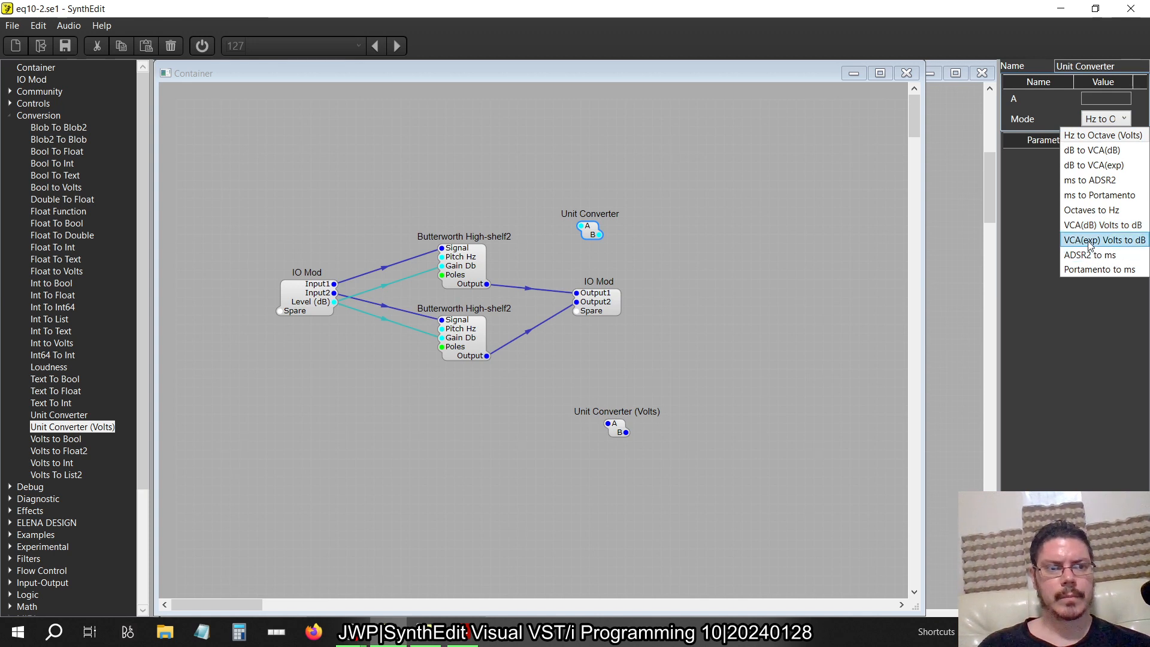
click(102, 25)
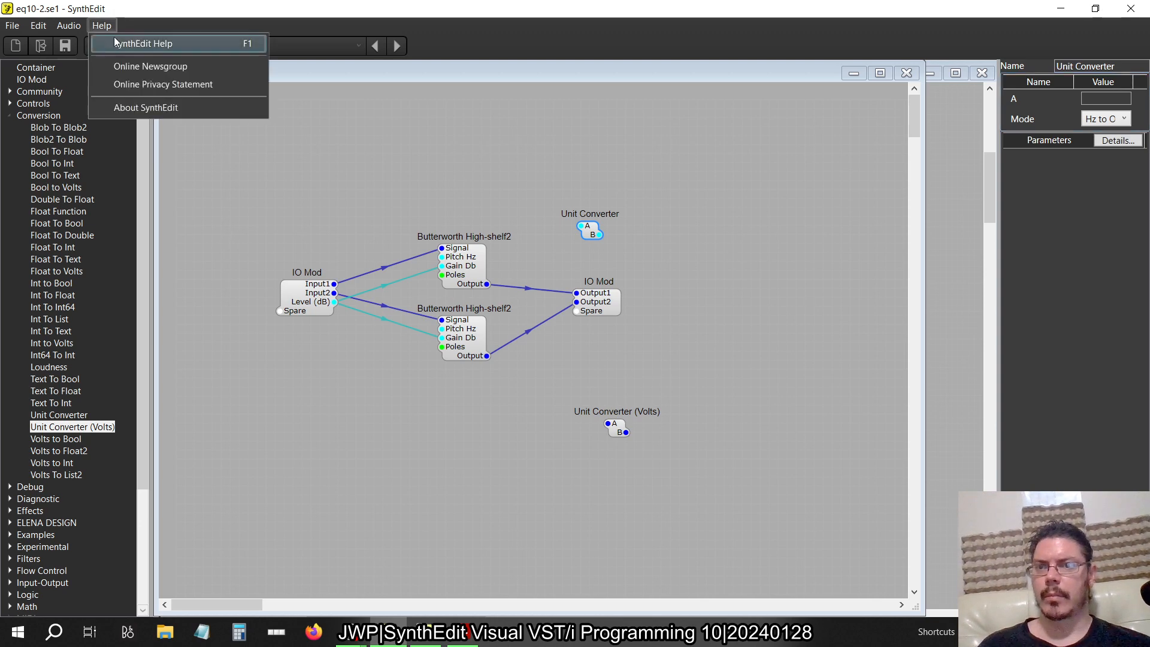
Step: Read the Tutorials & Reference 'Signal level conversion' help page on VCA response curves
click(143, 43)
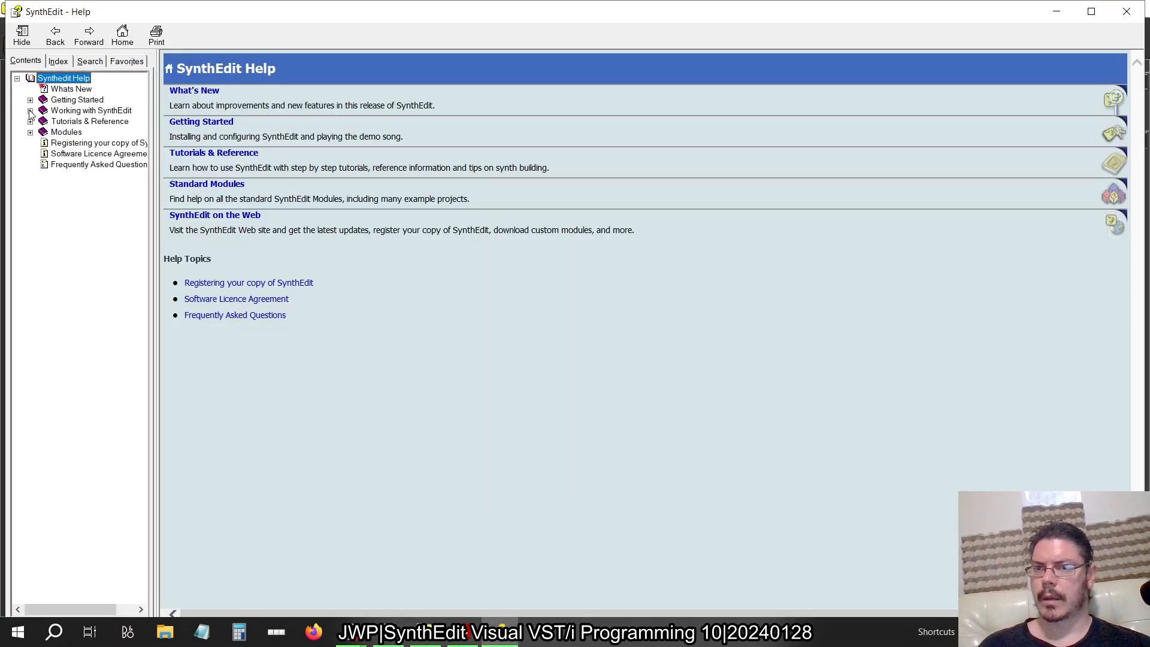
click(31, 121)
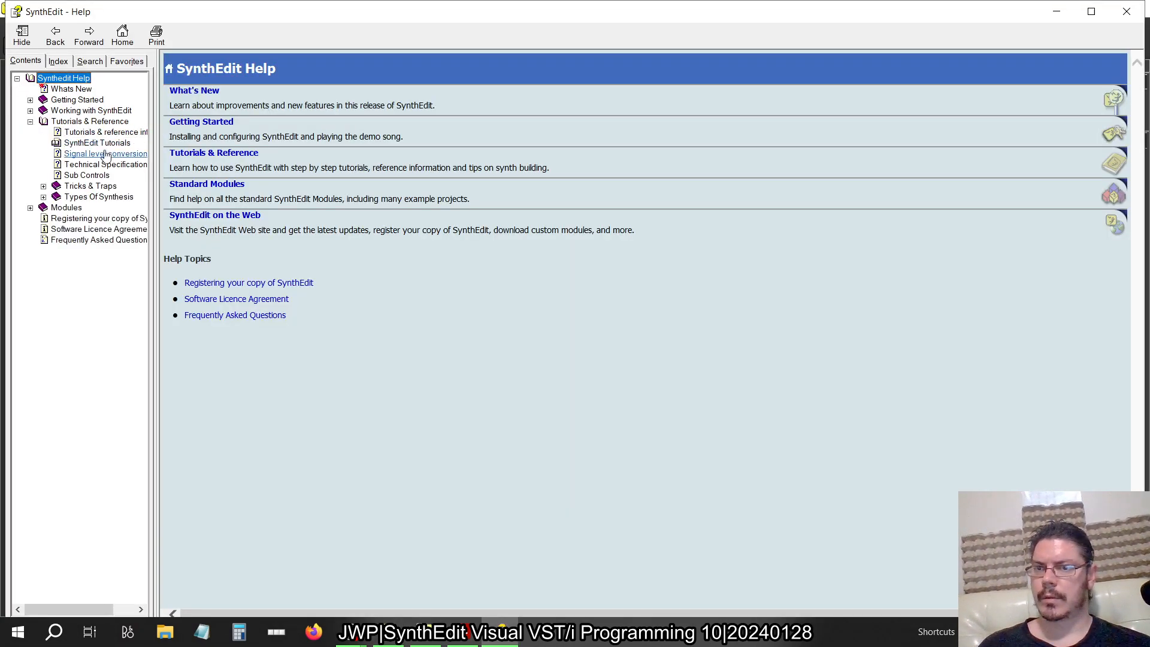
click(105, 153)
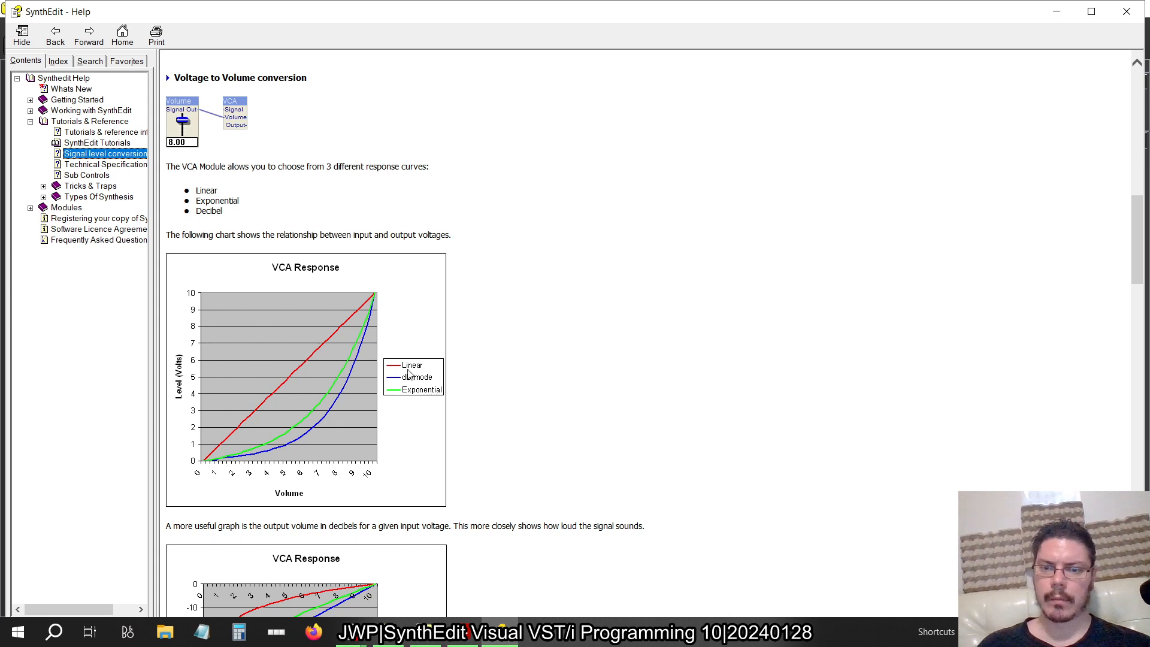
mouse_move(373, 359)
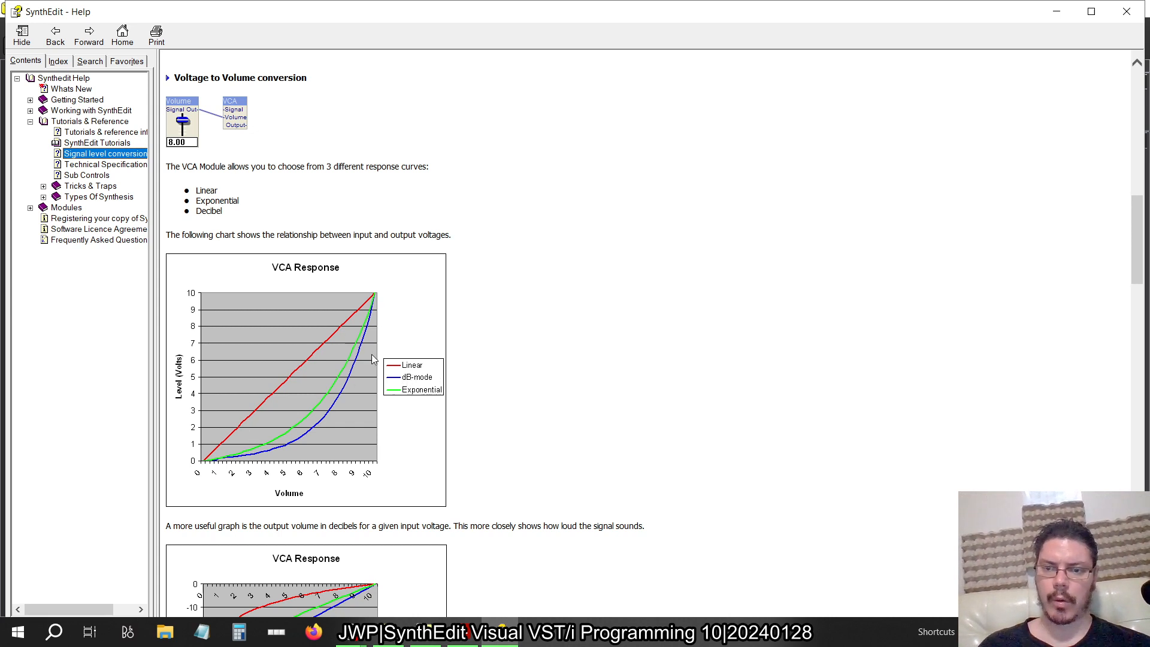
scroll(down, 3)
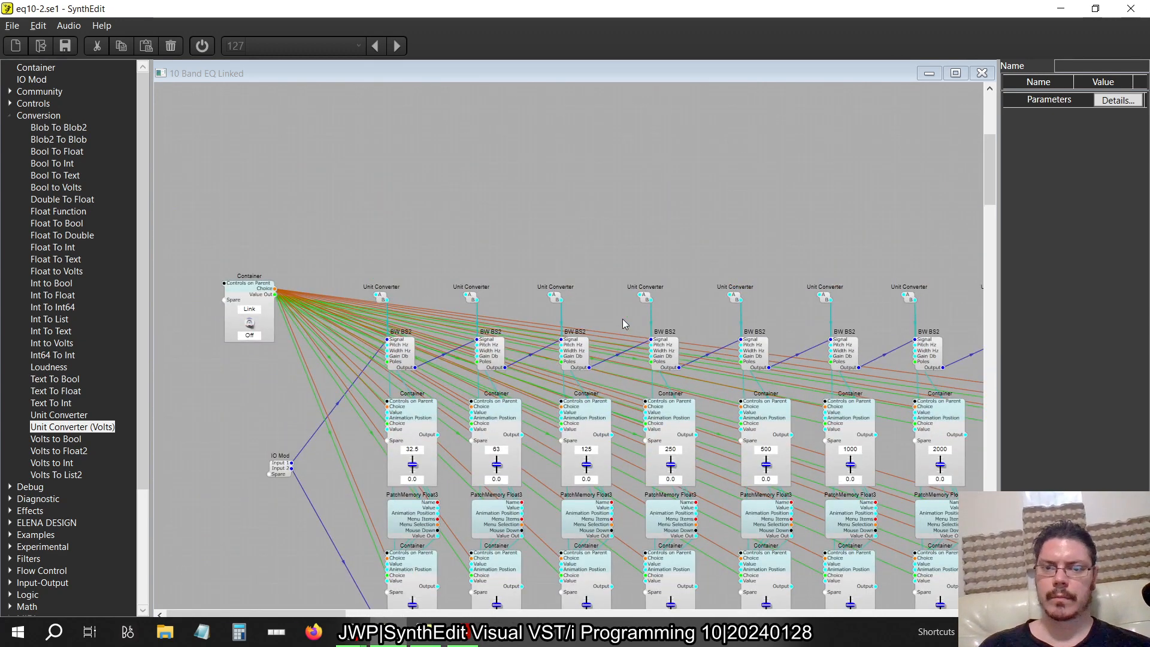
mouse_move(623, 248)
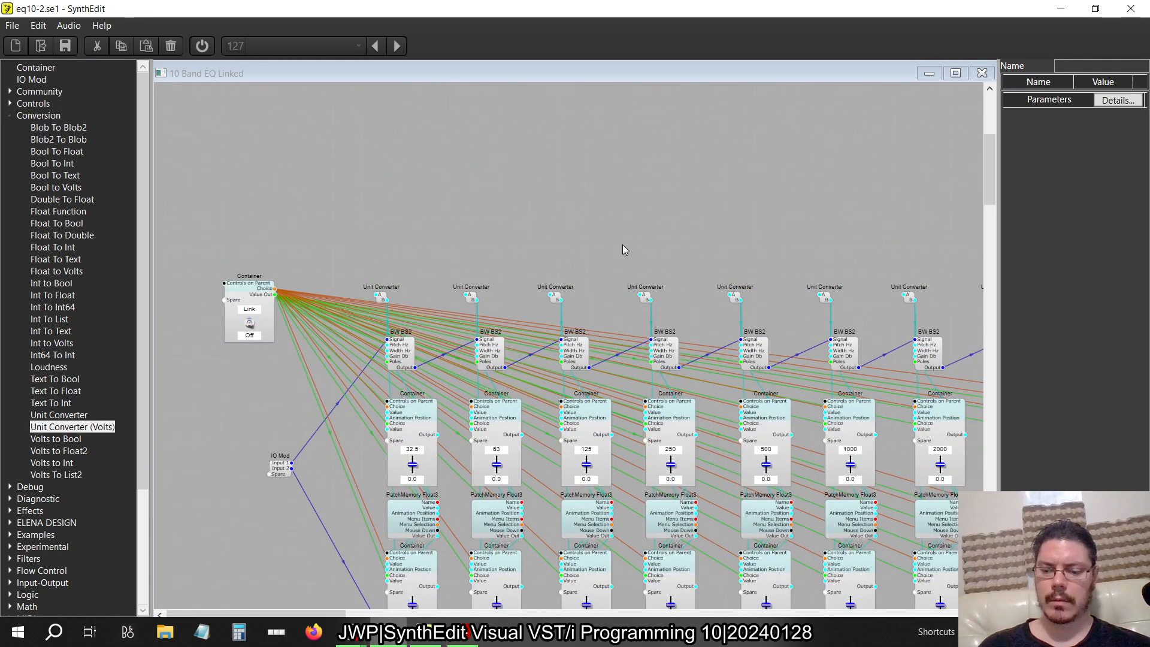
Step: From the Main structure, open the 10 Band EQ Linked module in Panel Edit
click(12, 25)
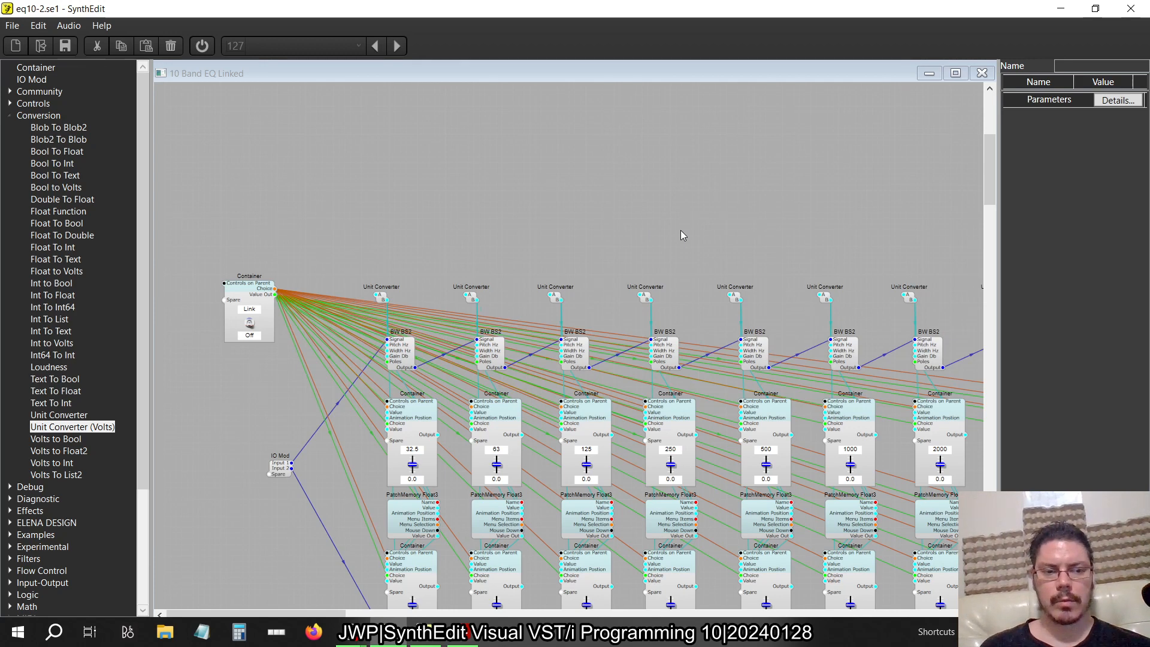
mouse_move(985, 63)
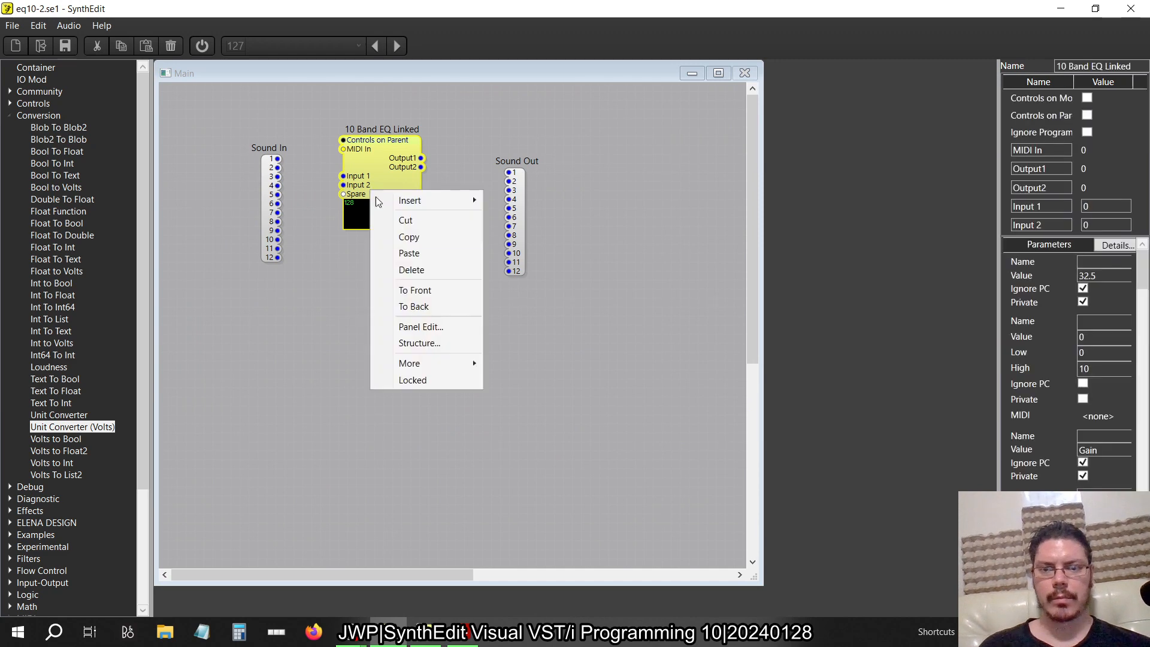
click(421, 326)
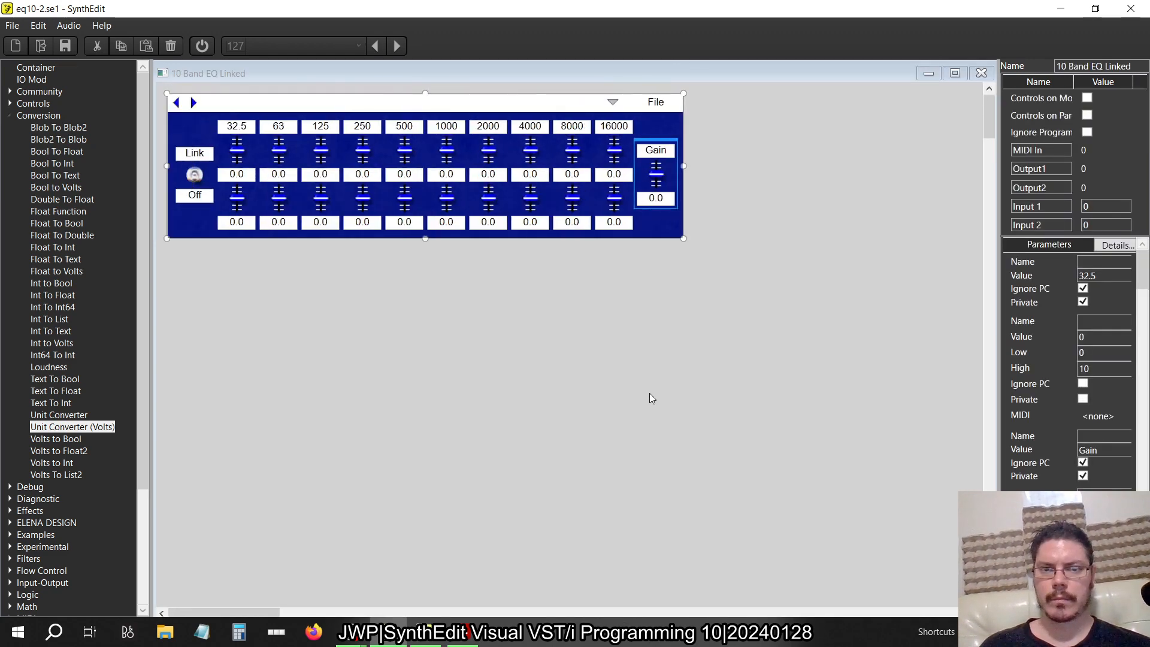